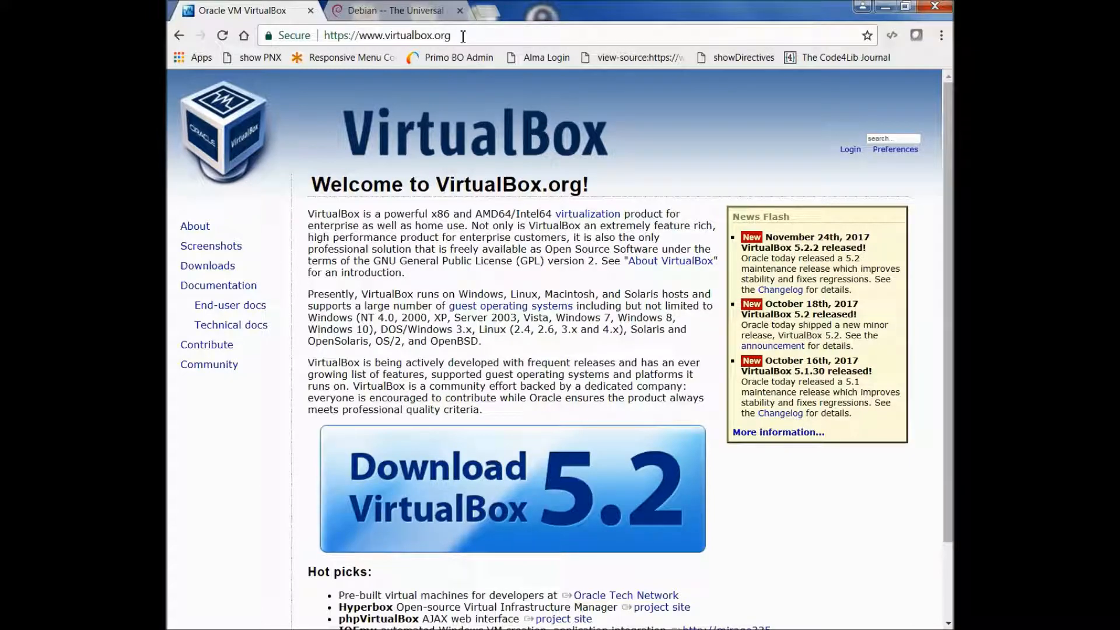
mouse_move(537, 458)
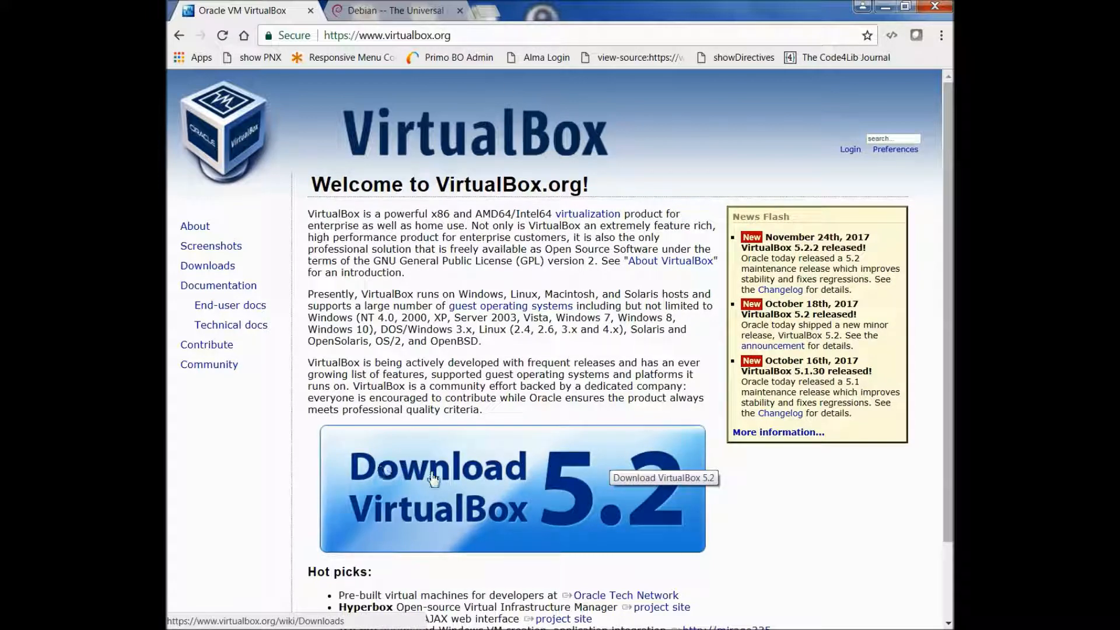
mouse_move(478, 483)
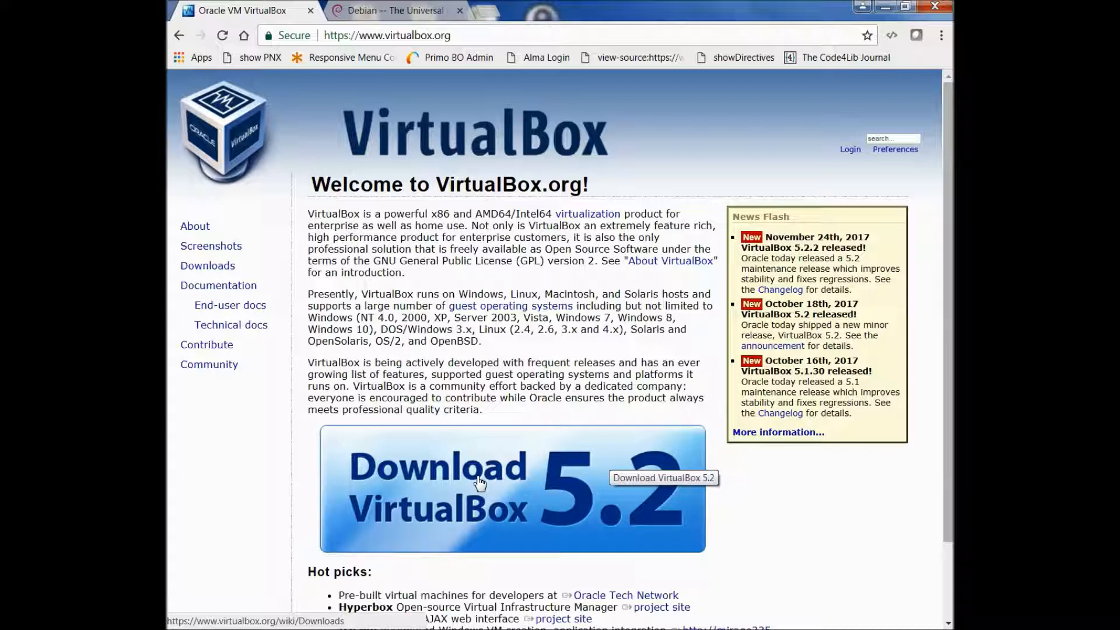
- Open the VirtualBox 5.2 downloads page and bring up the Debian homepage tab
left_click(478, 483)
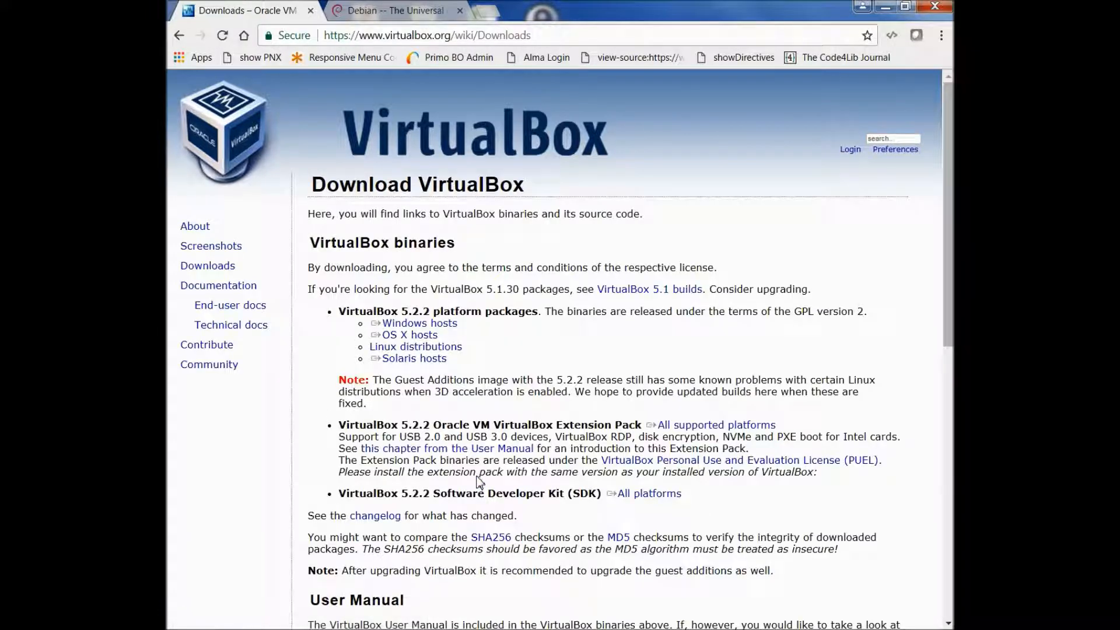
mouse_move(420, 322)
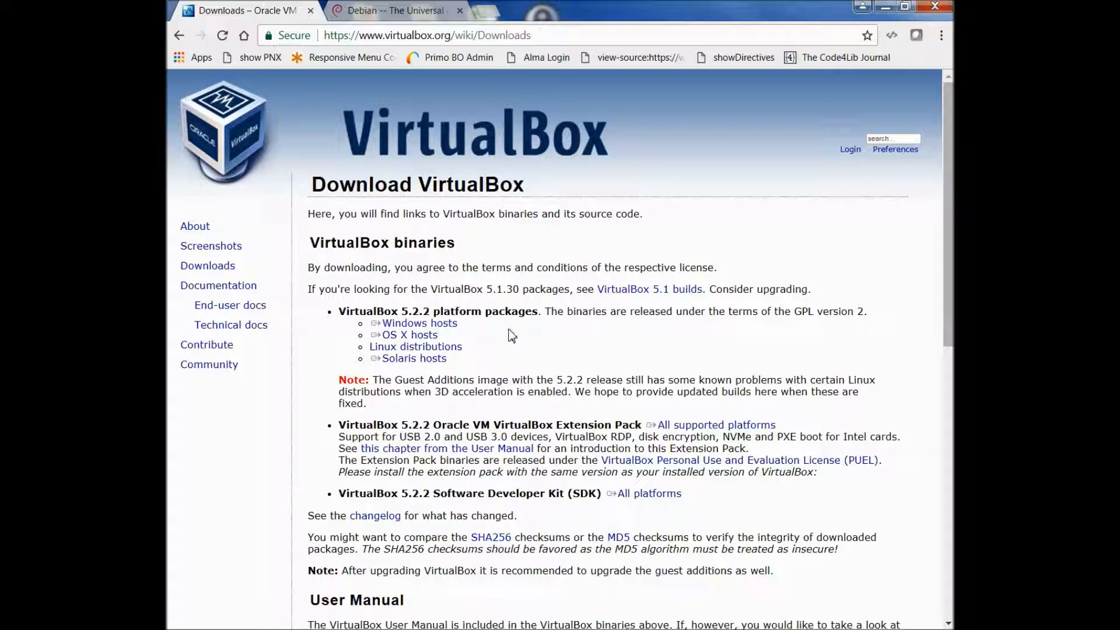
left_click(395, 10)
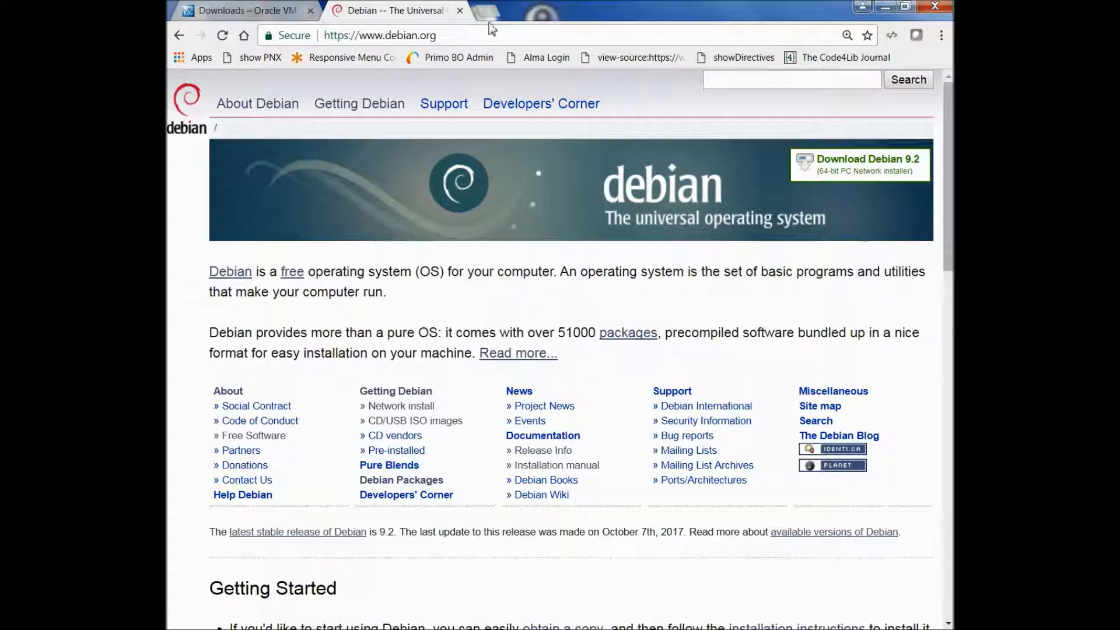
mouse_move(359, 103)
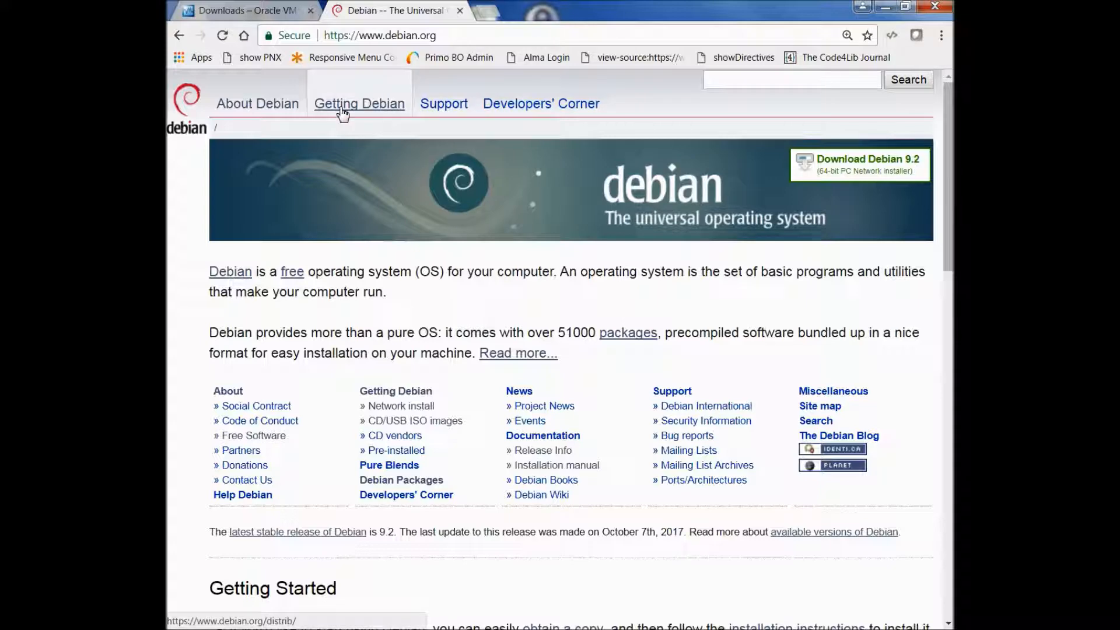
- Go to Debian's Getting Debian page and scroll to the installation image links
left_click(359, 104)
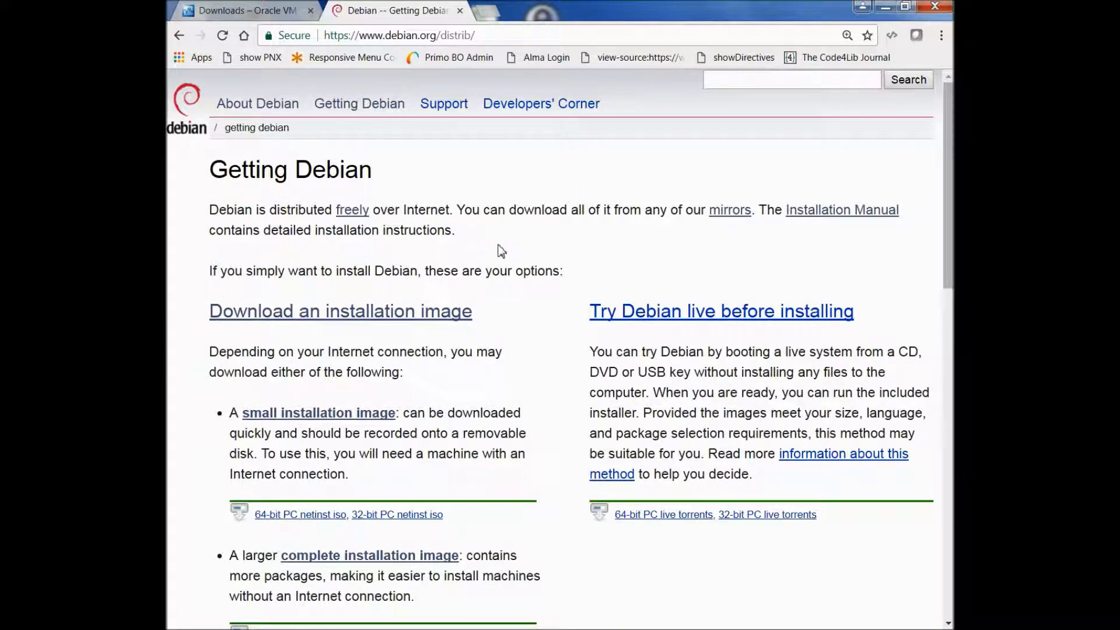
scroll("down", 3)
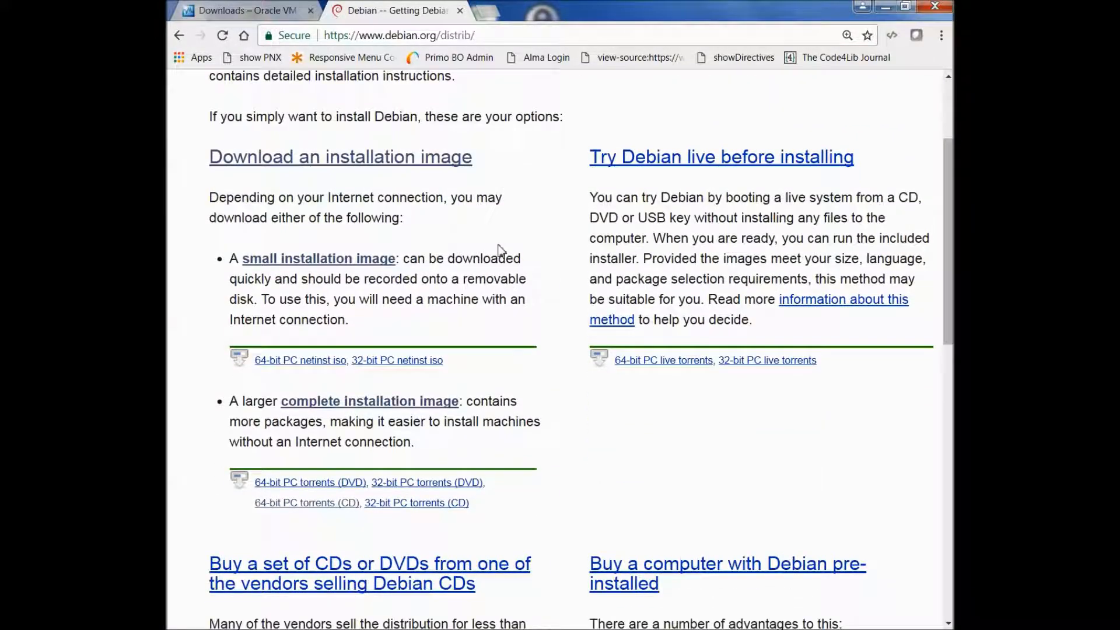
scroll("down", 3)
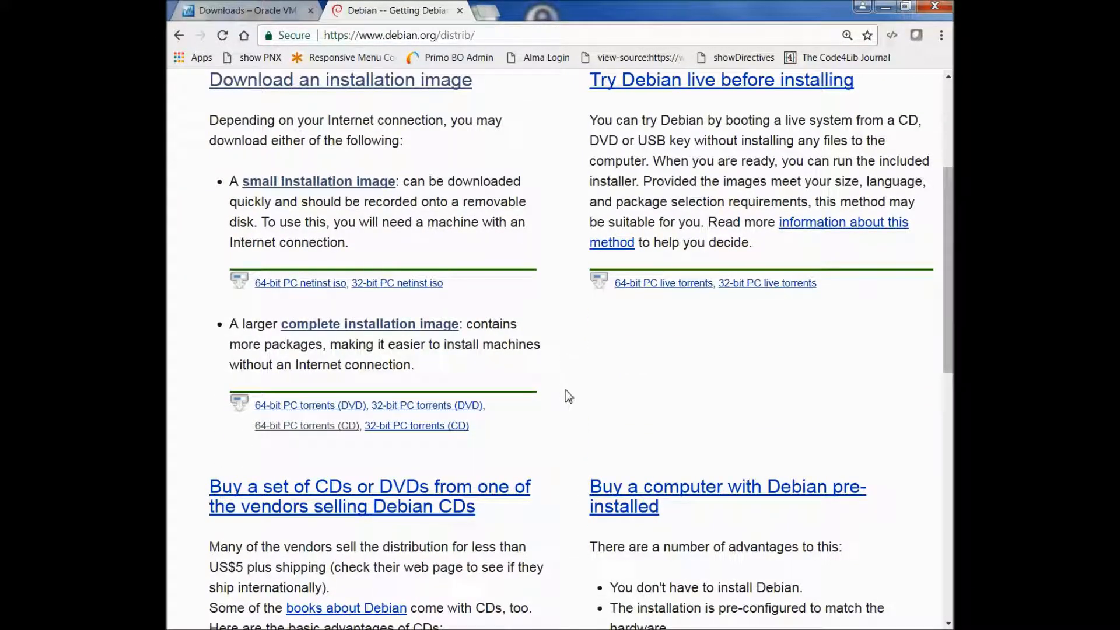
mouse_move(572, 394)
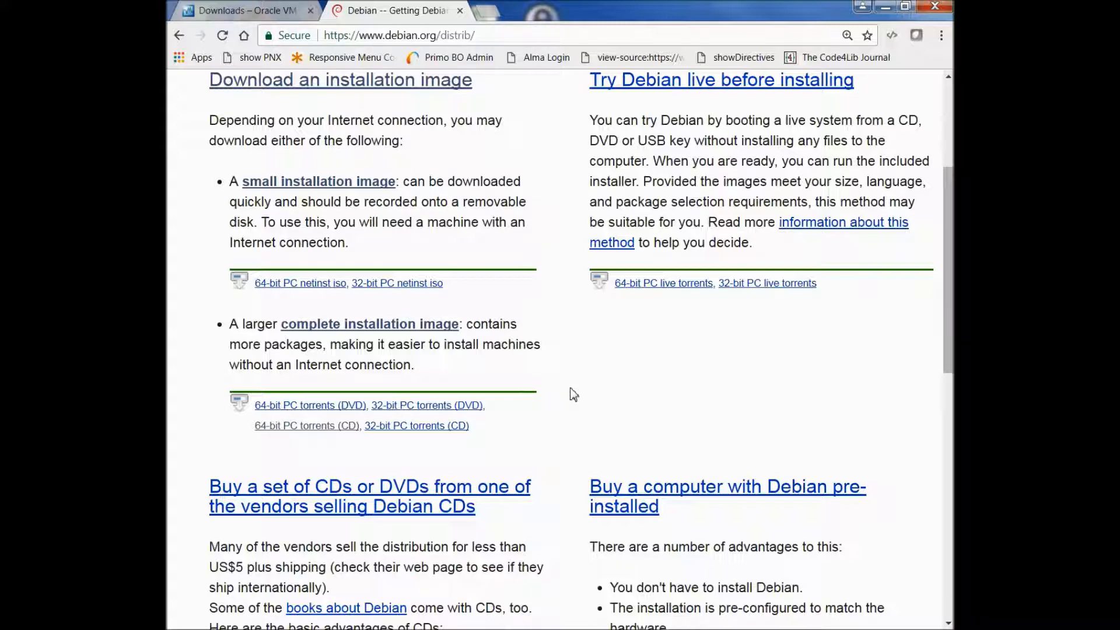
mouse_move(582, 389)
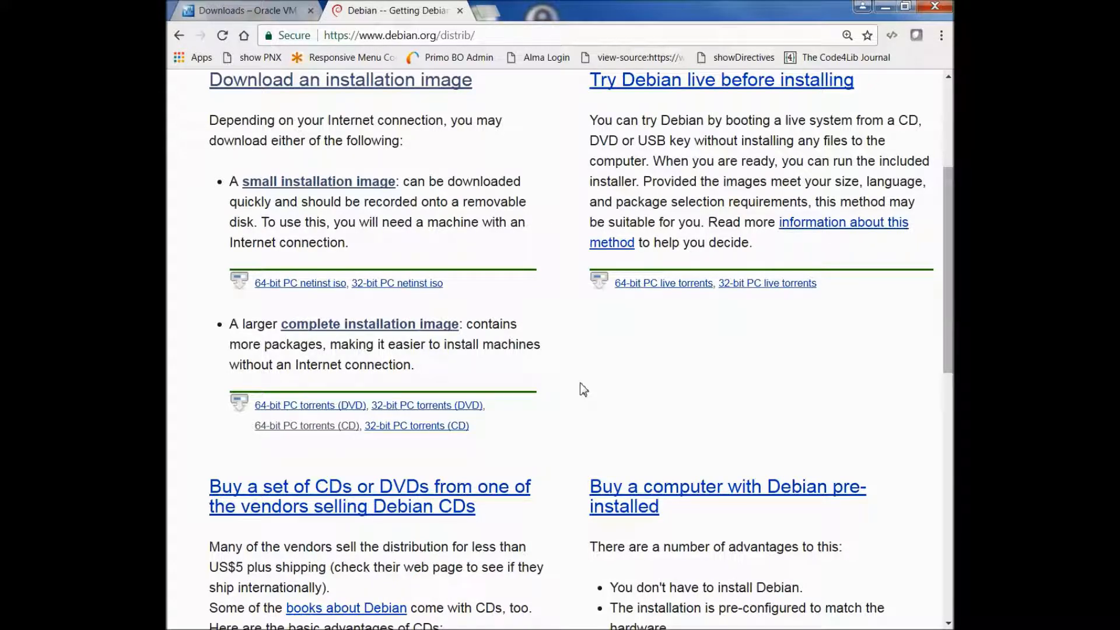
mouse_move(585, 410)
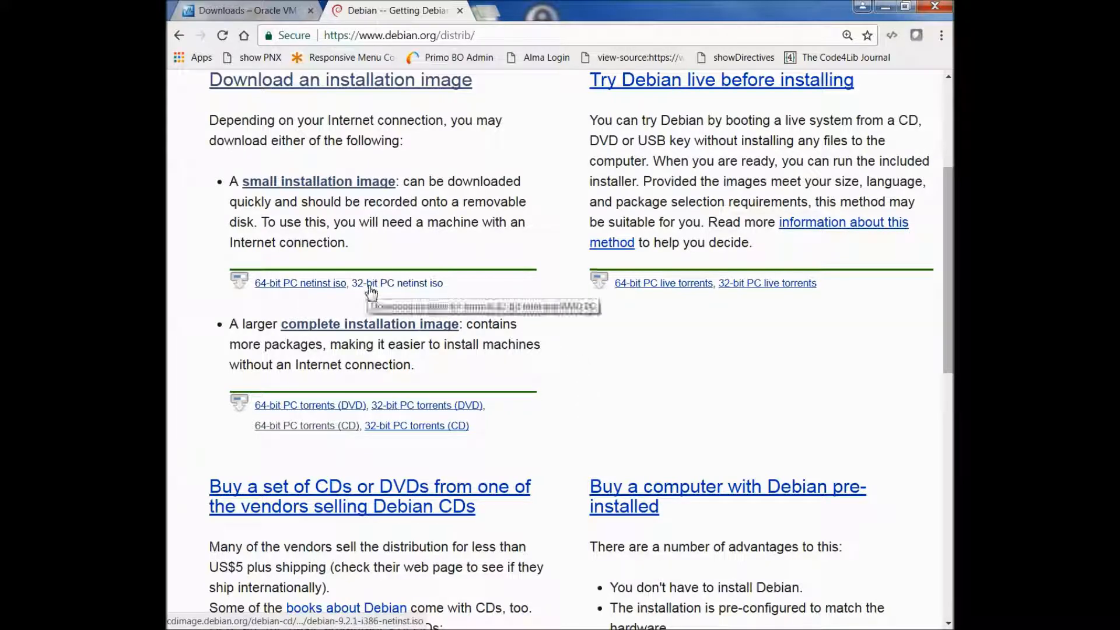
mouse_move(359, 313)
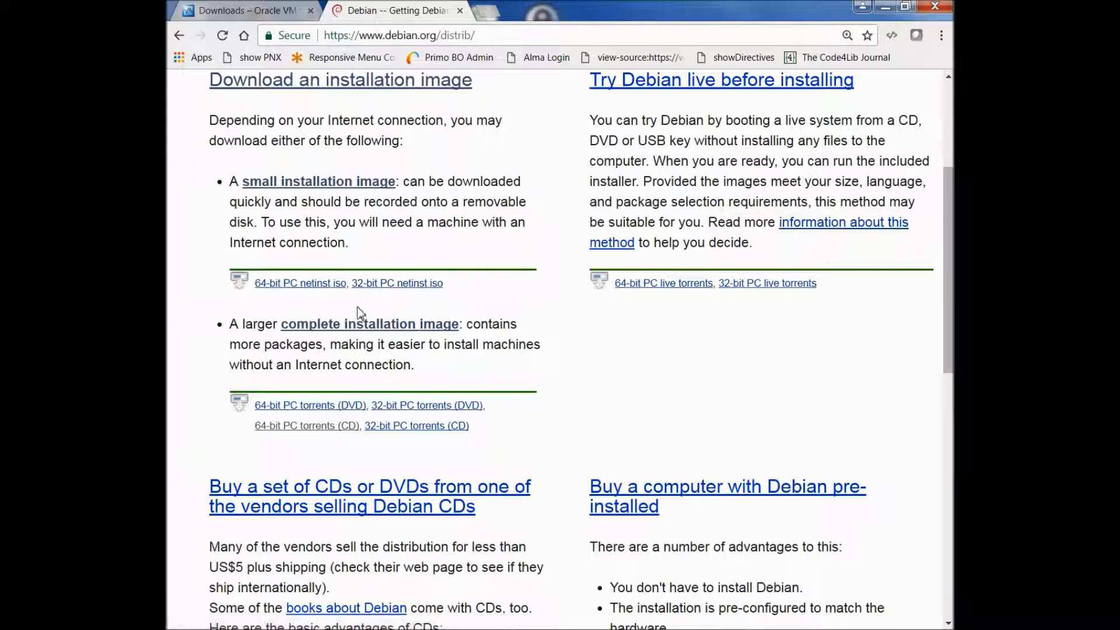
mouse_move(281, 305)
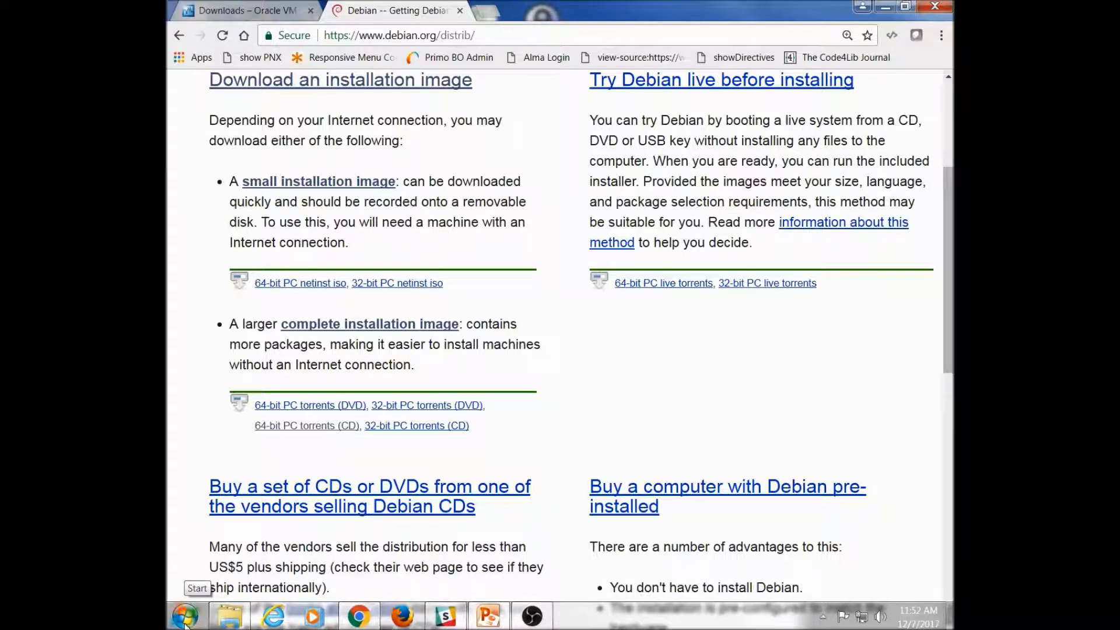
left_click(184, 615)
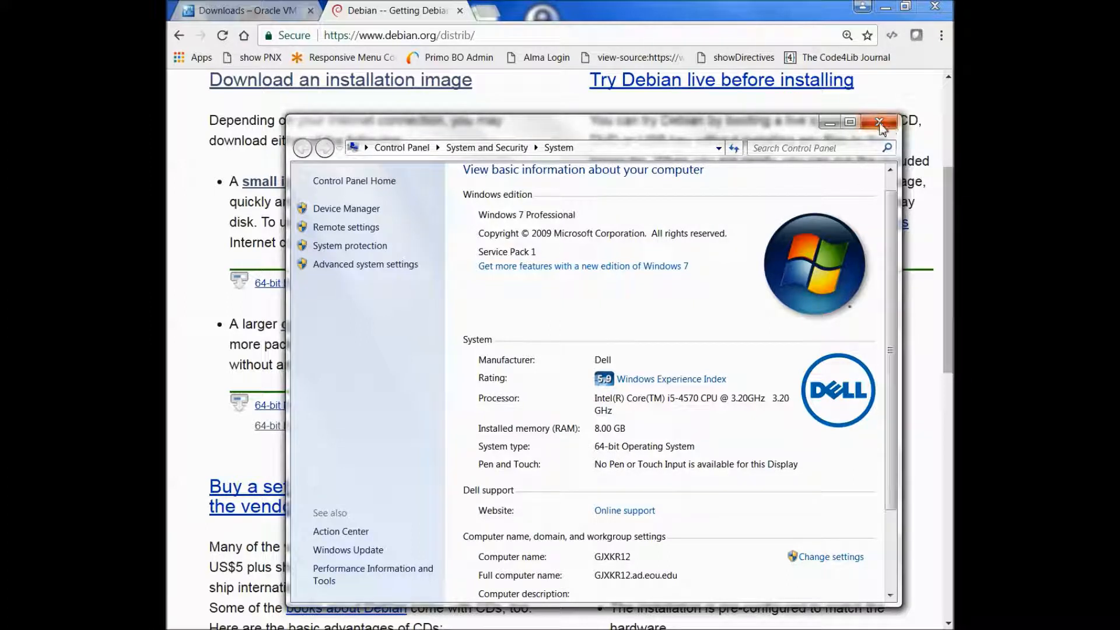
mouse_move(879, 122)
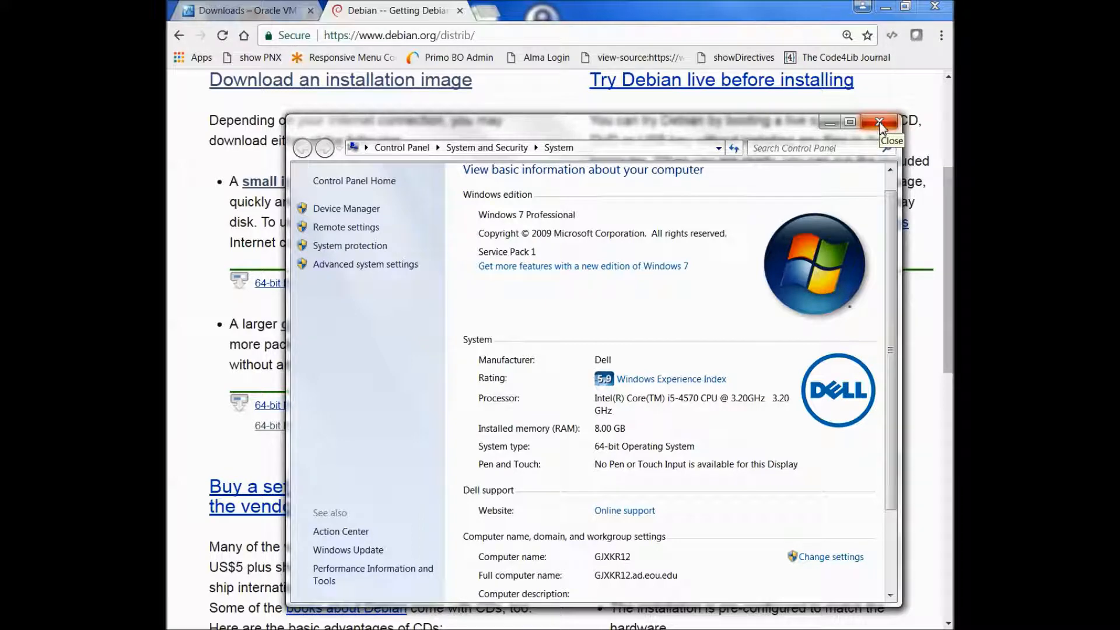
left_click(879, 121)
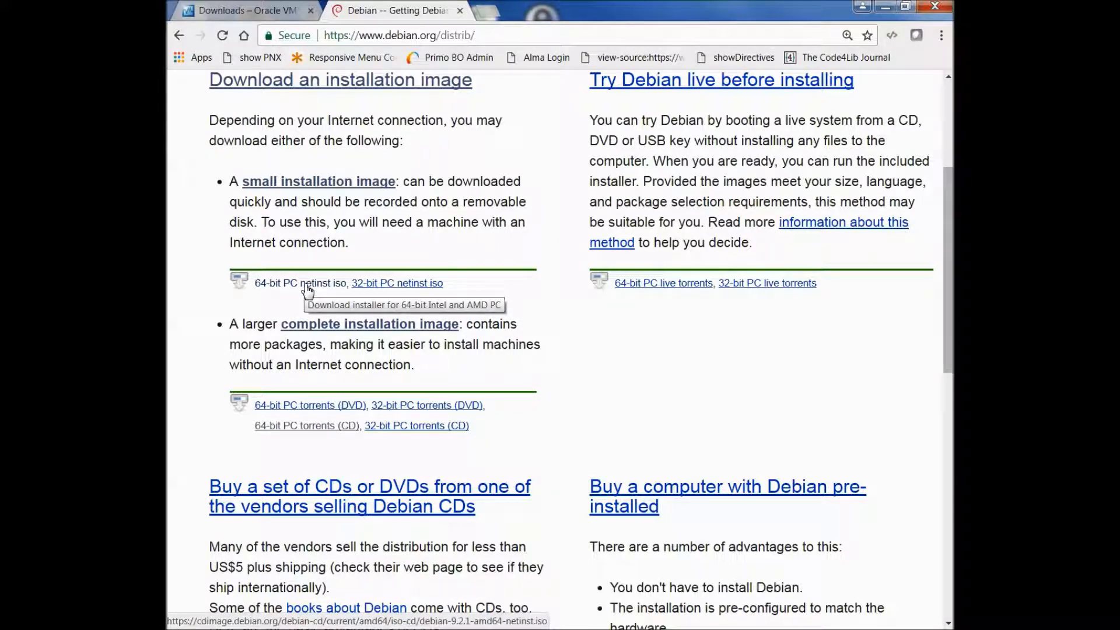
mouse_move(564, 239)
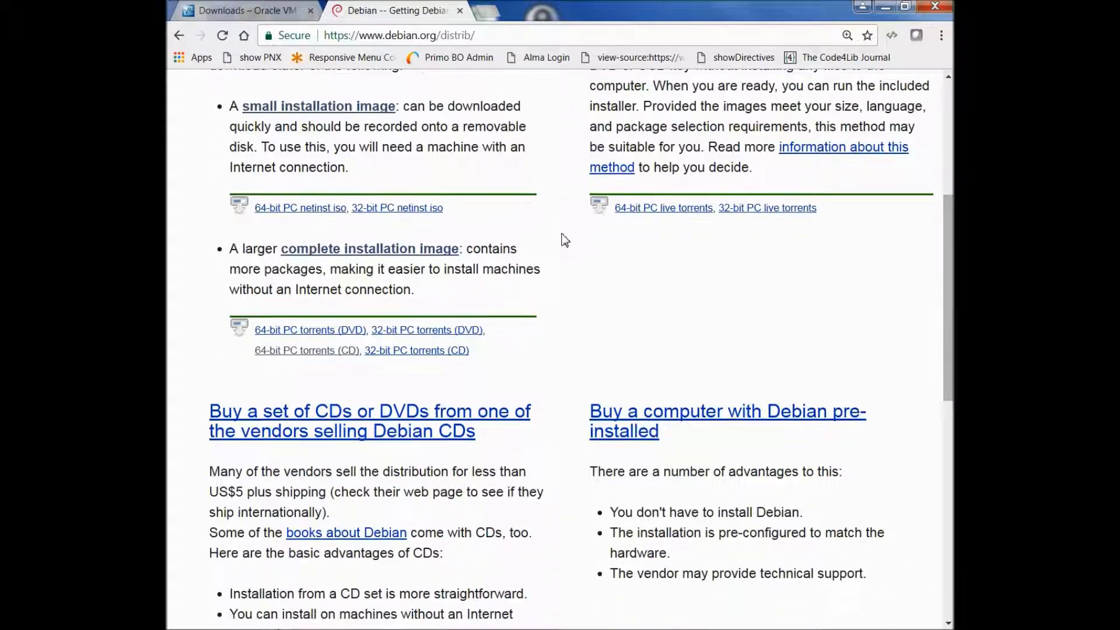
- Navigate through the footer's Release Info to the Debian 8 "jessie" release page
scroll("down", 3)
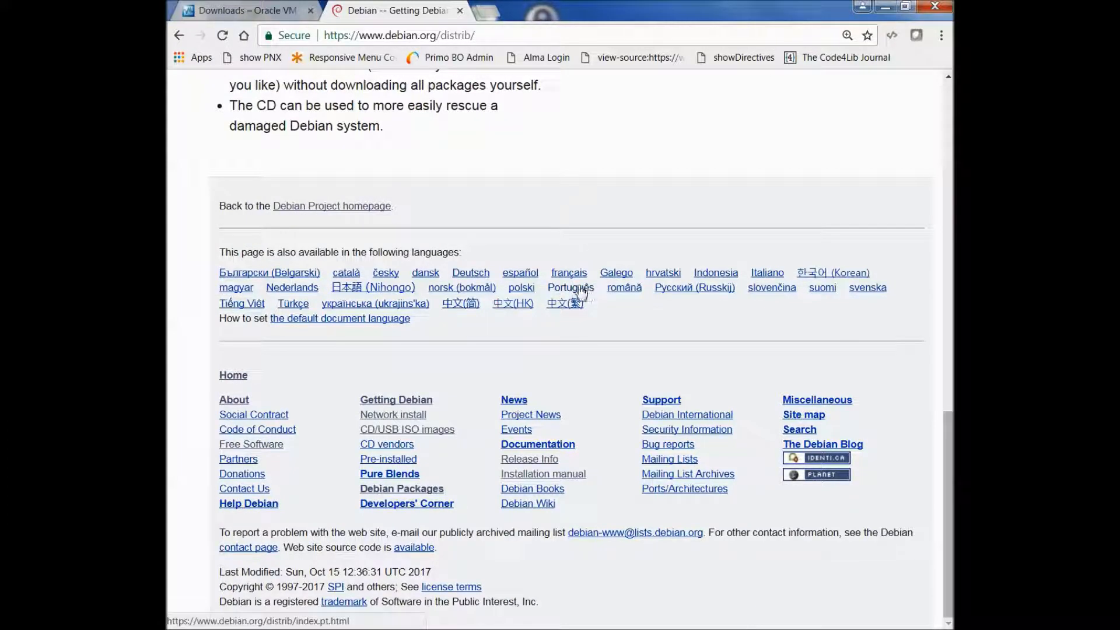
mouse_move(470, 441)
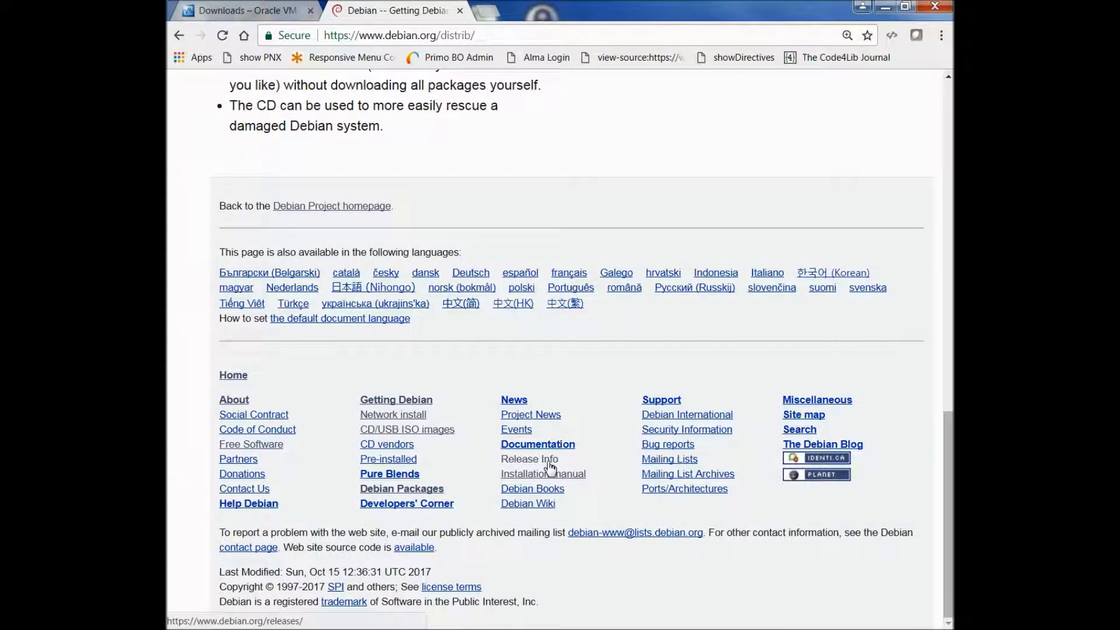
left_click(528, 459)
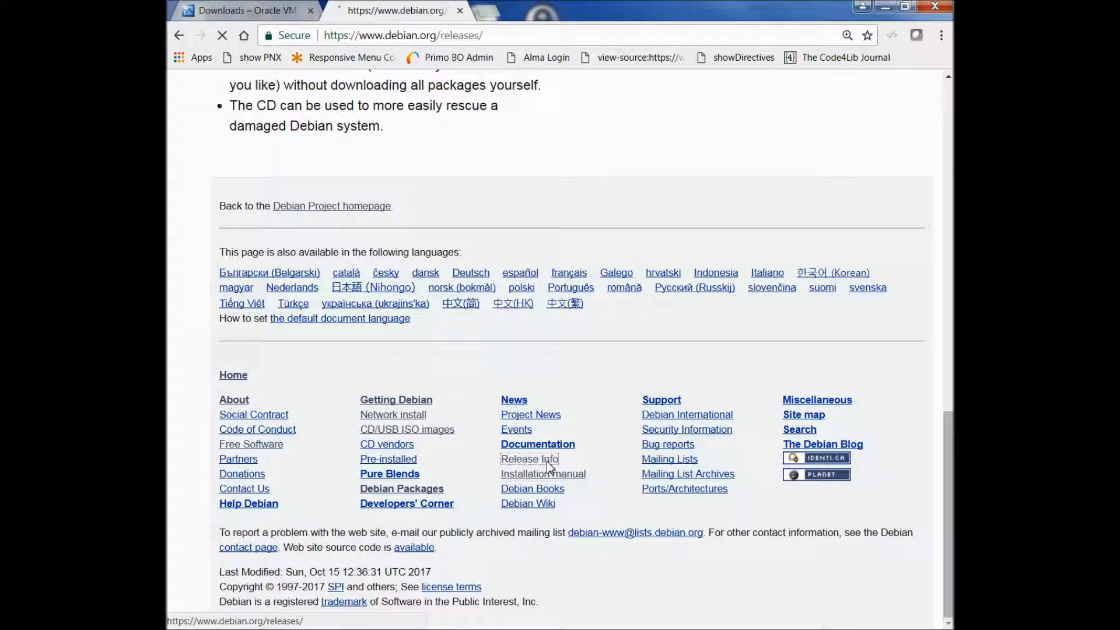
left_click(528, 458)
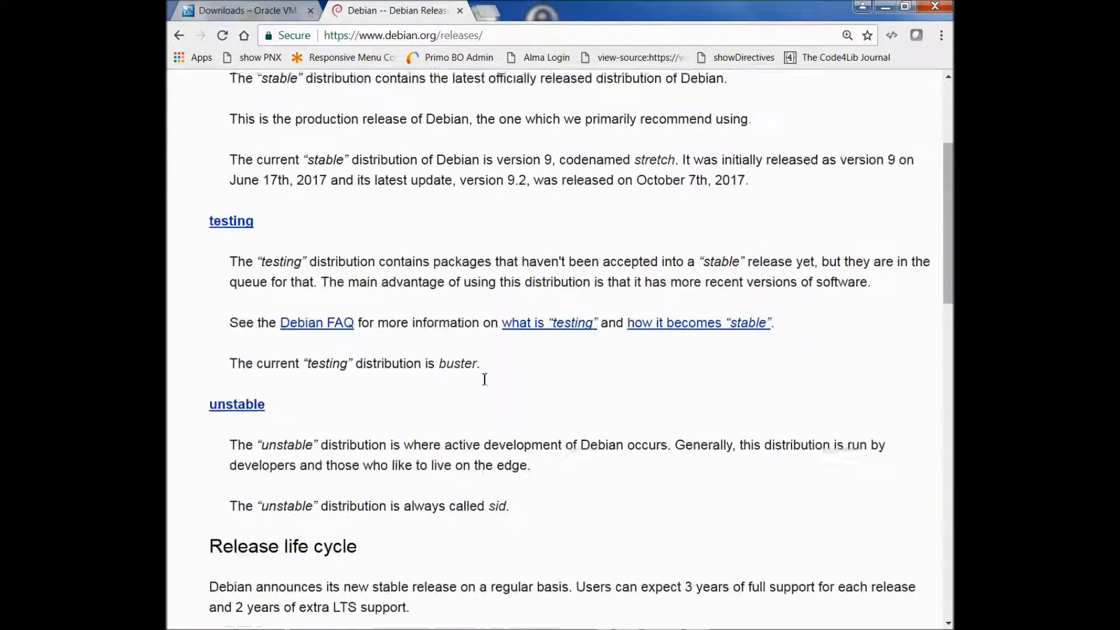
scroll("down", 3)
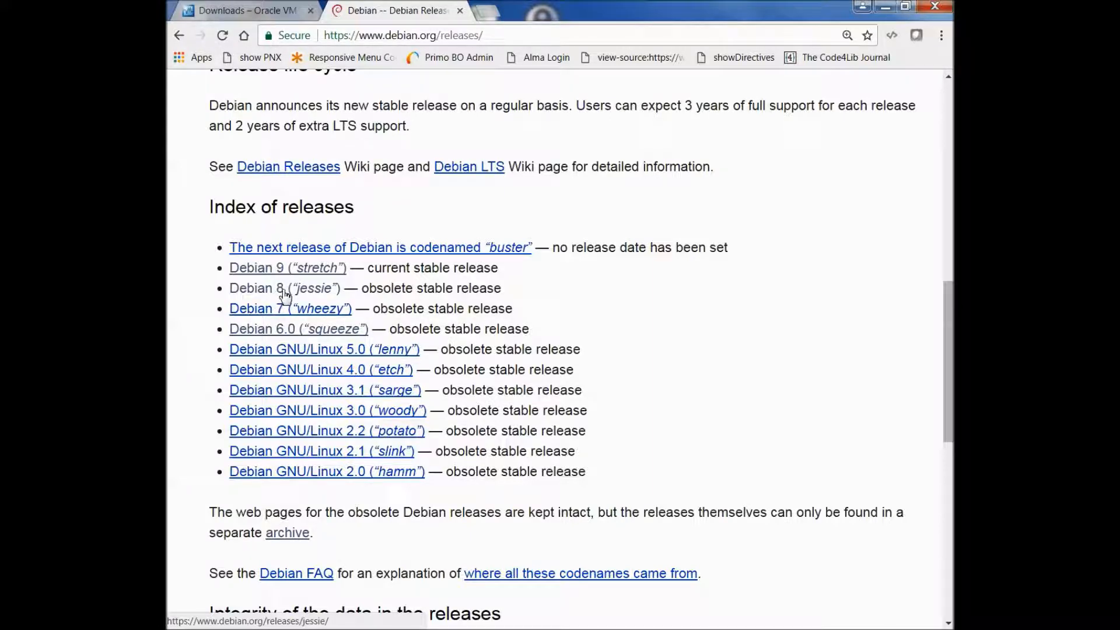
left_click(255, 287)
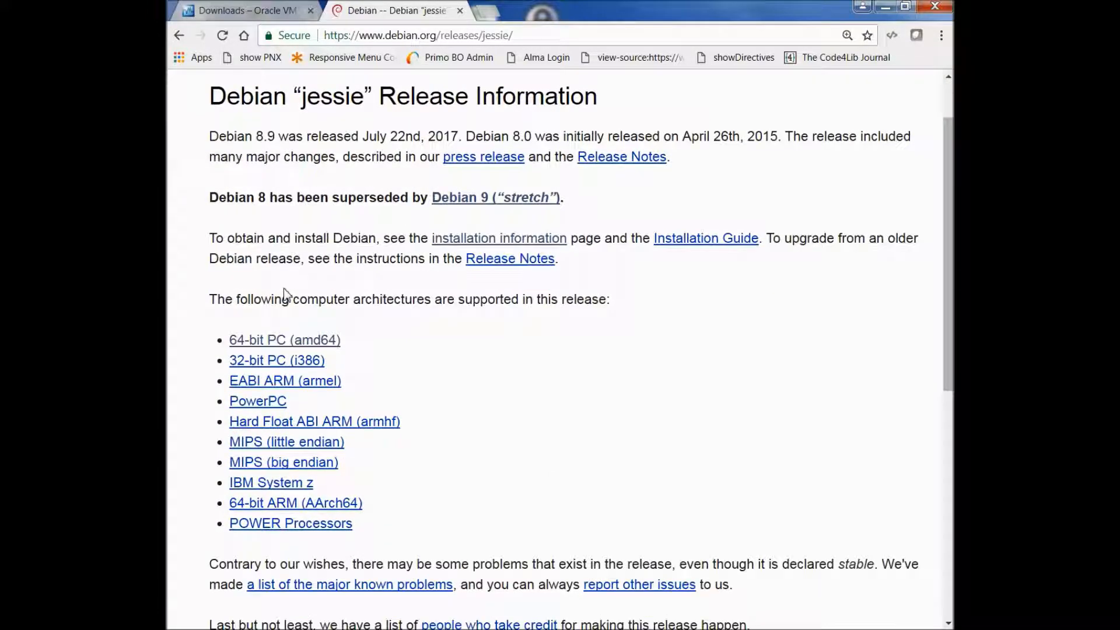
scroll("down", 3)
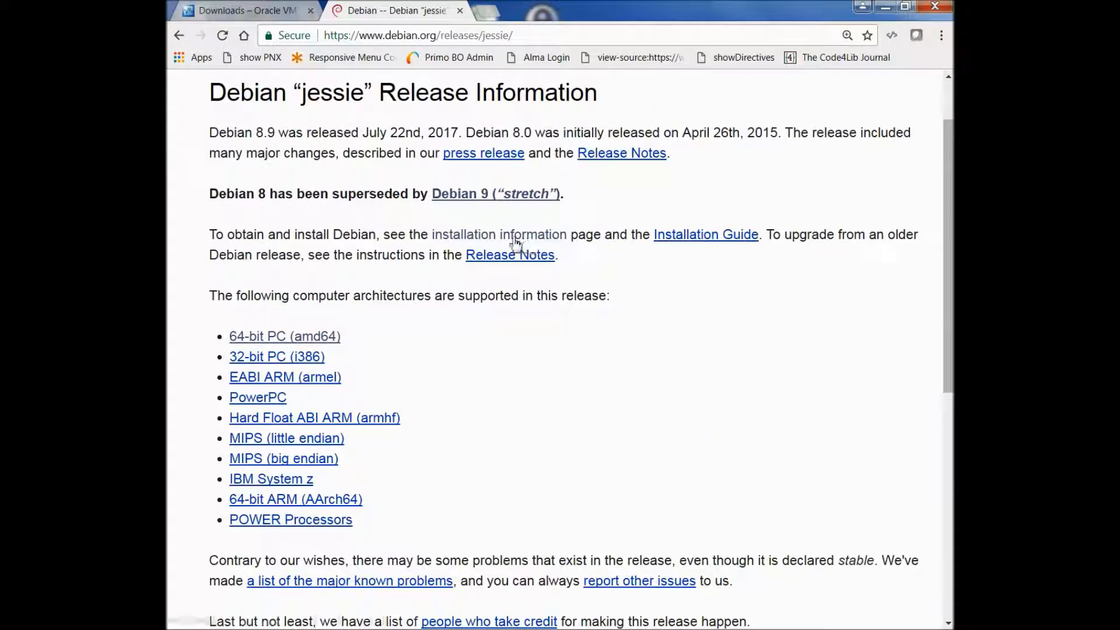
- Open the jessie installation page and download the amd64 netinst CD image
left_click(496, 234)
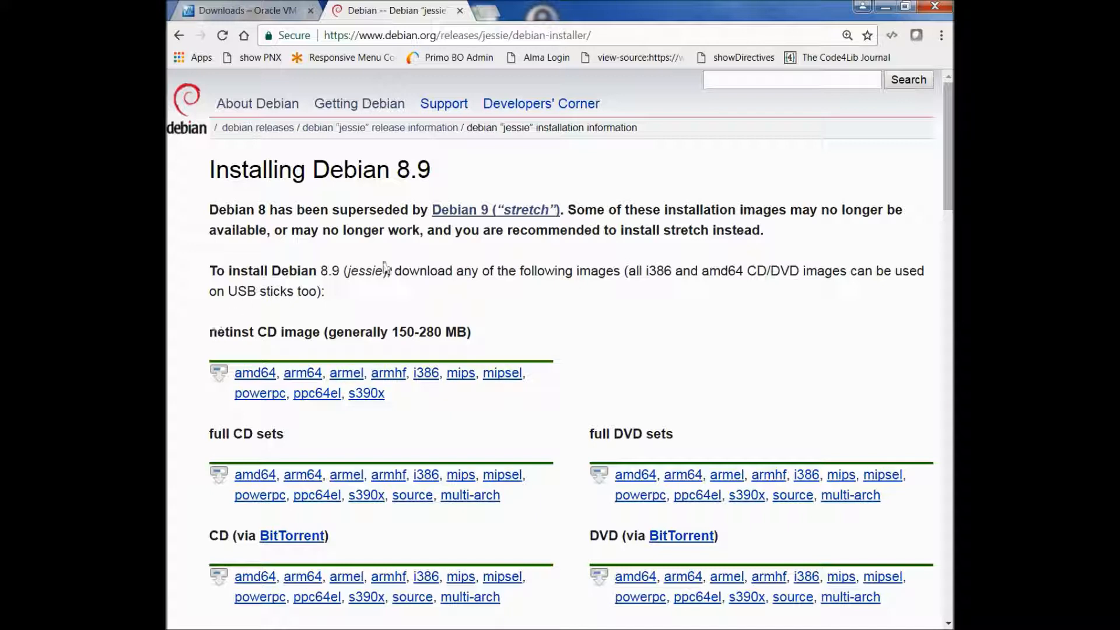
mouse_move(316, 393)
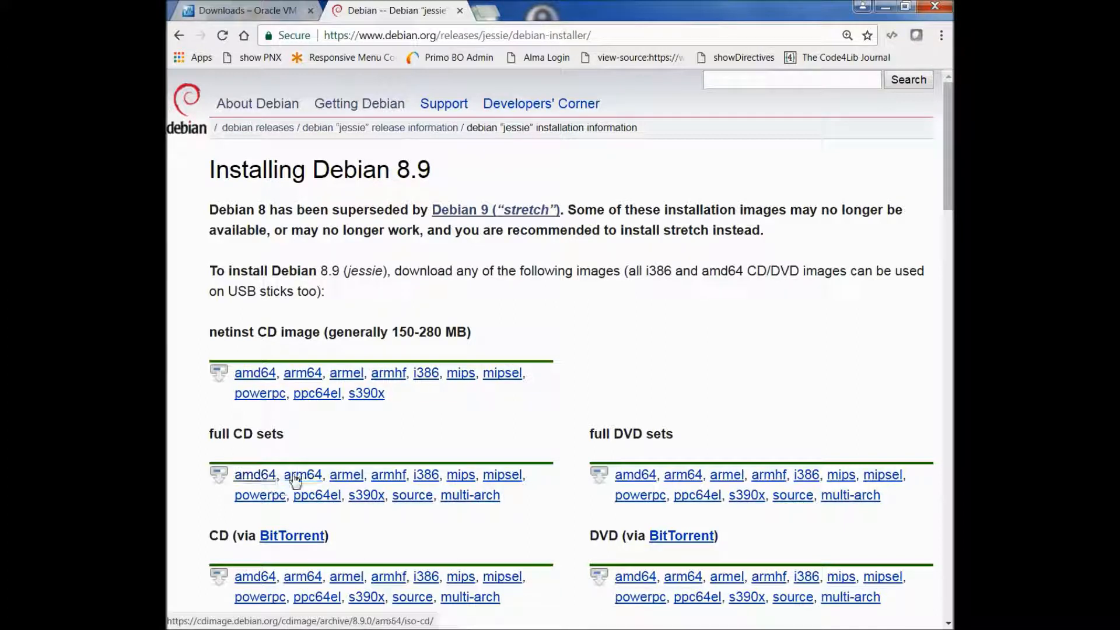
mouse_move(259, 393)
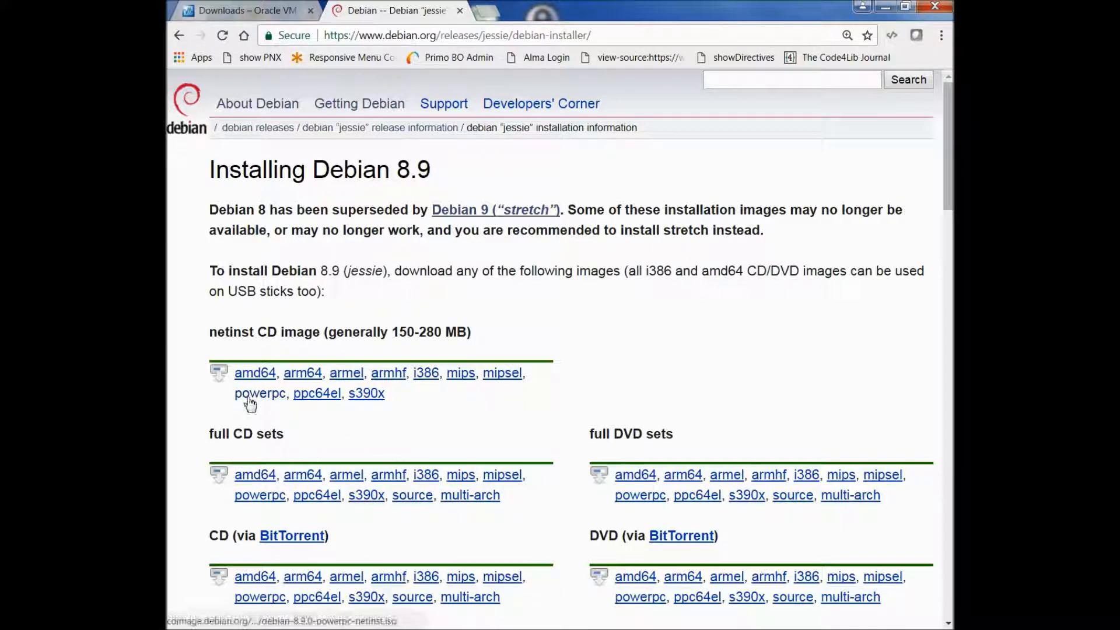
mouse_move(230, 350)
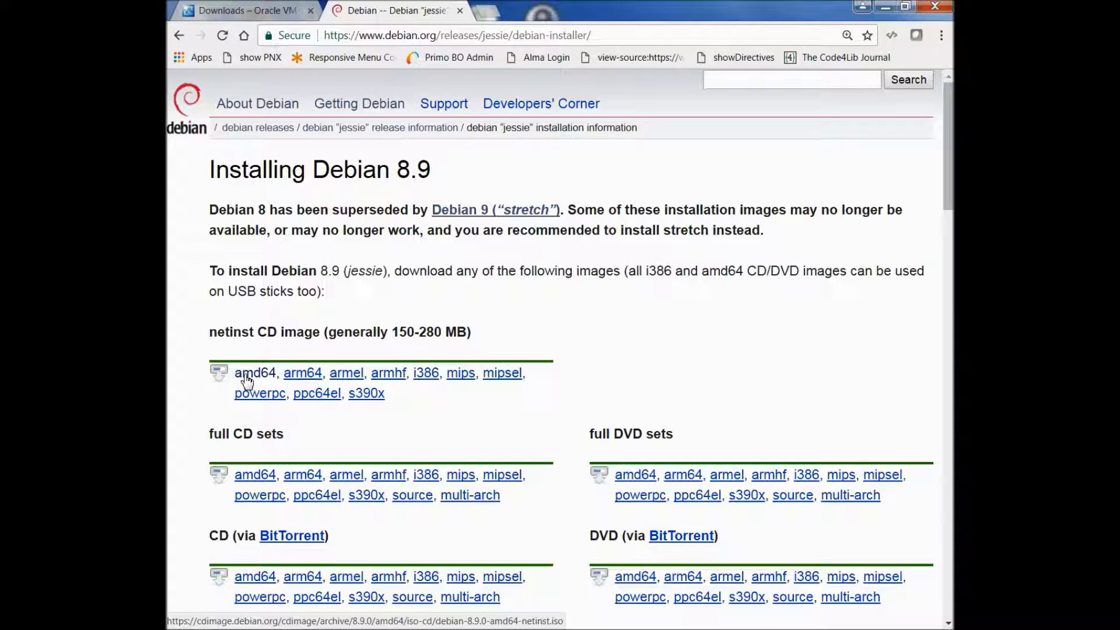
mouse_move(438, 385)
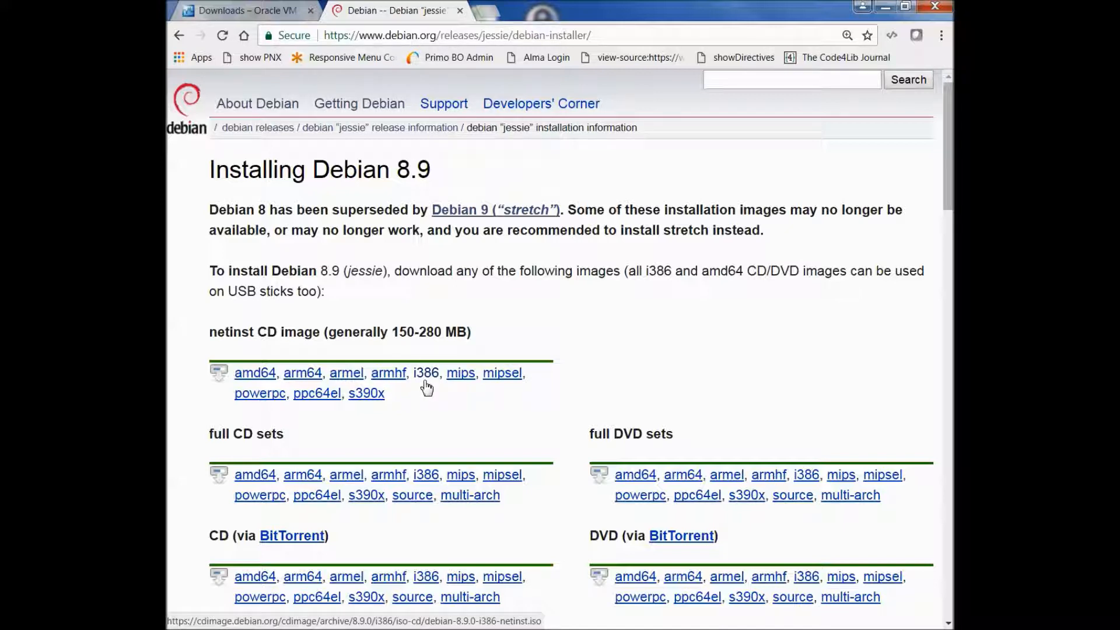
mouse_move(254, 372)
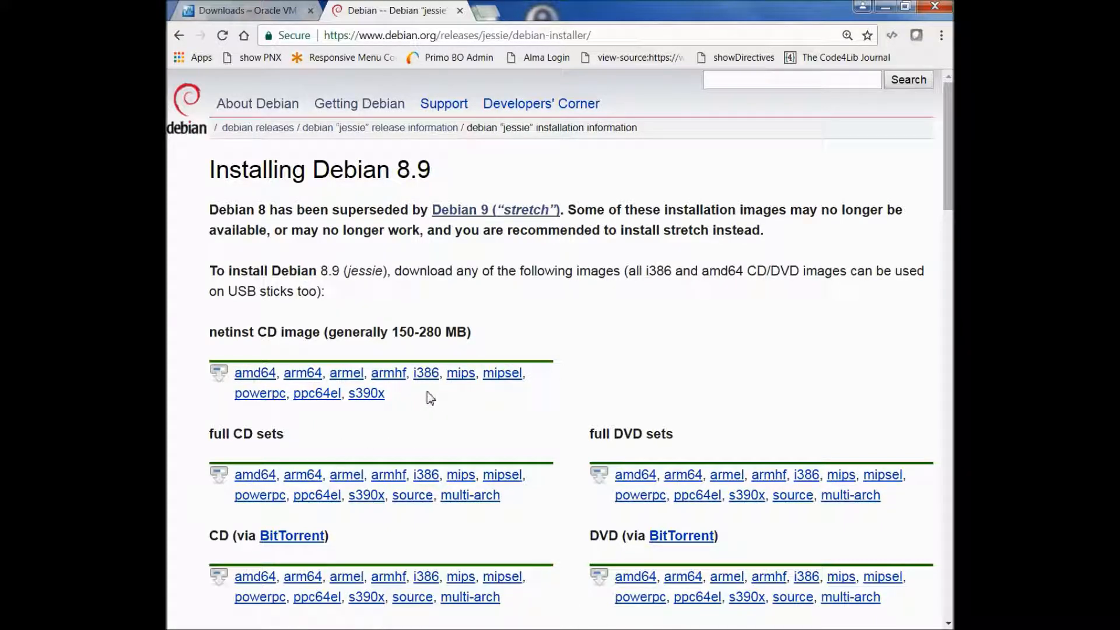
mouse_move(420, 391)
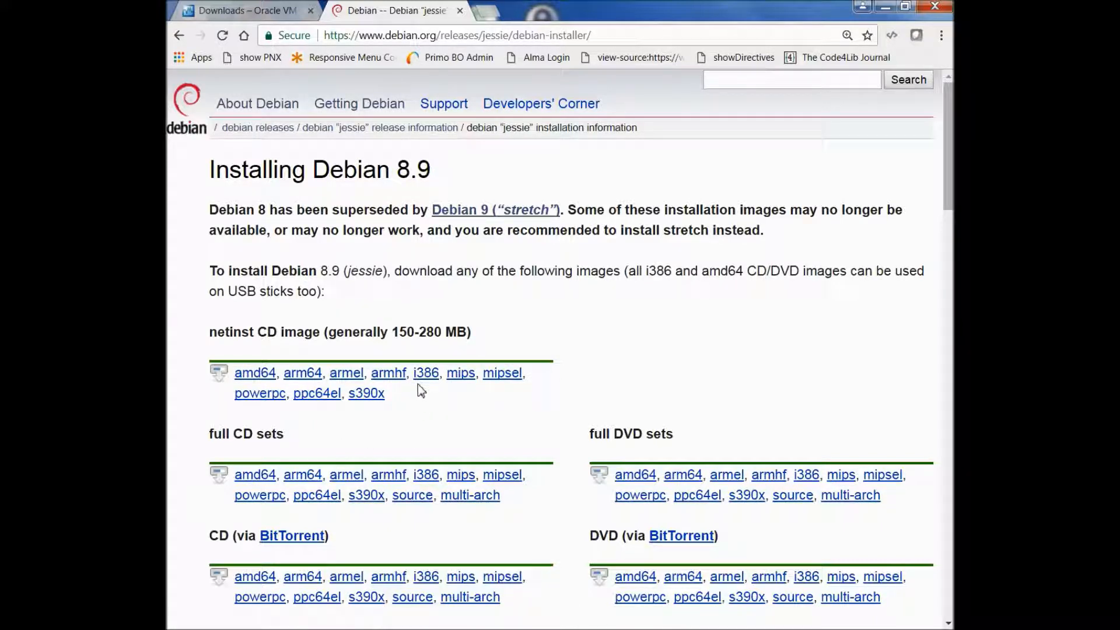
mouse_move(255, 372)
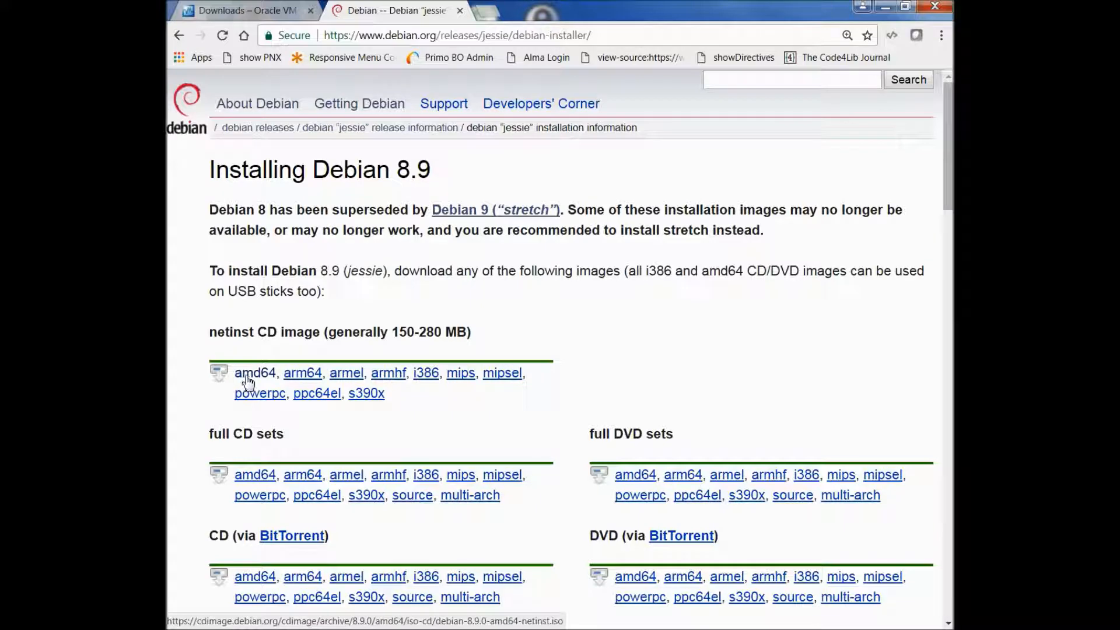
left_click(254, 372)
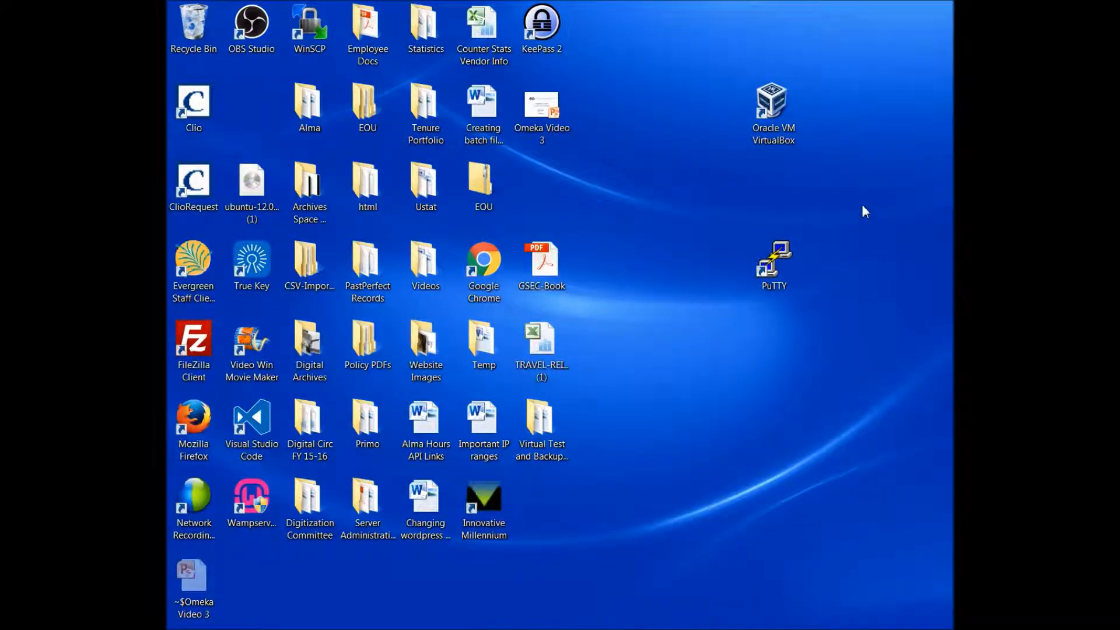
- Launch Oracle VM VirtualBox from its desktop shortcut
left_click(773, 107)
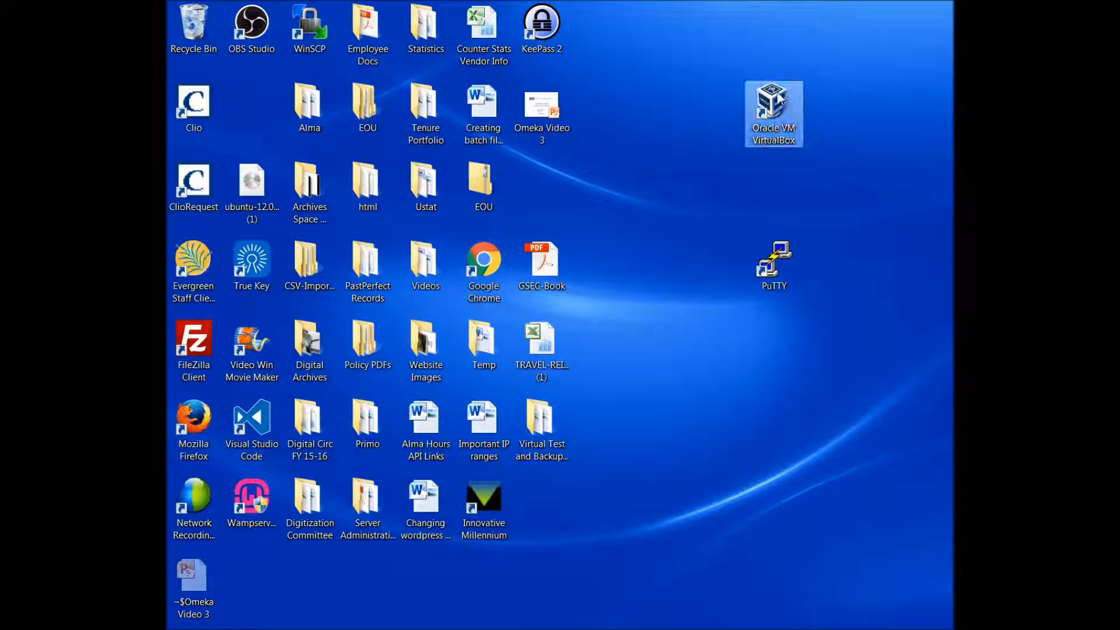
double_click(773, 113)
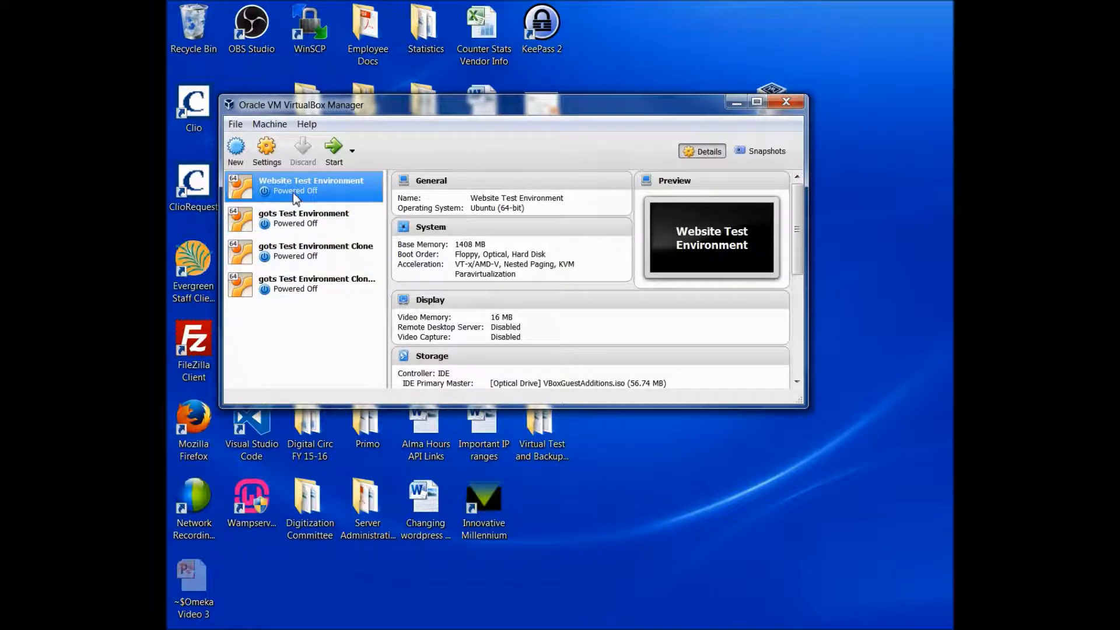
mouse_move(299, 284)
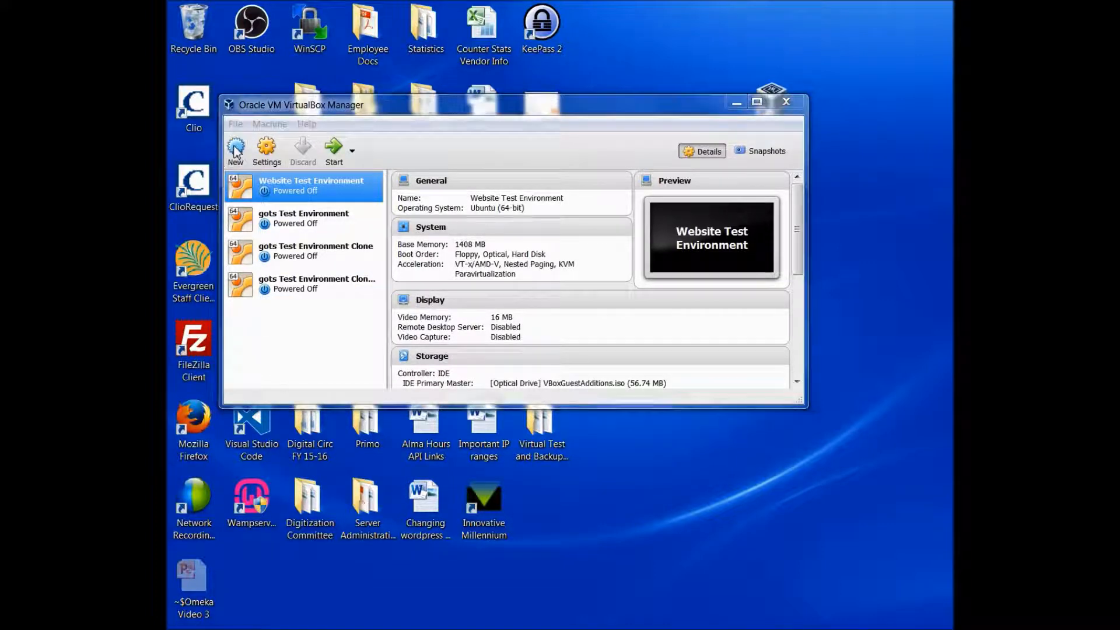
- Create a new machine named OmekaTest with type Linux and version Debian (64-bit)
left_click(235, 147)
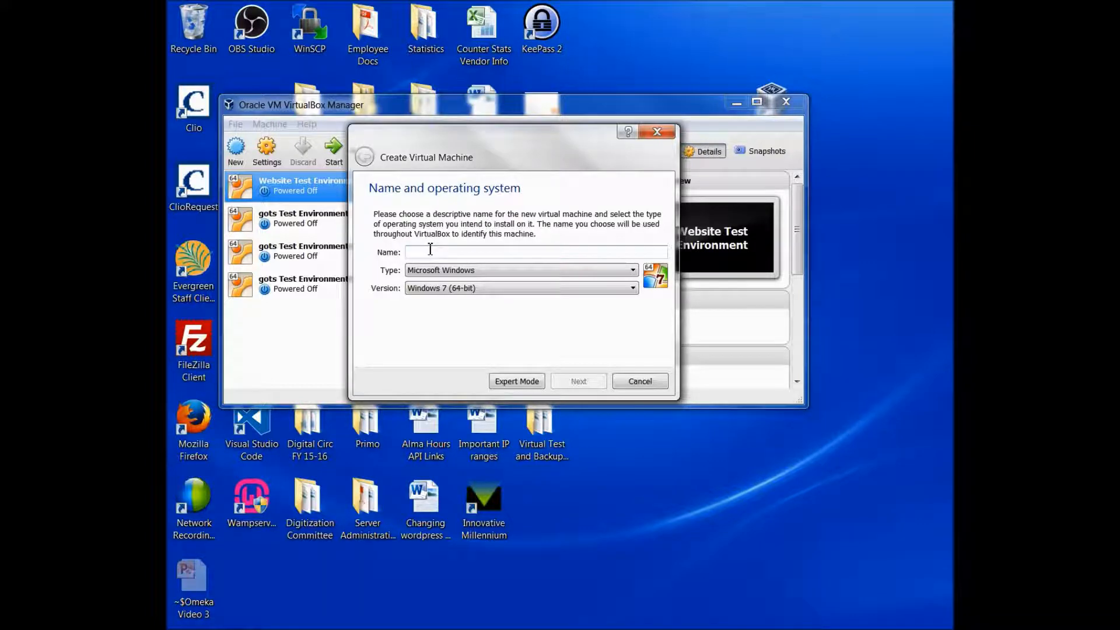
type("OmekaTest")
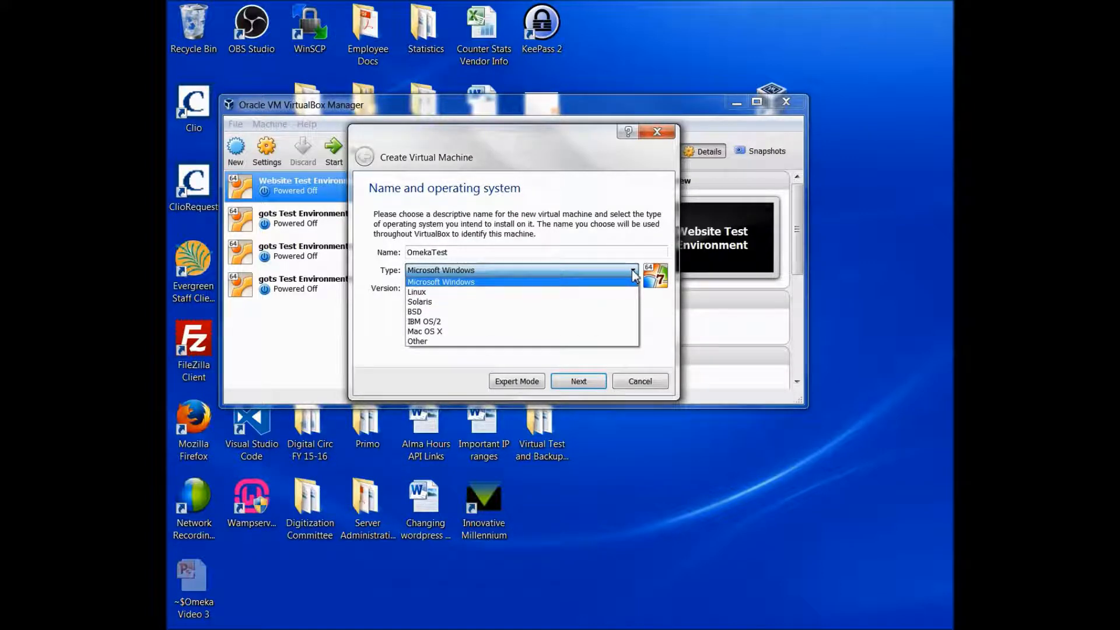
mouse_move(511, 301)
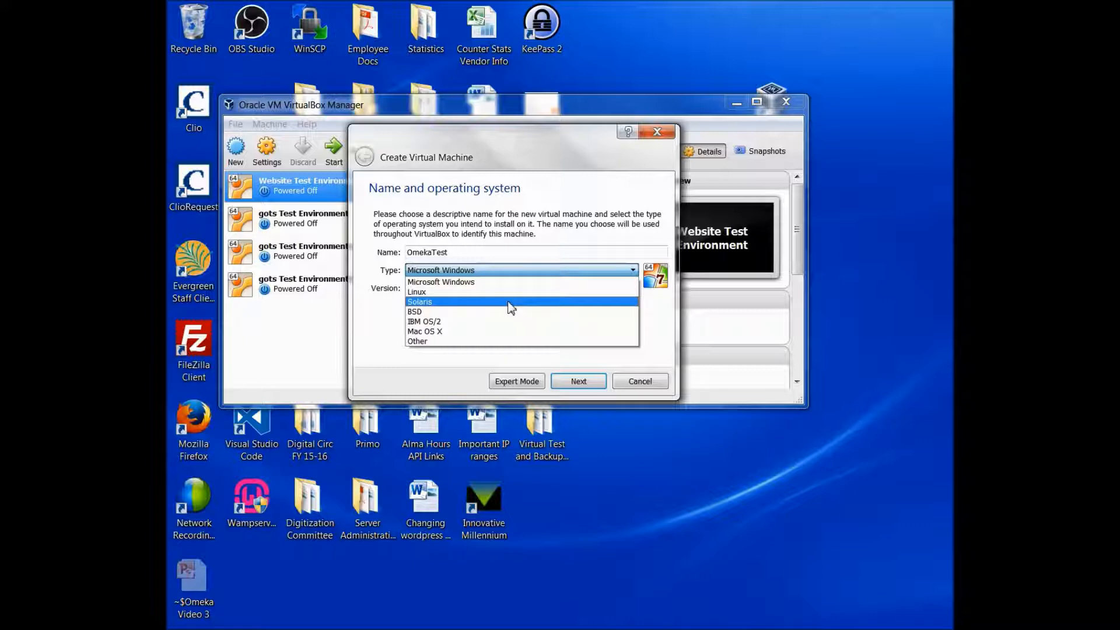
left_click(416, 291)
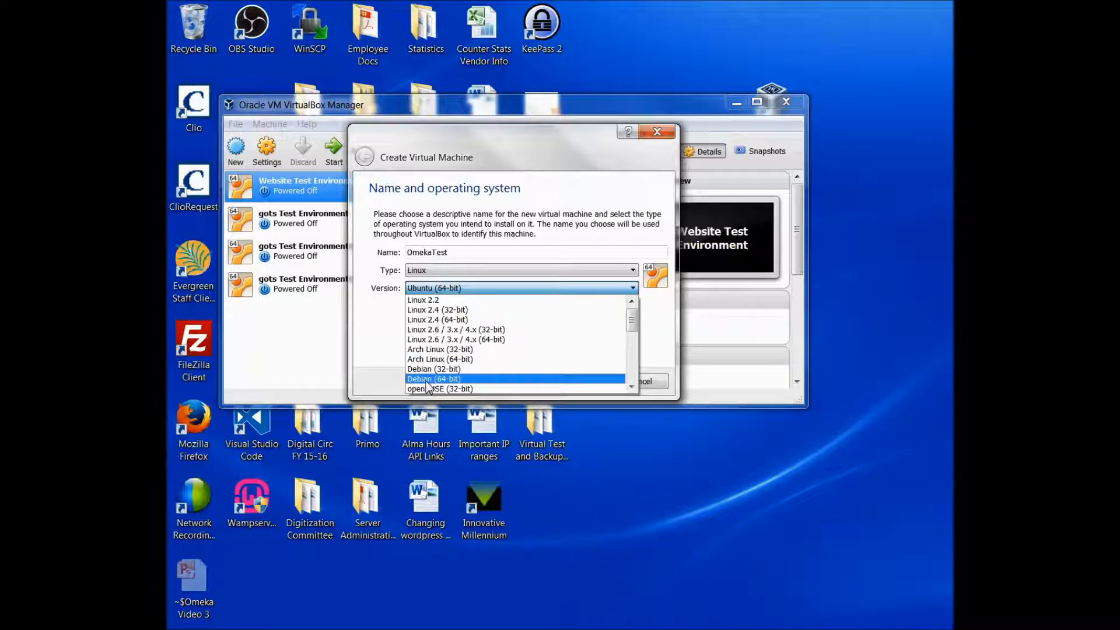
mouse_move(429, 369)
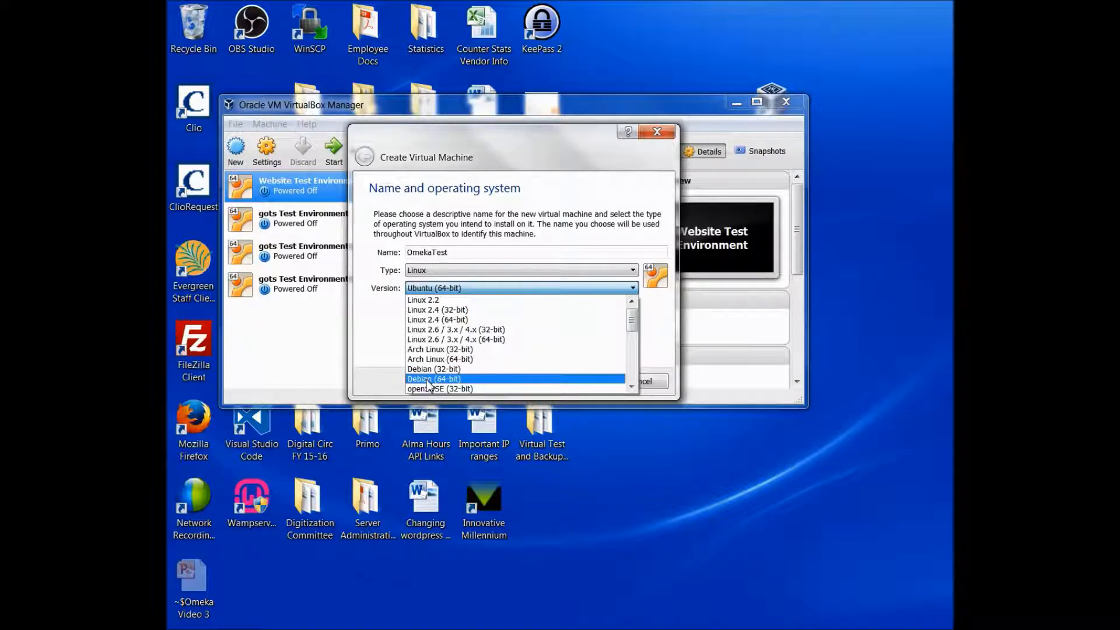
left_click(433, 378)
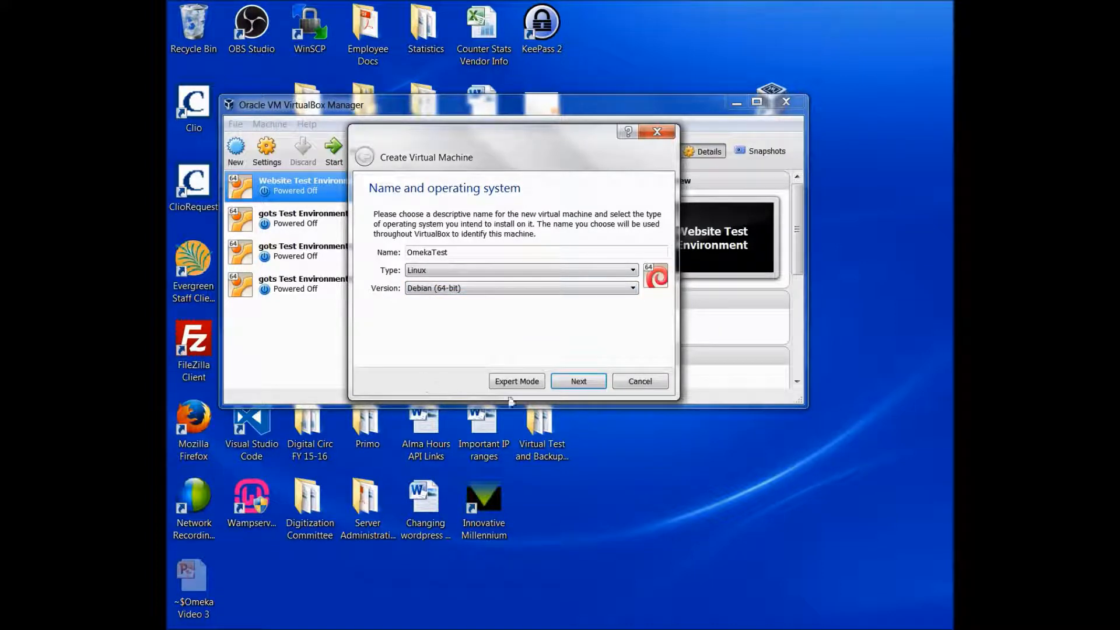
left_click(578, 381)
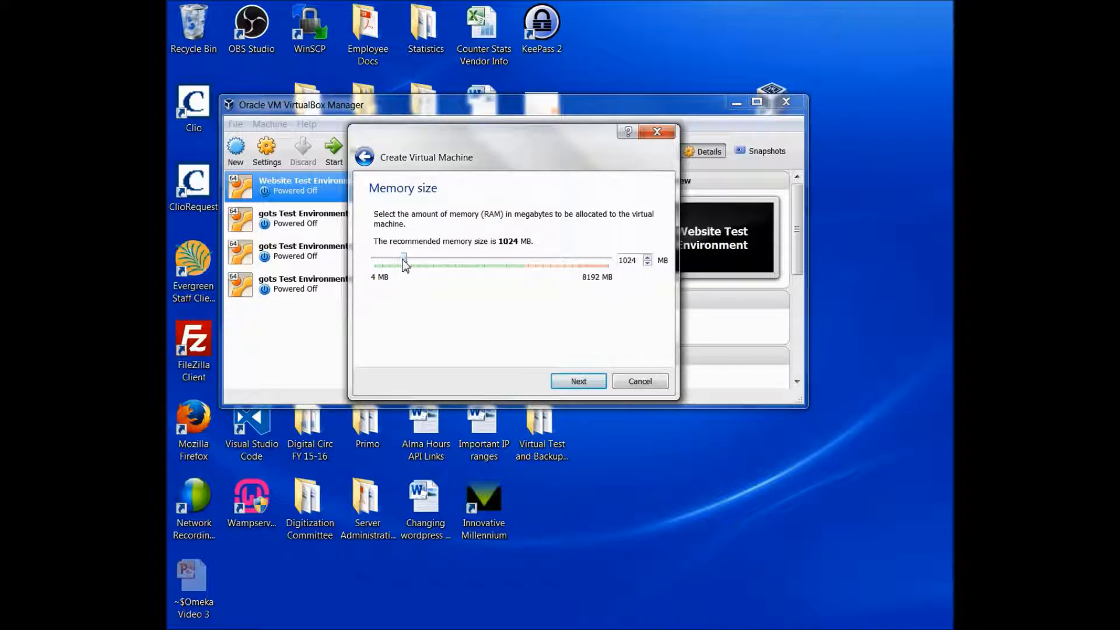
- Set the OmekaTest machine's memory to 2048 MB
left_click_drag(404, 260, 417, 261)
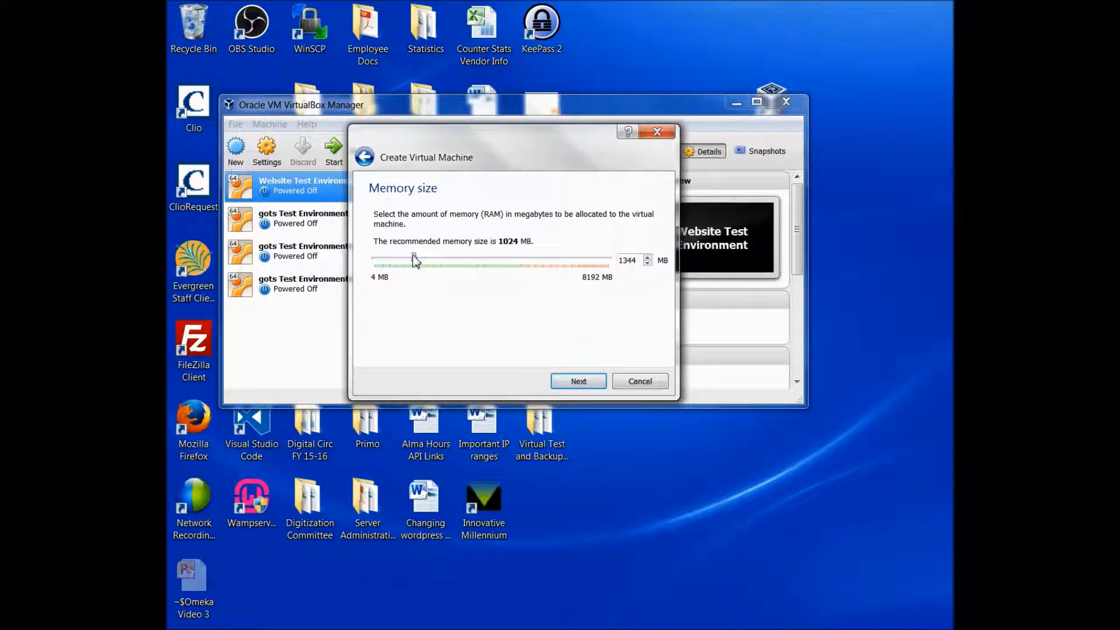
left_click_drag(415, 259, 429, 259)
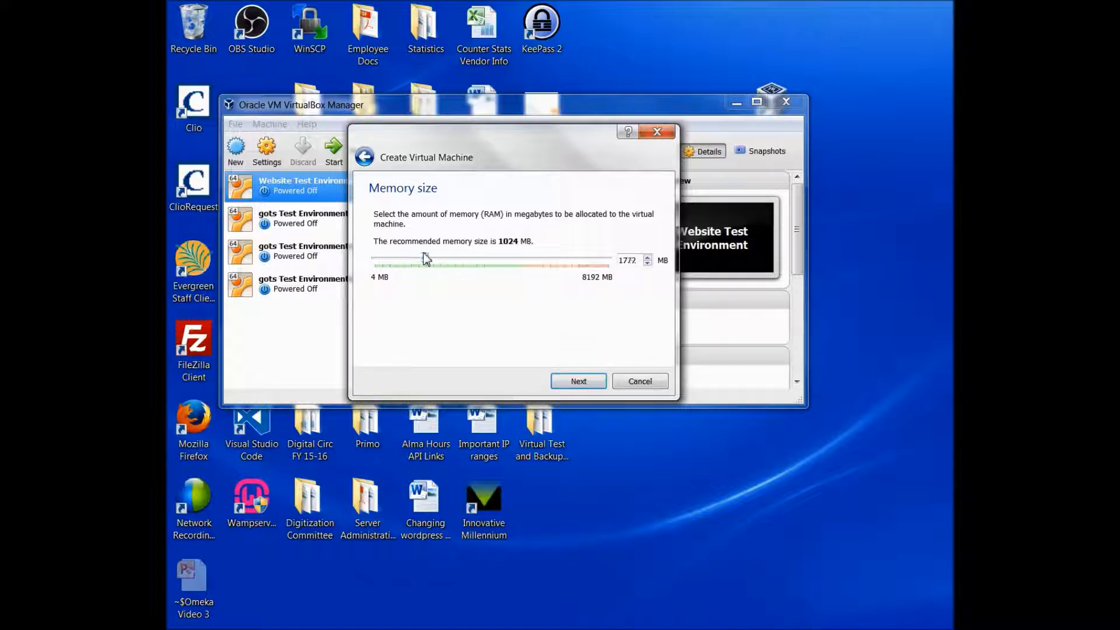
left_click_drag(427, 258, 434, 258)
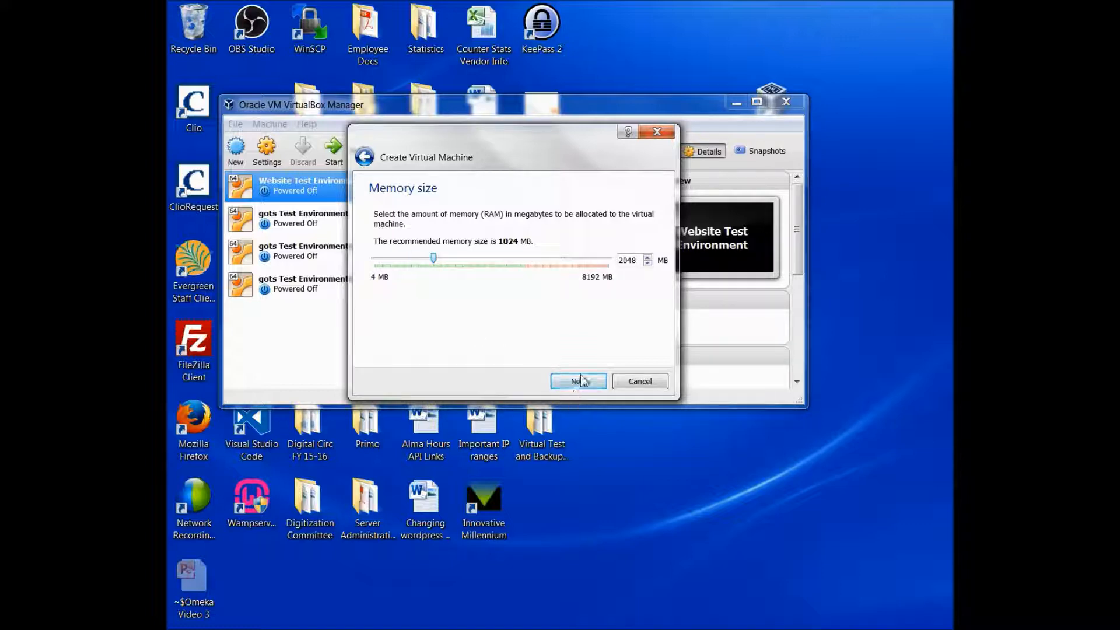
left_click(577, 381)
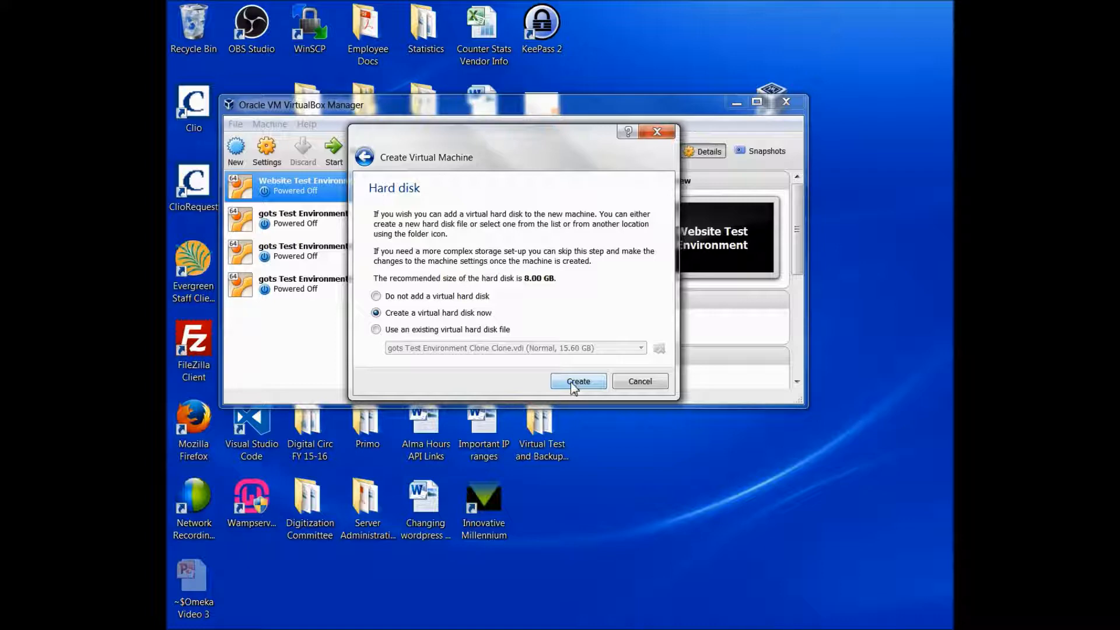
- Create a new dynamically allocated VDI virtual hard disk
left_click(578, 381)
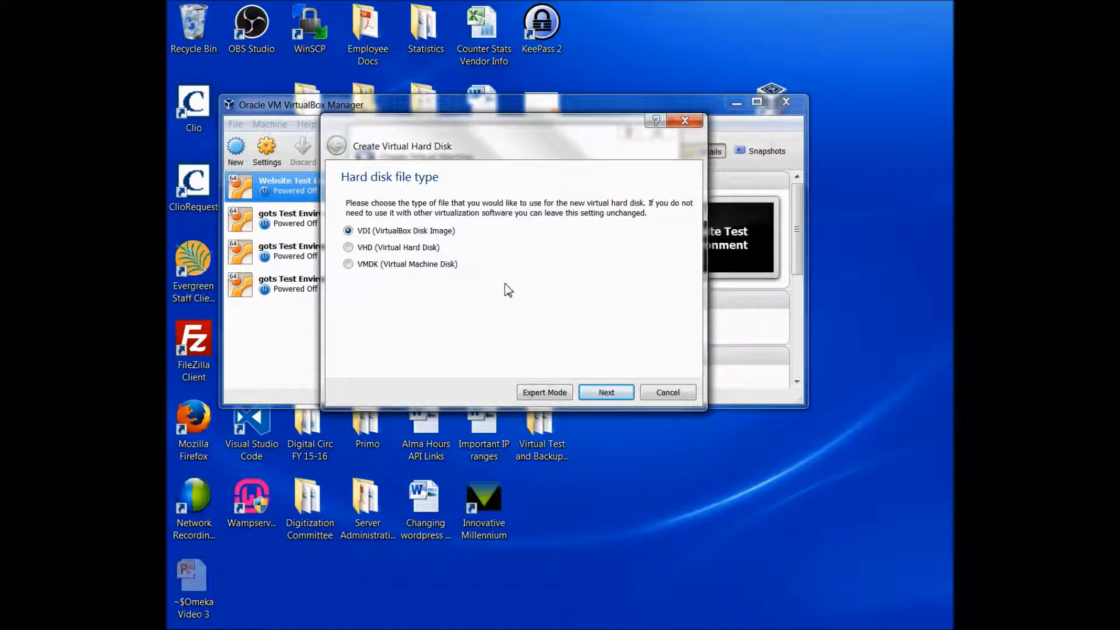
mouse_move(496, 311)
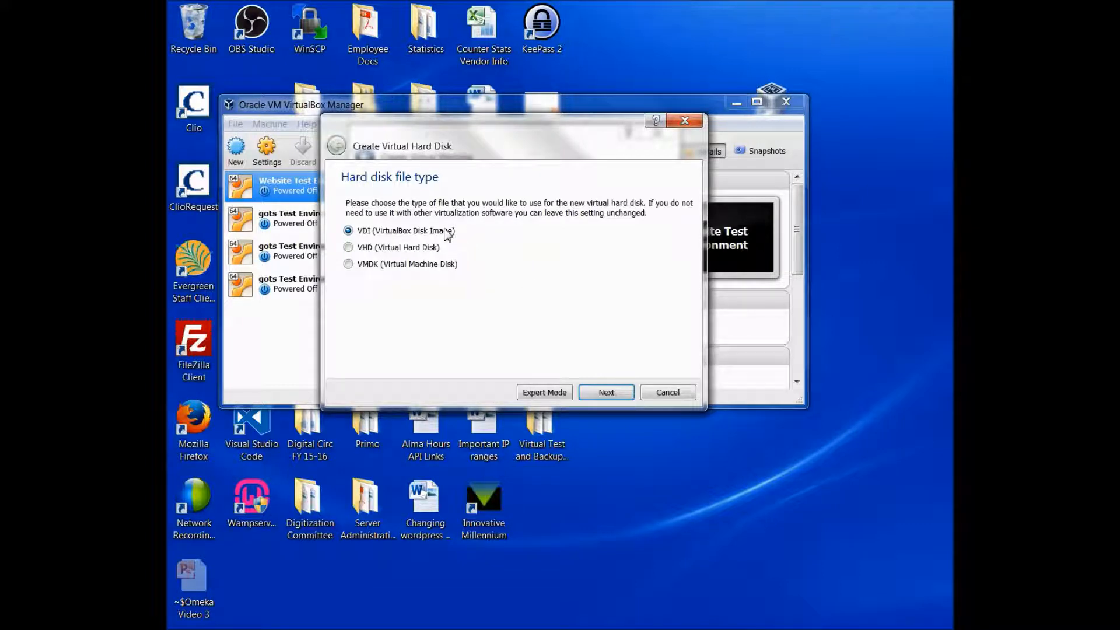
left_click(605, 392)
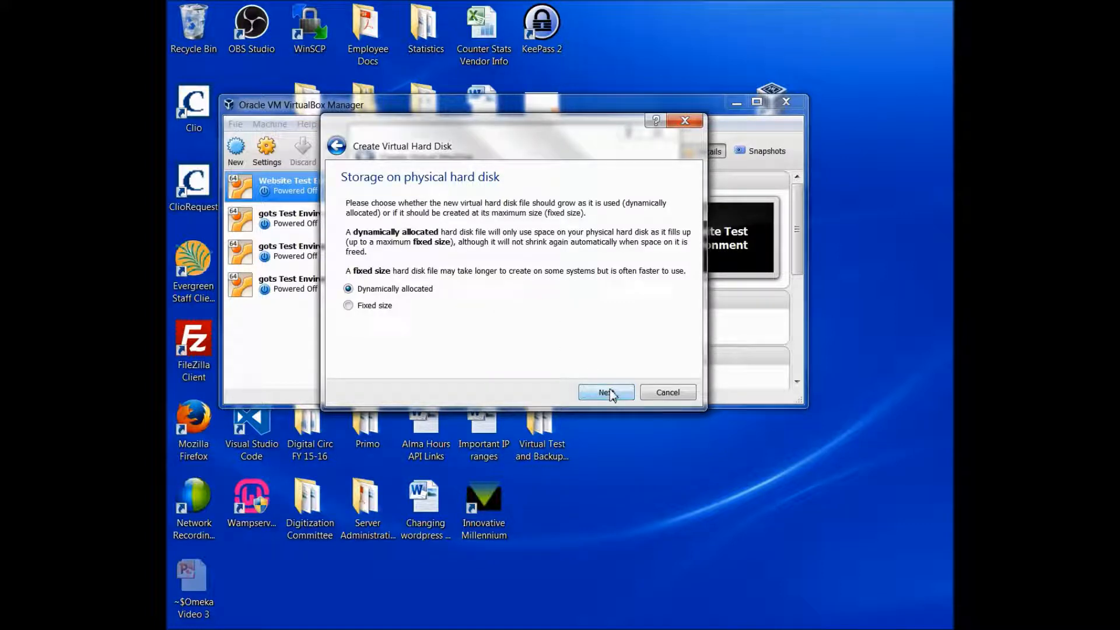
left_click(605, 392)
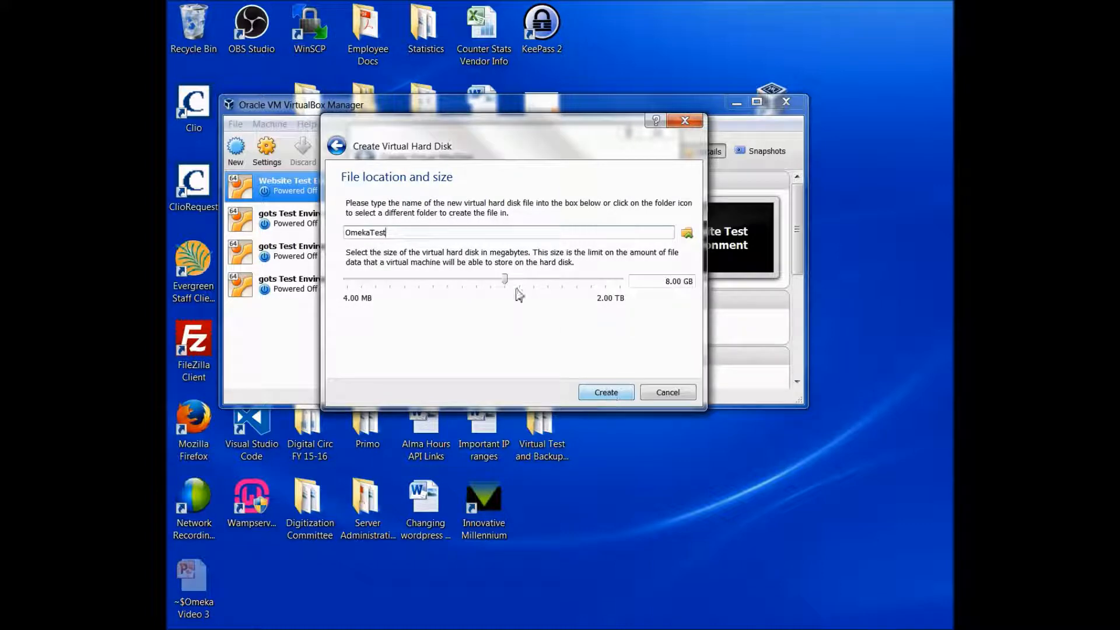
- Size the virtual hard disk to about 26.21 GB and create OmekaTest
left_click_drag(505, 278, 513, 279)
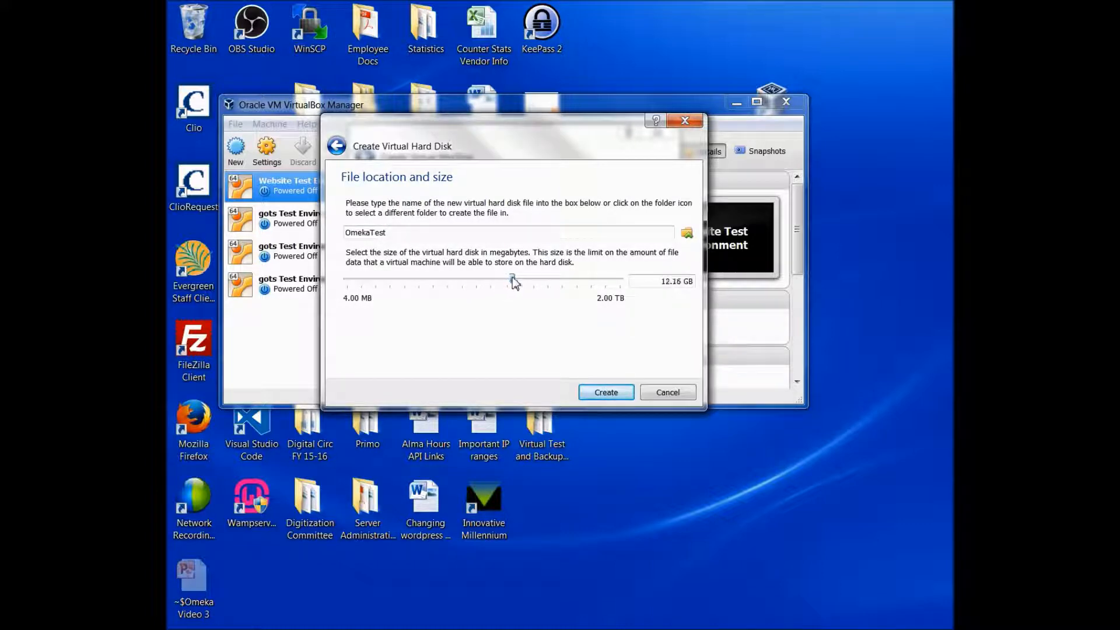
left_click_drag(512, 281, 525, 281)
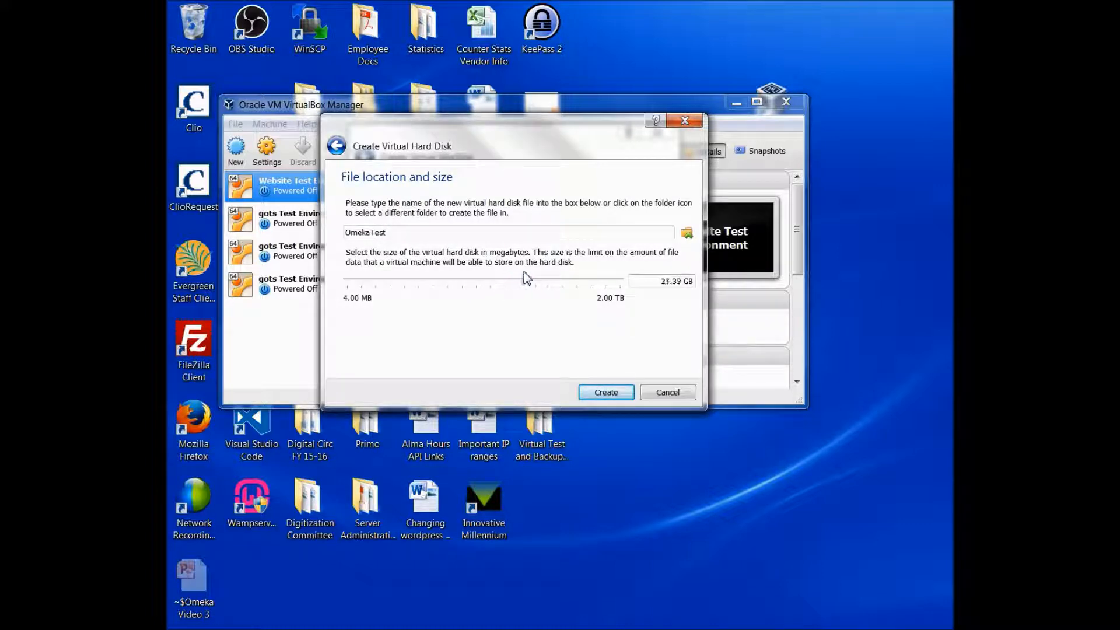
left_click_drag(525, 280, 532, 281)
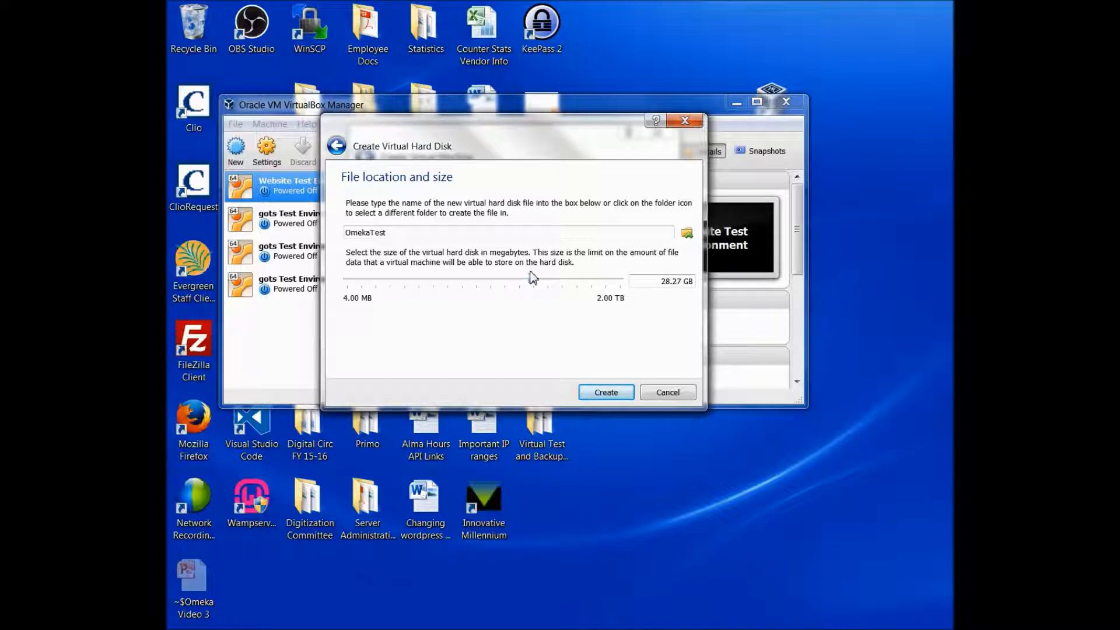
left_click_drag(532, 279, 527, 279)
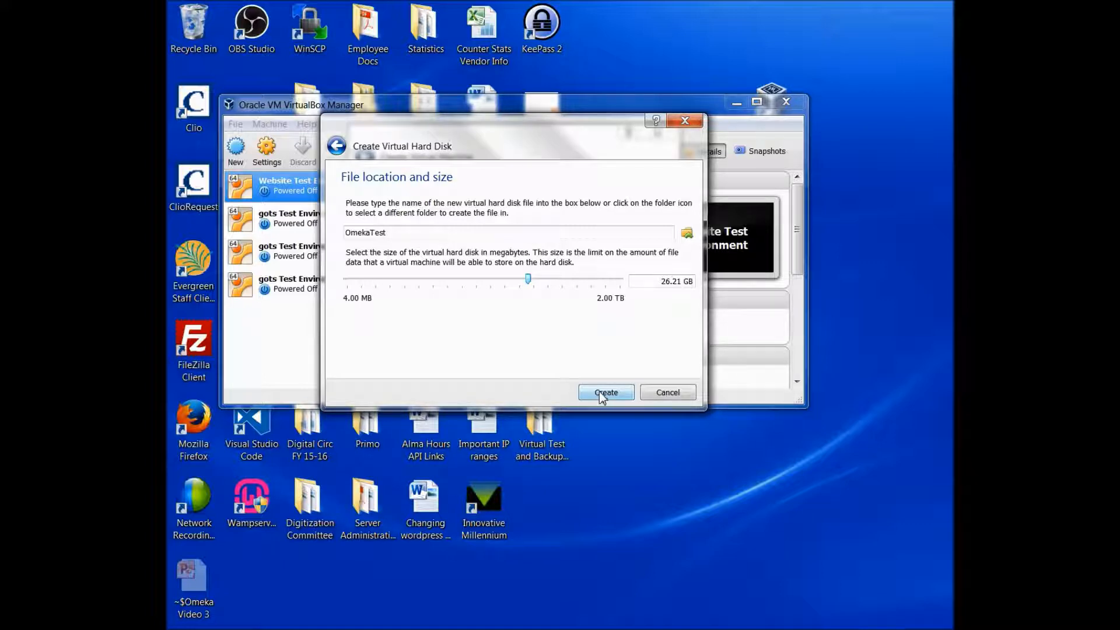
left_click(605, 392)
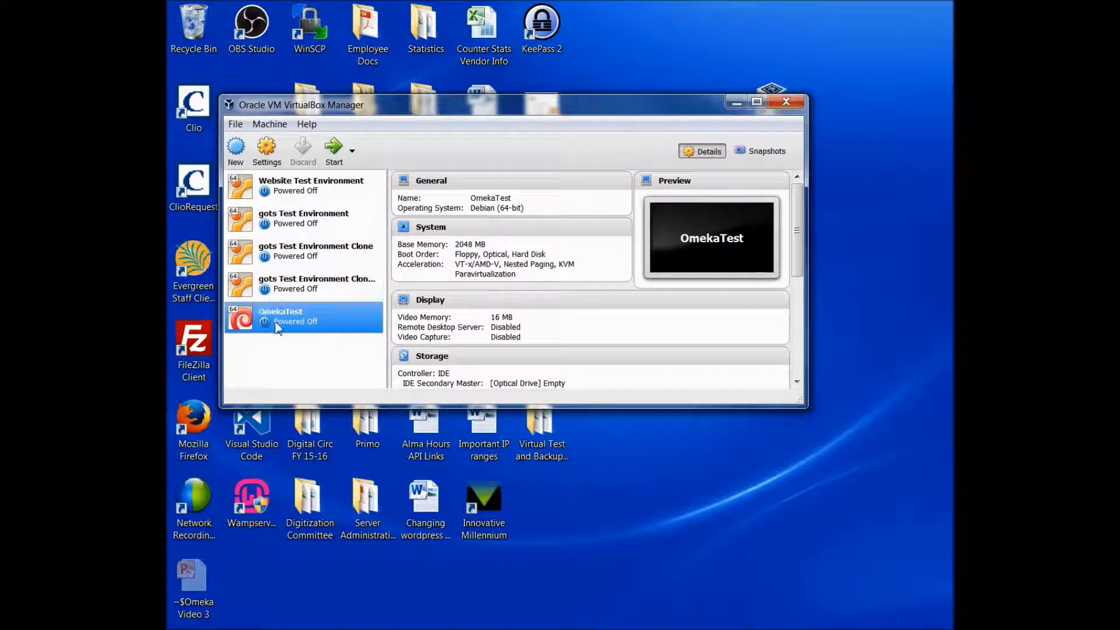
mouse_move(279, 321)
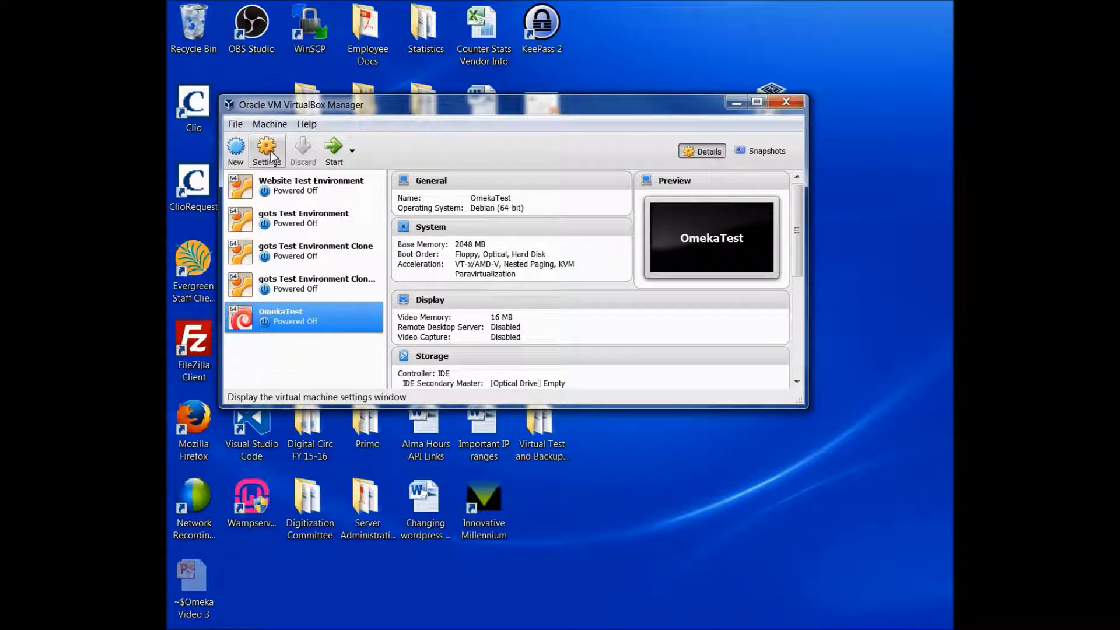
- Open the Settings window for the selected OmekaTest machine
left_click(266, 150)
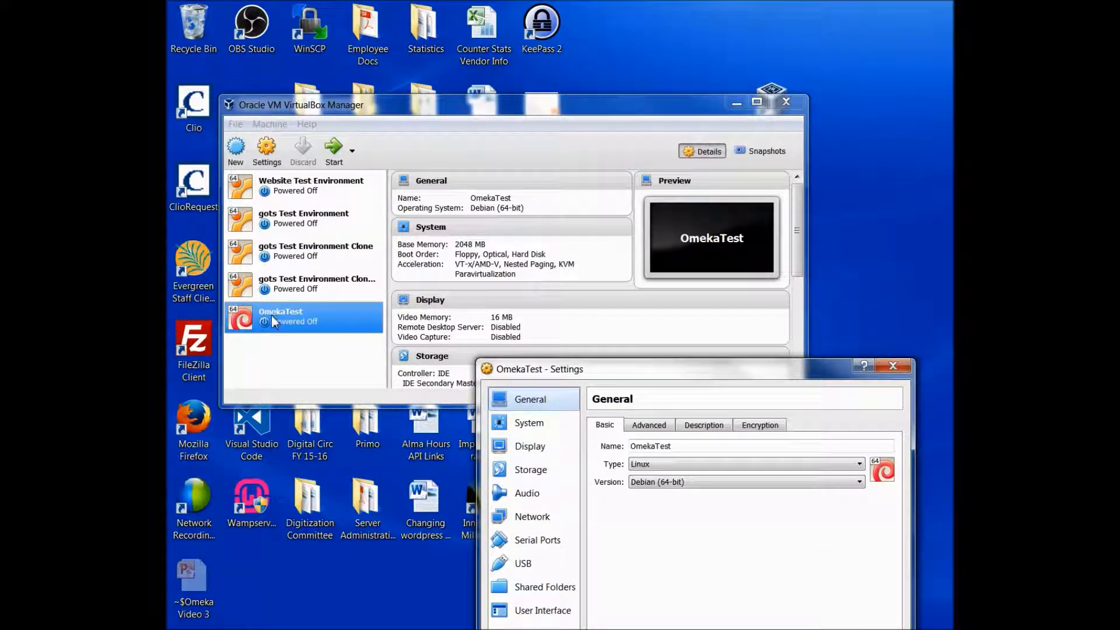
- Show OmekaTest's General > Advanced settings, keeping Shared Clipboard and Drag'n'Drop Disabled
left_click_drag(538, 369, 492, 170)
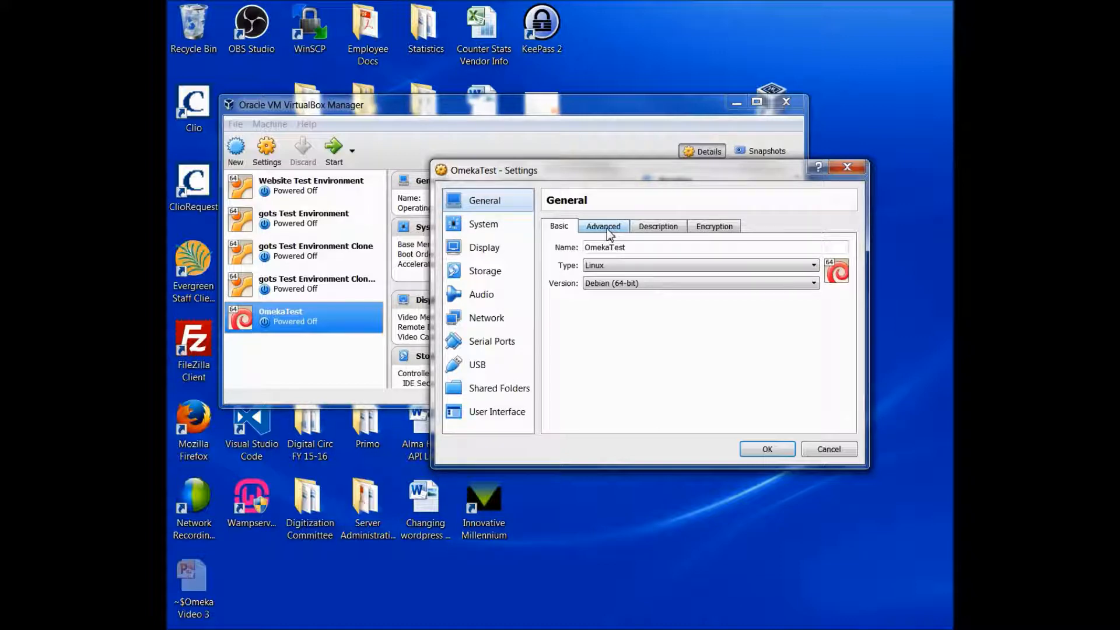
left_click(602, 227)
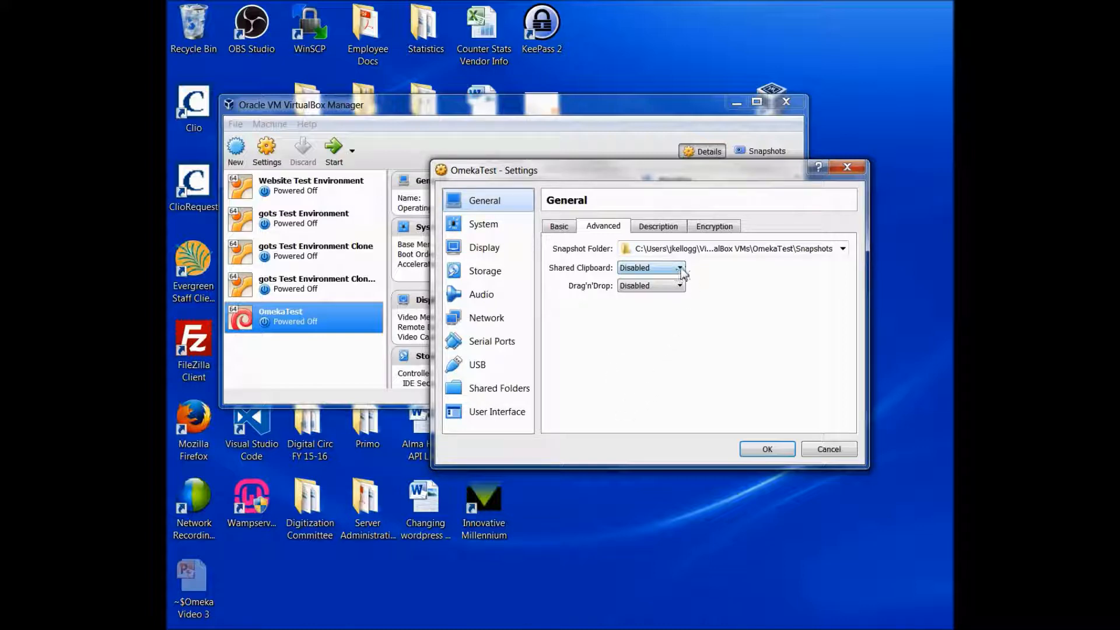
left_click(678, 267)
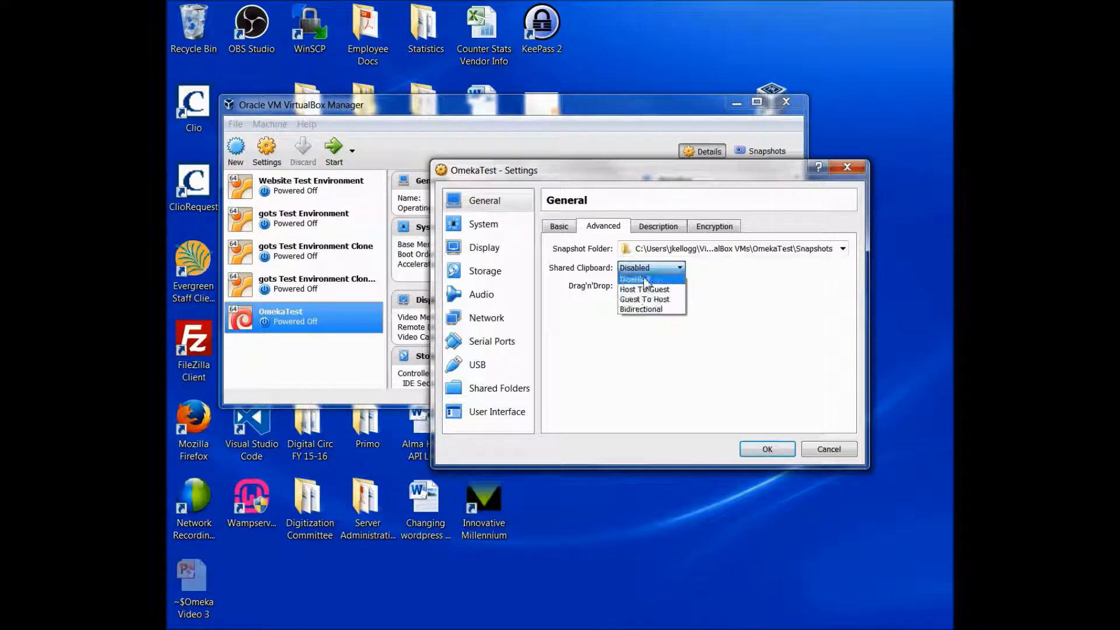
left_click(634, 279)
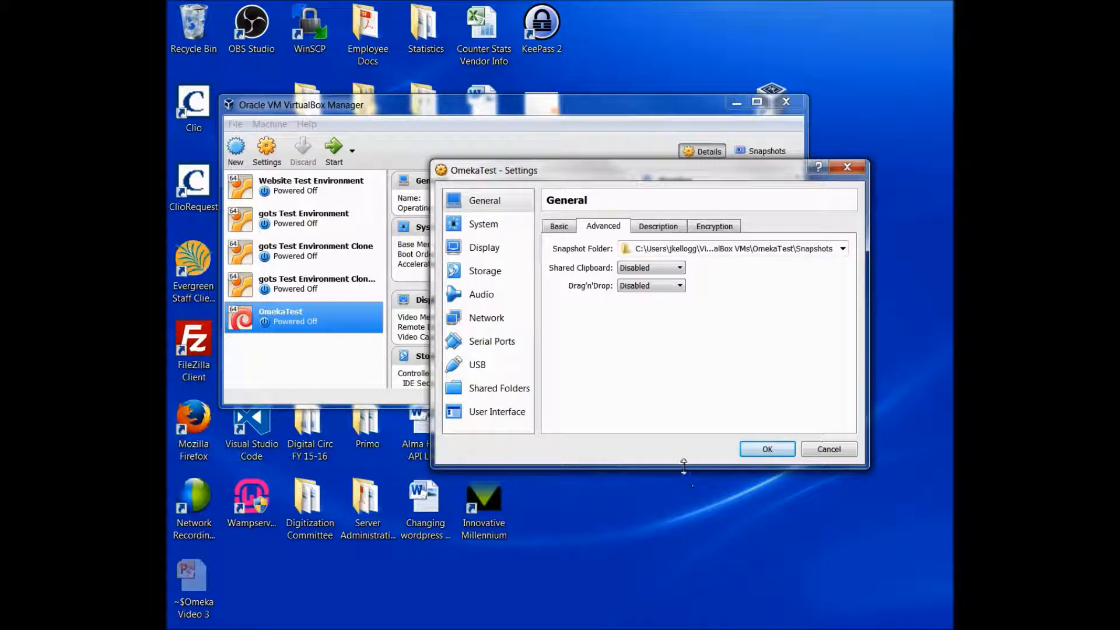
mouse_move(683, 470)
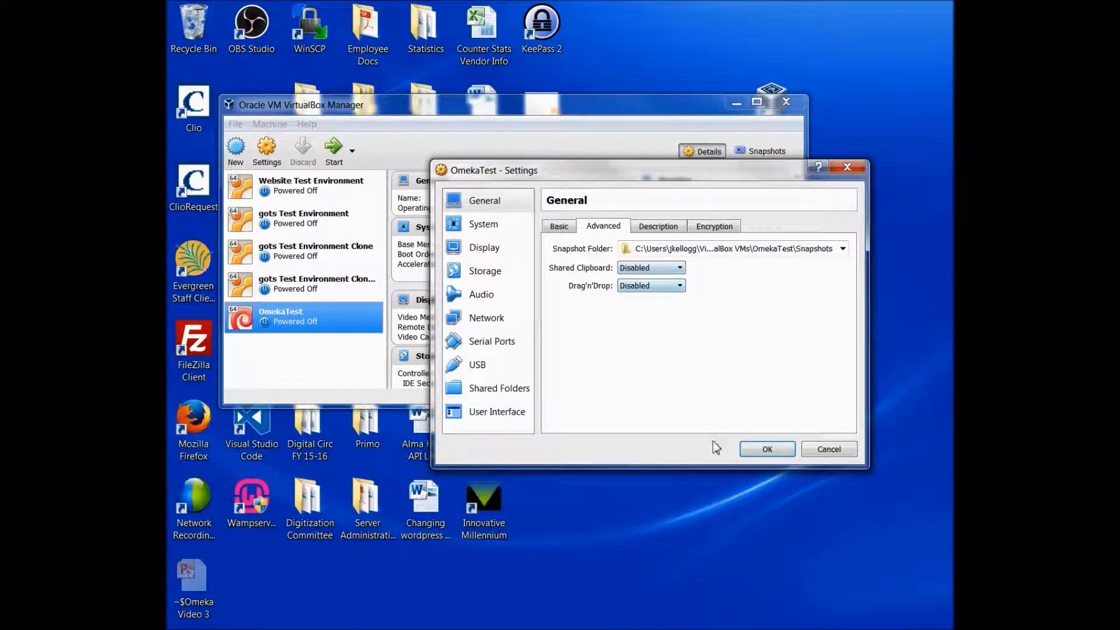
mouse_move(713, 376)
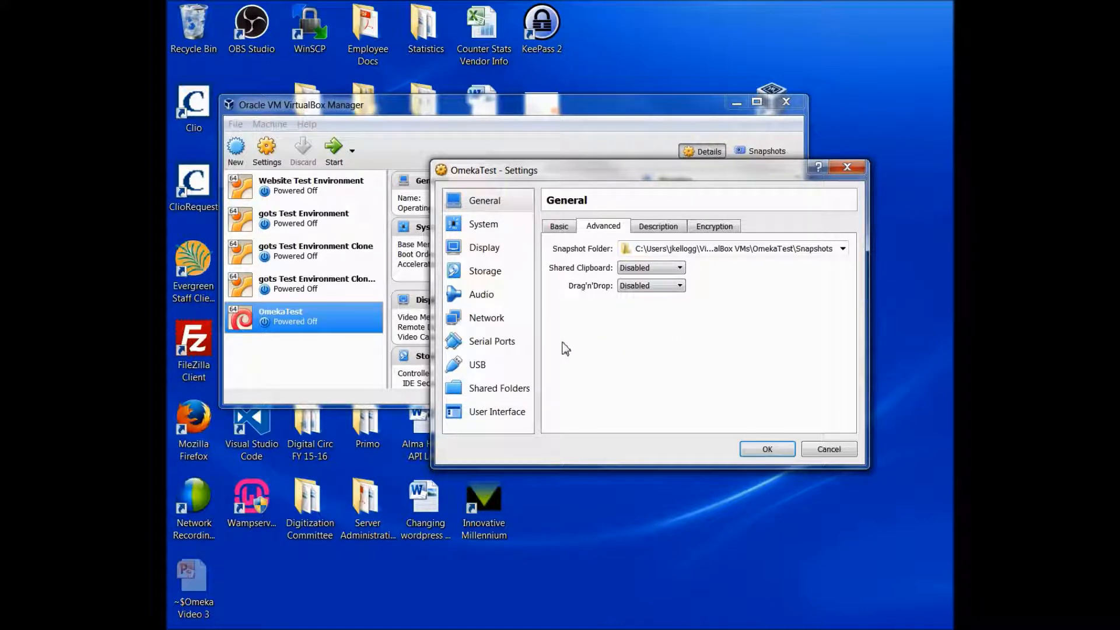
- Add an IDE optical drive loaded with the debian-8.9.0-amd64-netinst (2) image from Downloads
left_click(484, 271)
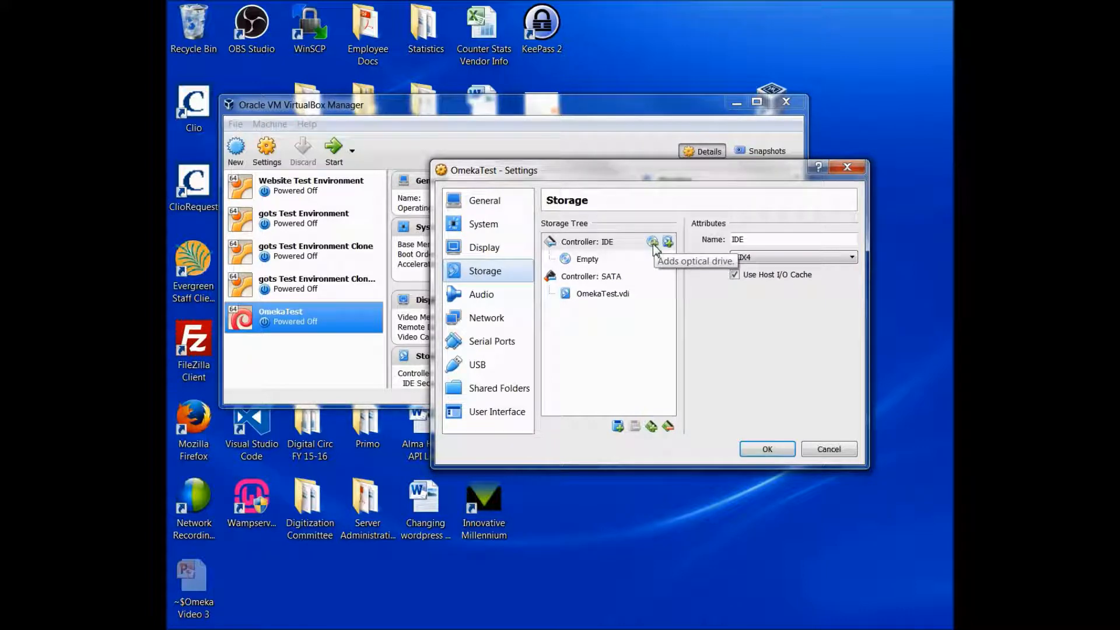
left_click(652, 242)
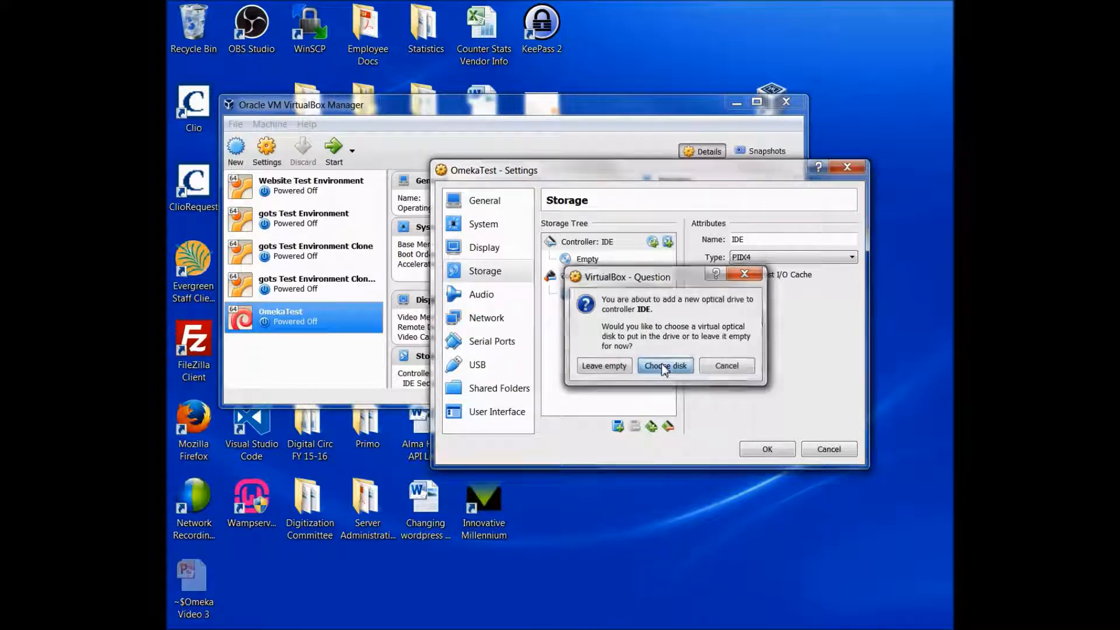
left_click(664, 365)
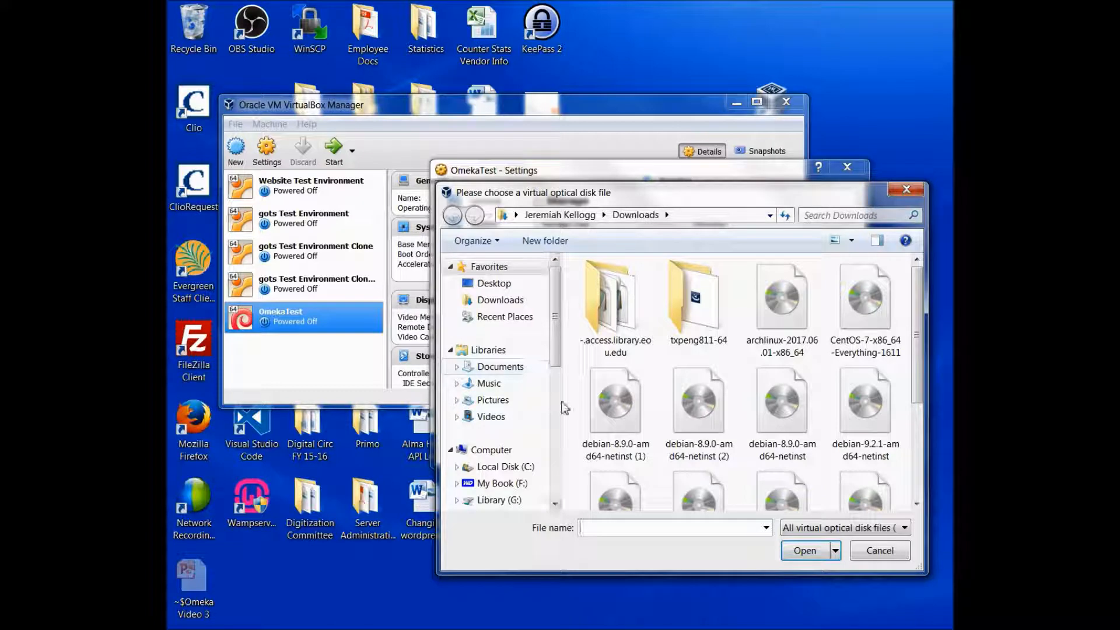
left_click(697, 408)
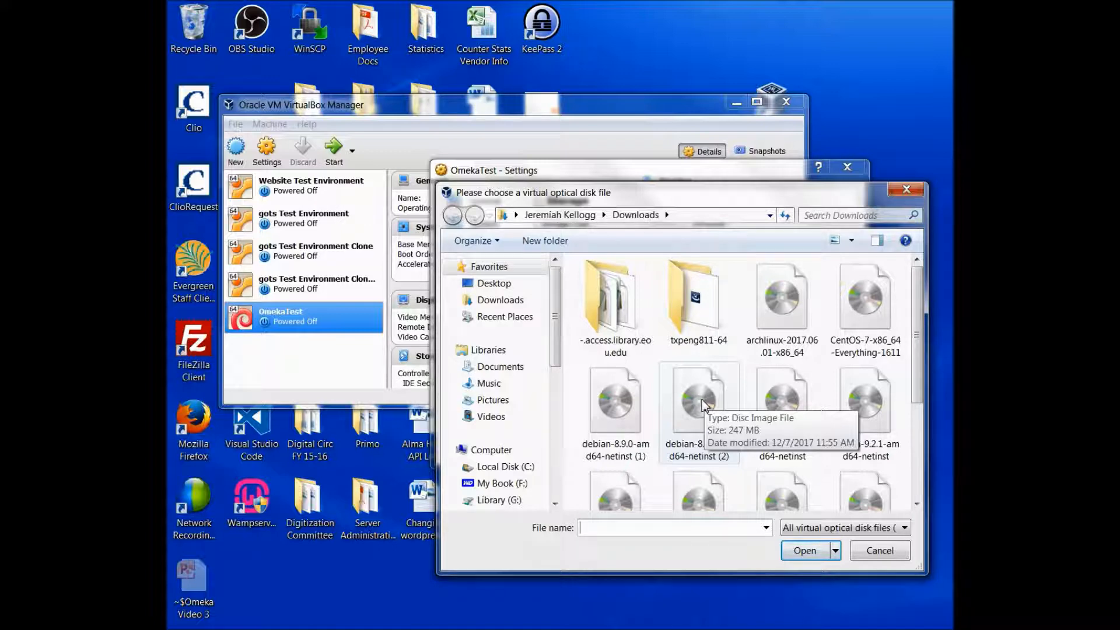
left_click(879, 550)
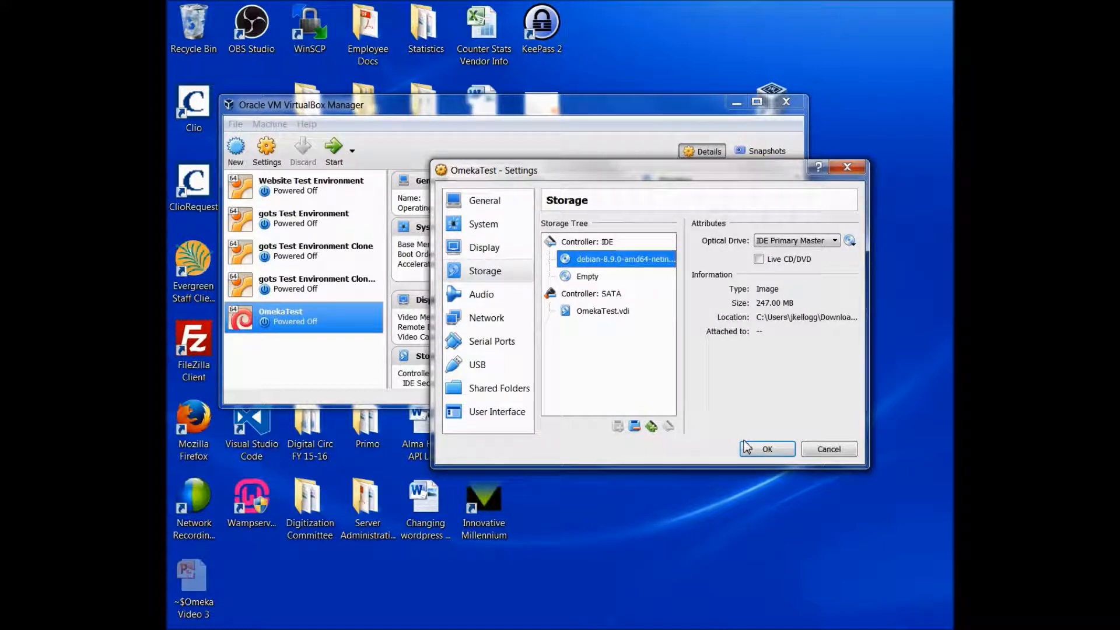
- Save storage, then set Adapter 1 to Bridged Adapter on the Realtek controller and save
left_click(767, 448)
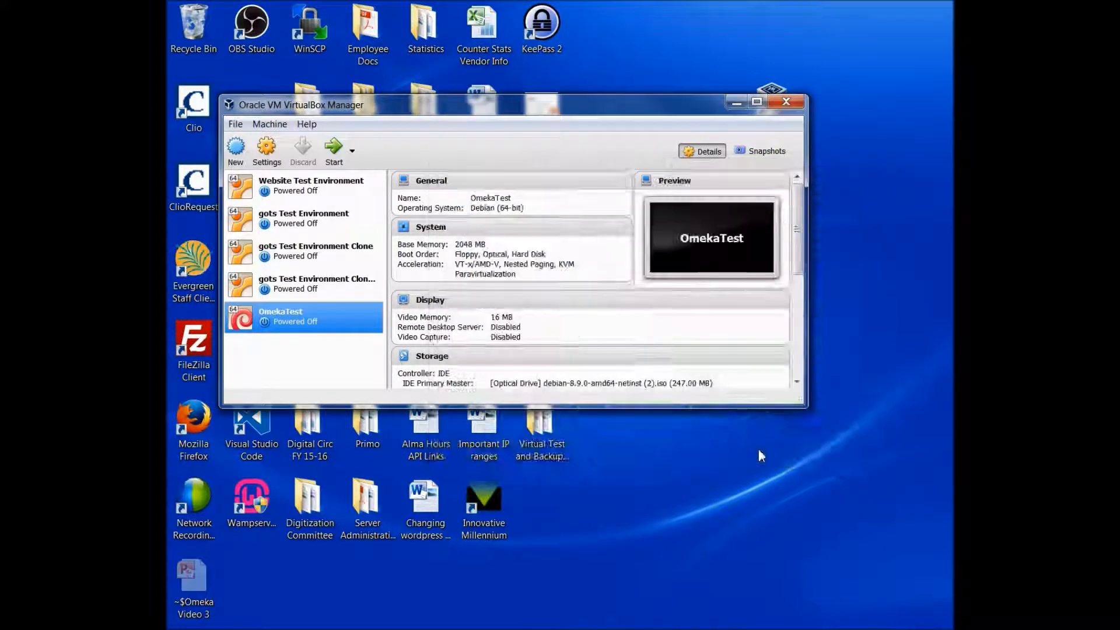
mouse_move(267, 150)
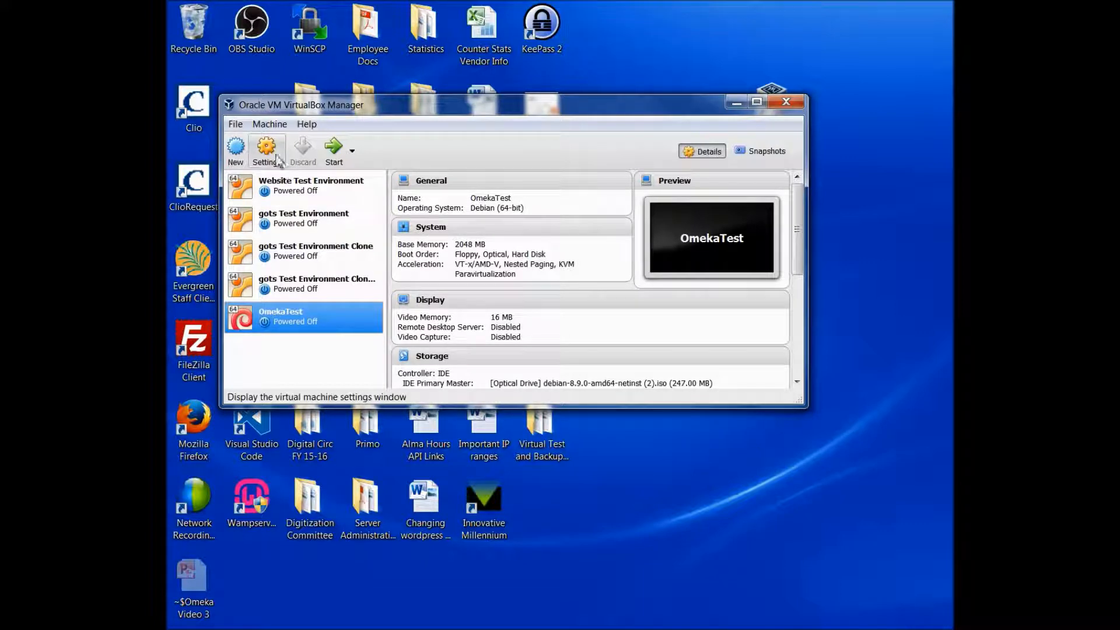
left_click(266, 150)
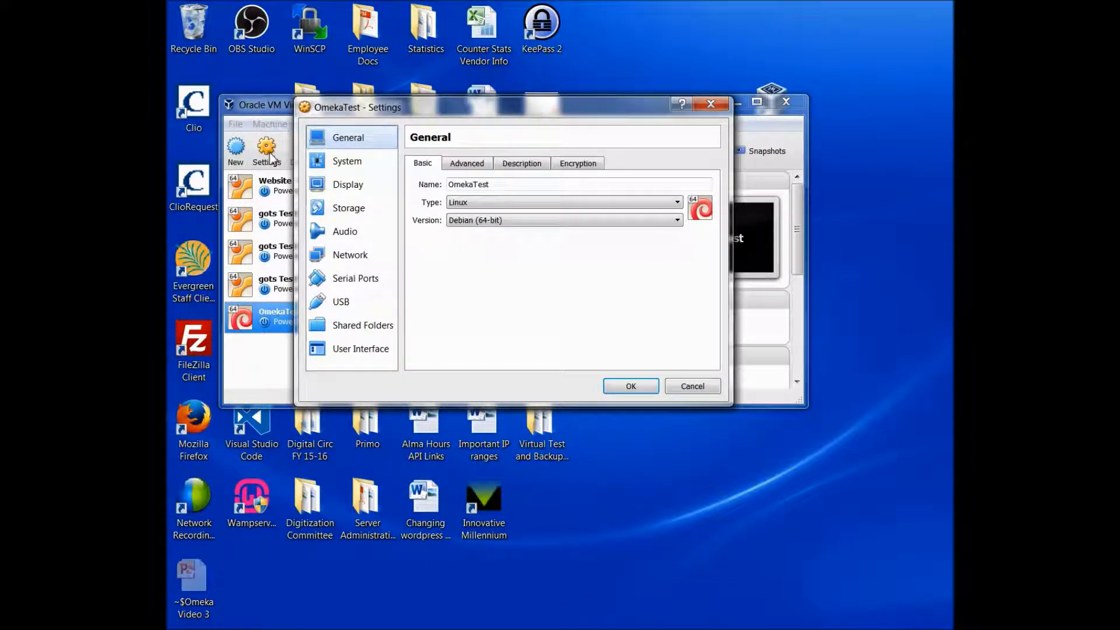
left_click(350, 255)
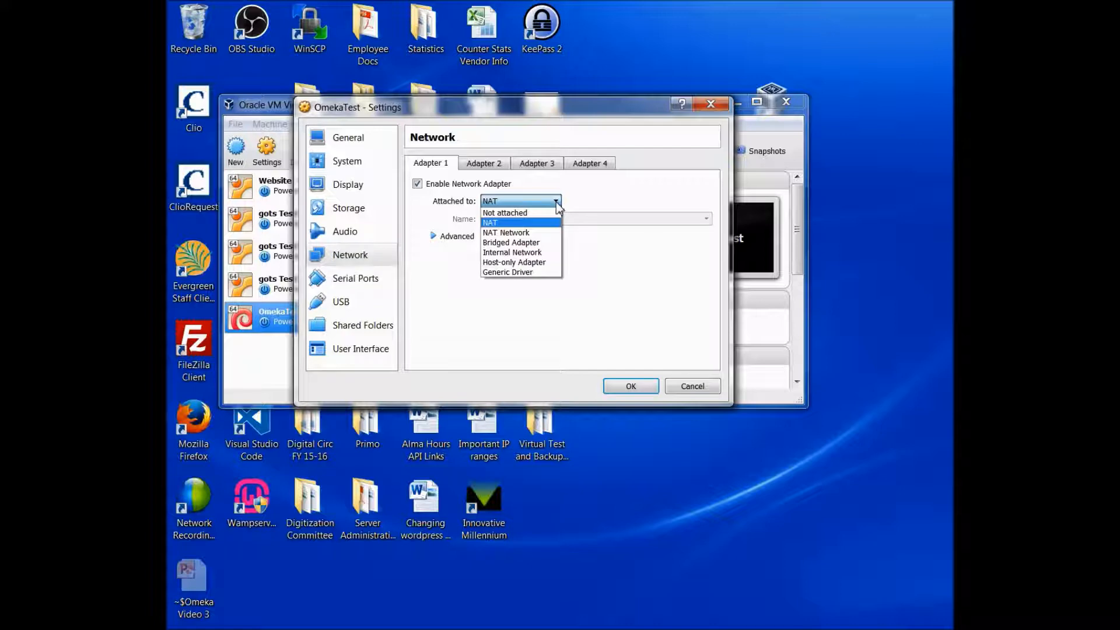
mouse_move(509, 242)
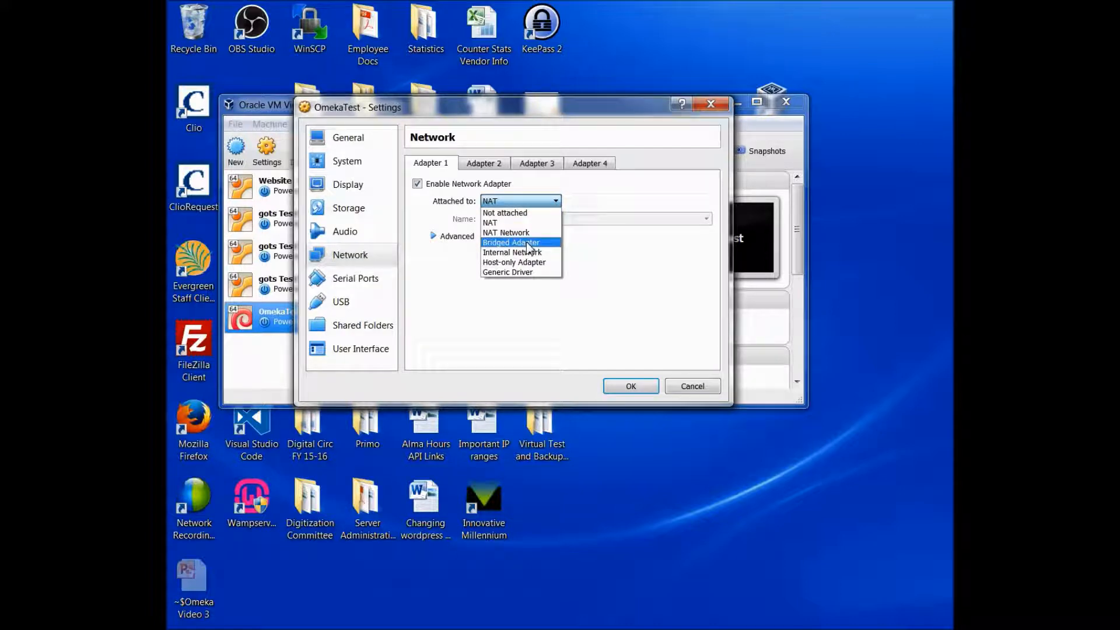
left_click(509, 242)
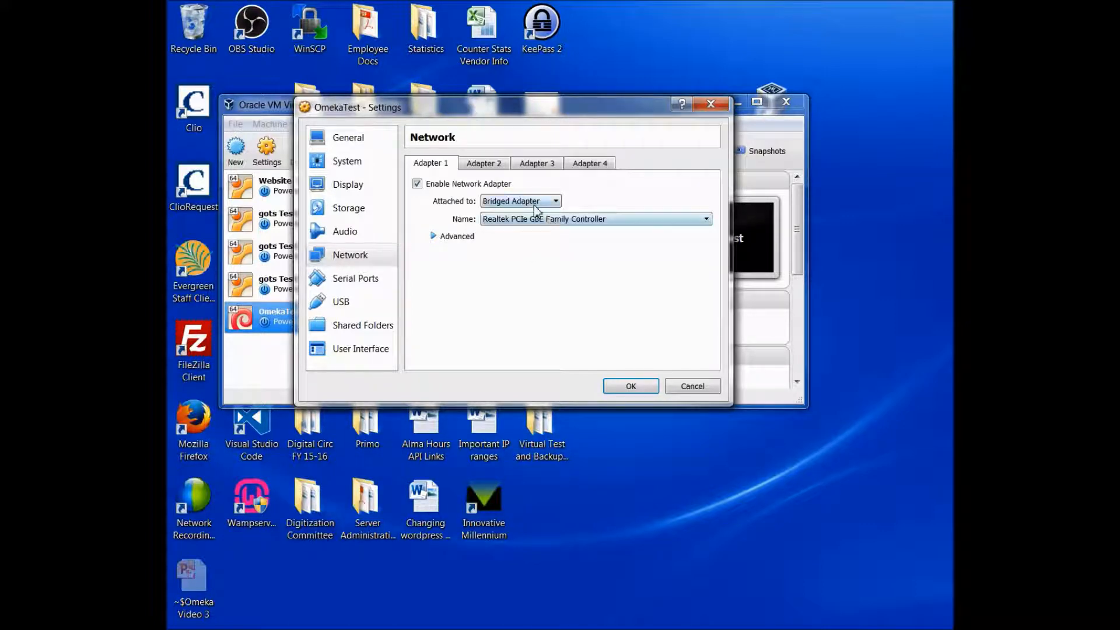
mouse_move(520, 201)
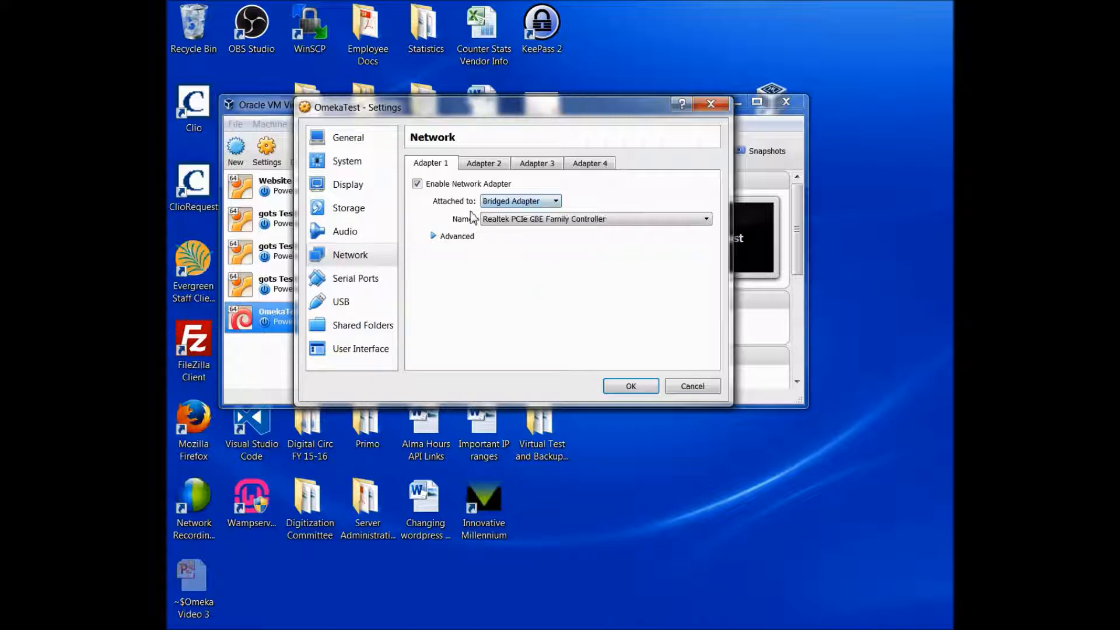
mouse_move(536, 207)
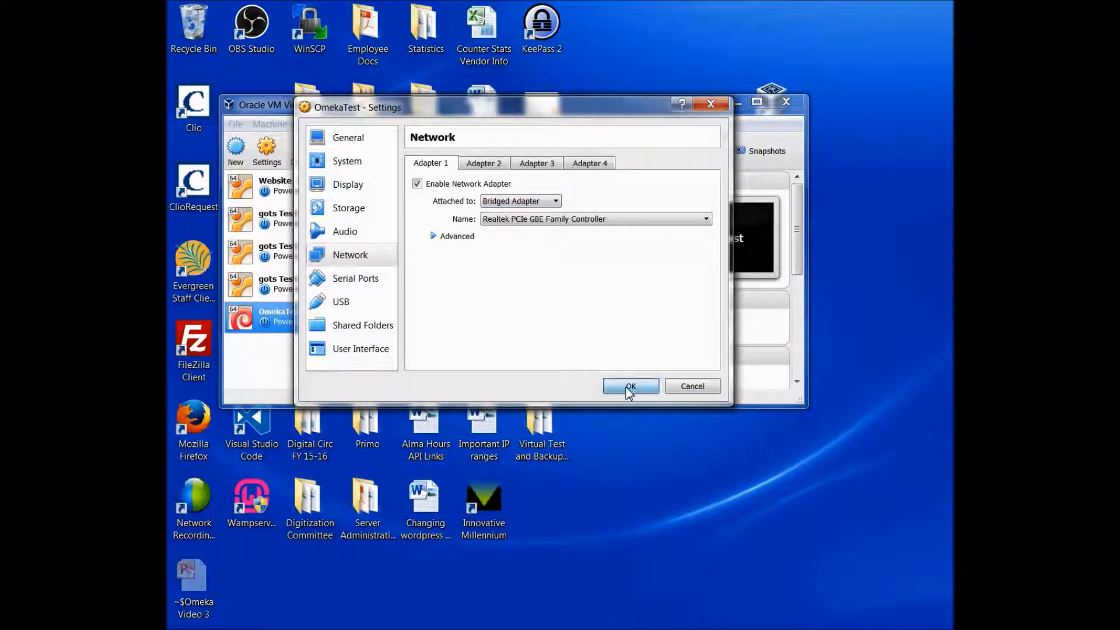
left_click(630, 386)
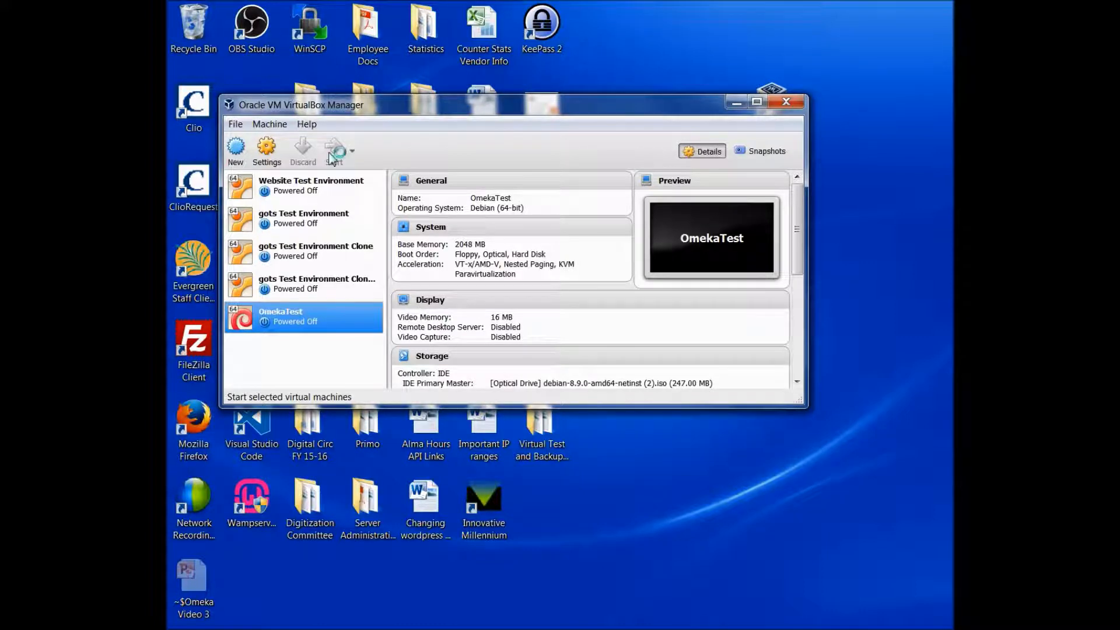
- Start OmekaTest to boot from the Debian ISO into the installer menu
left_click(334, 150)
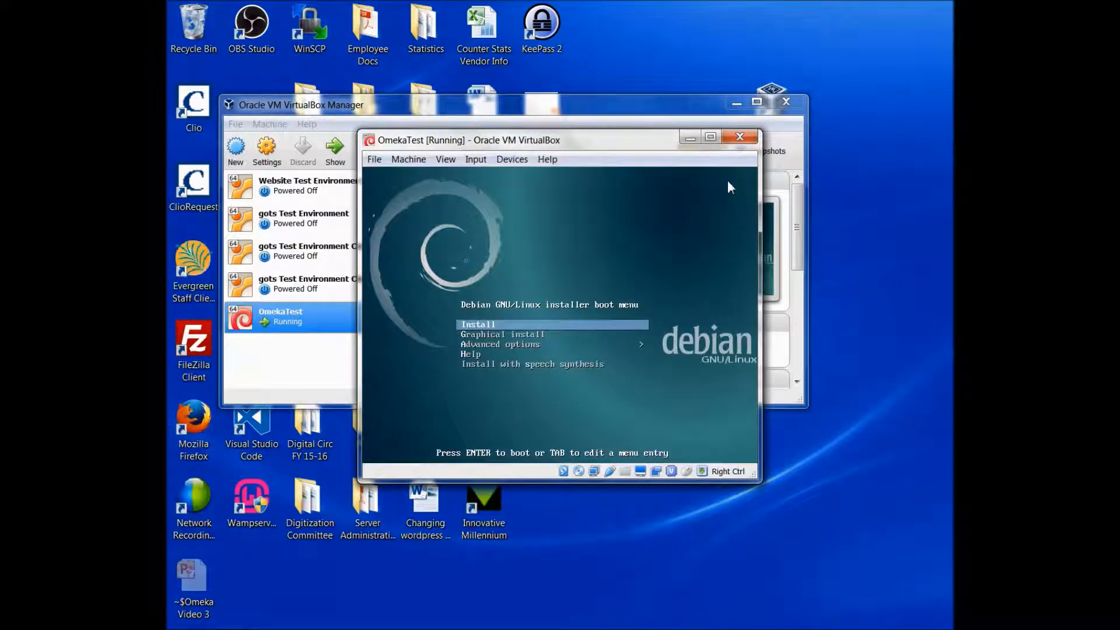
mouse_move(503, 323)
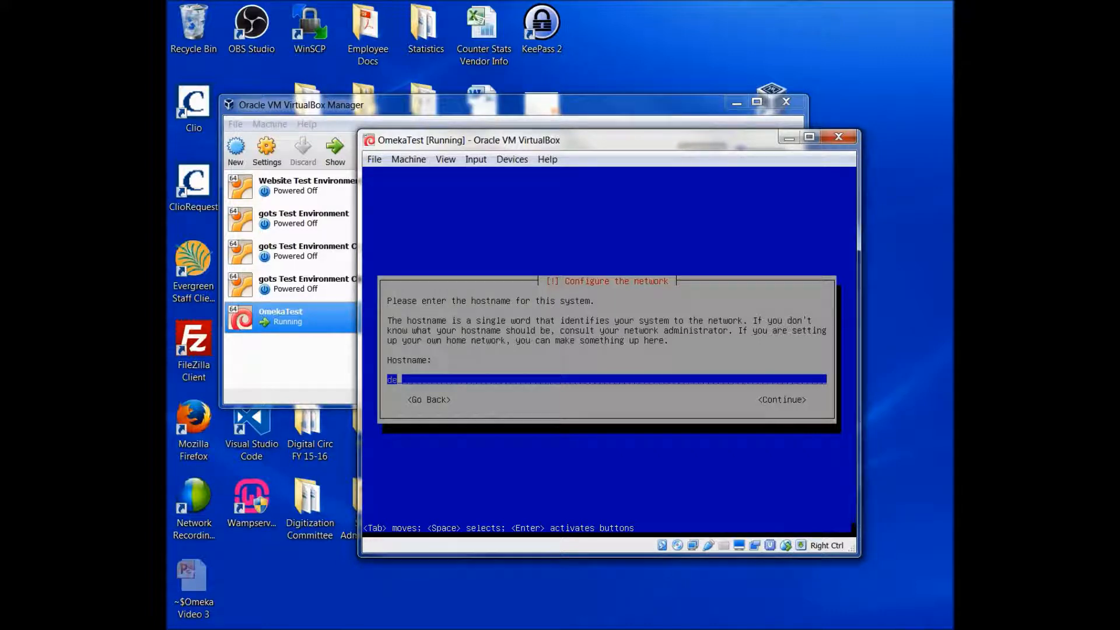
- Replace the default hostname with Omeka1 and continue past the domain name prompt
key("Backspace")
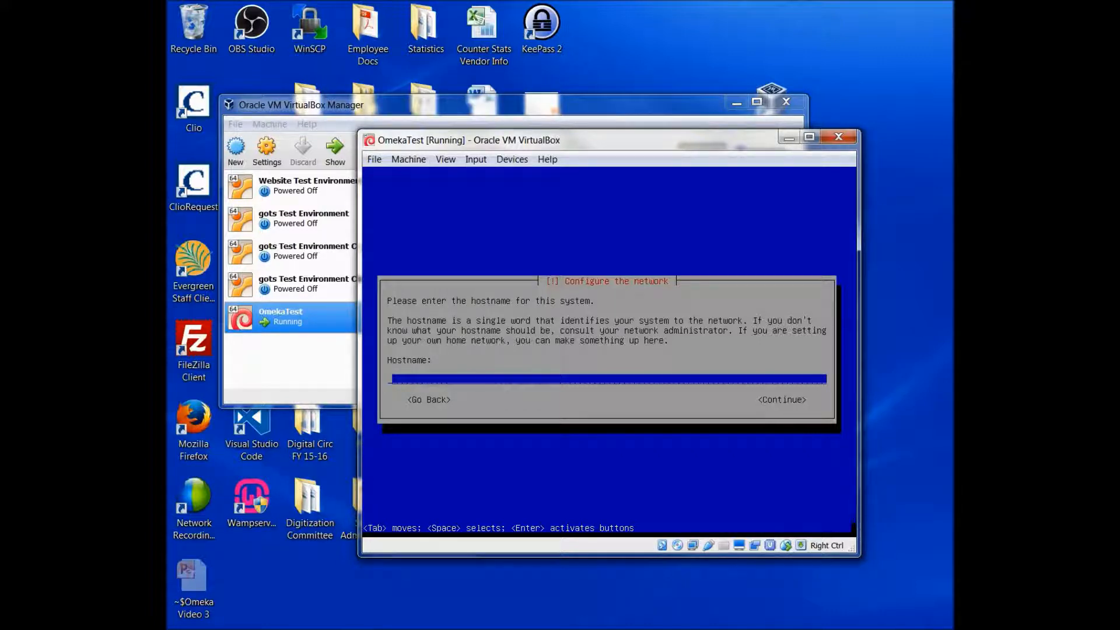
type("Omeka1")
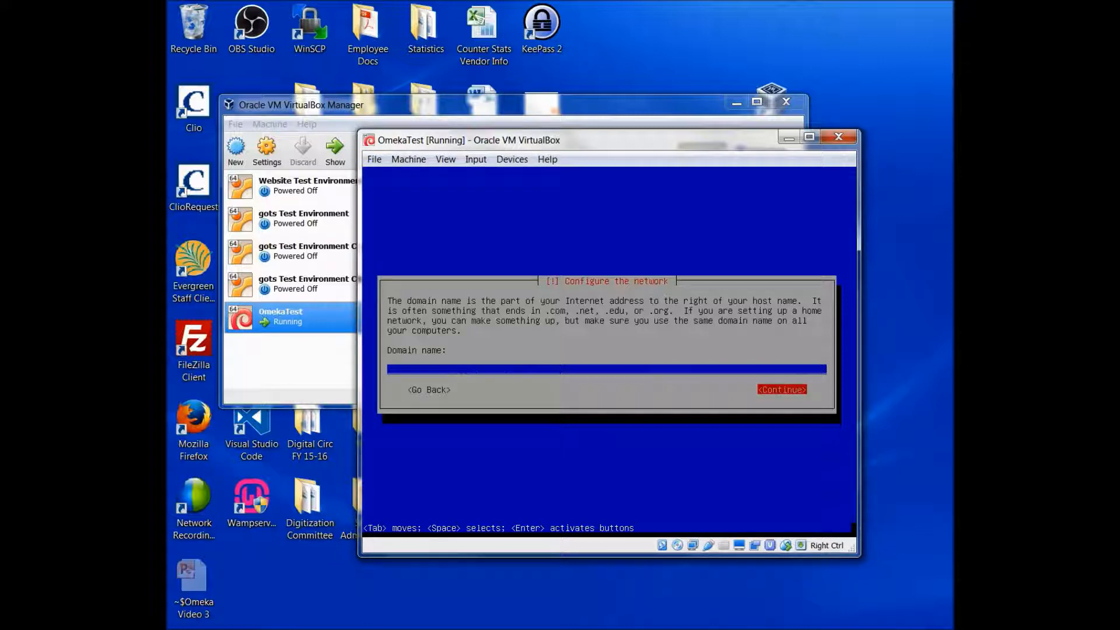
left_click(782, 389)
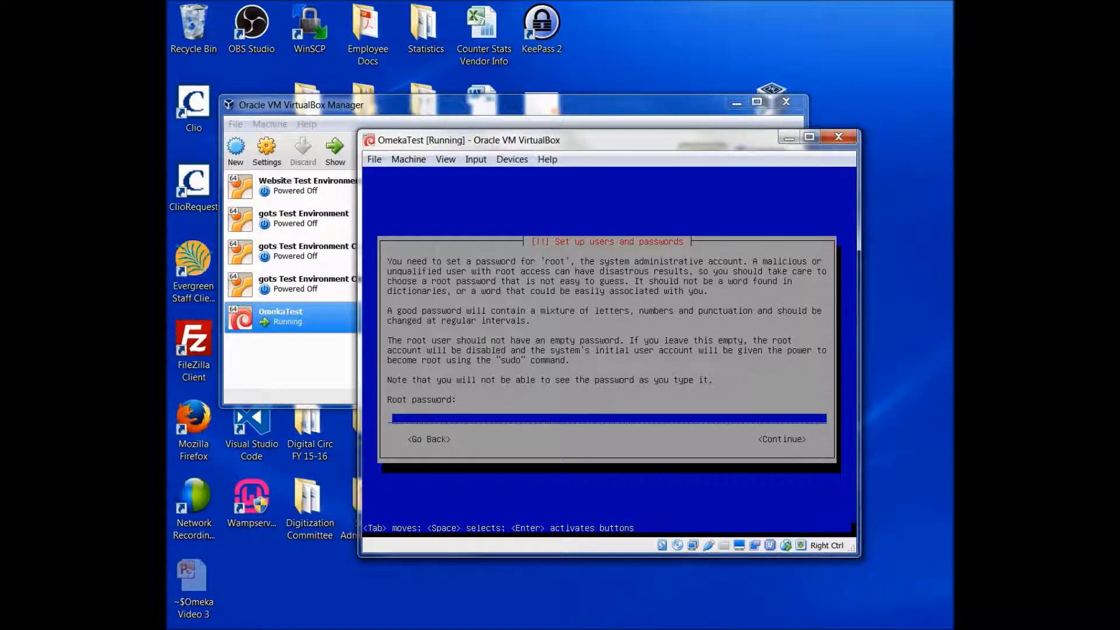
- Continue through the root password and password confirmation prompts
key("Tab")
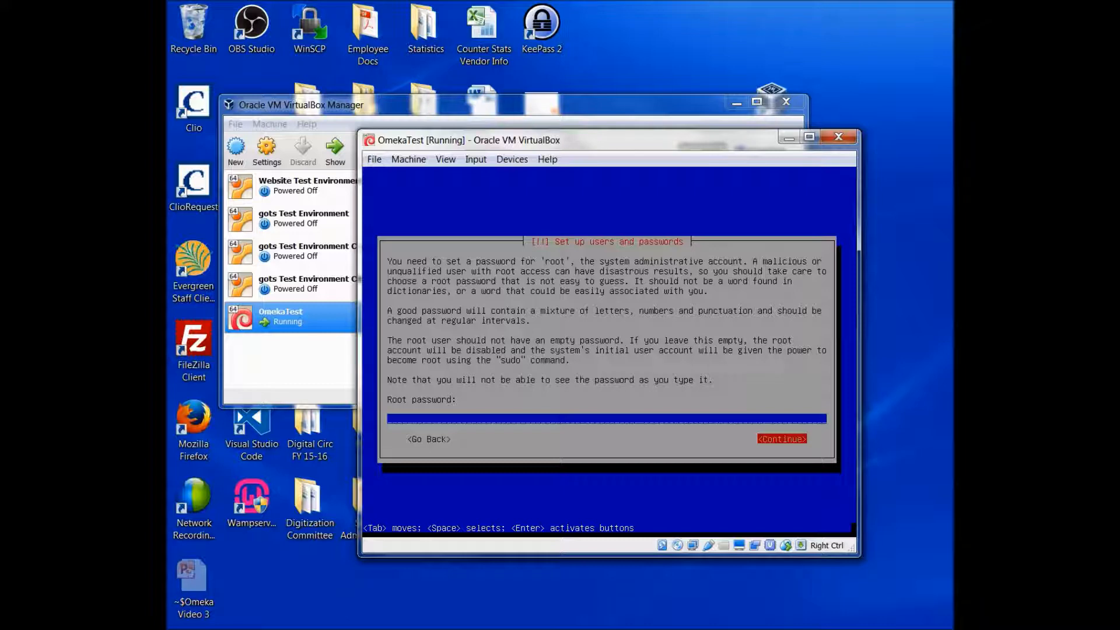
left_click(782, 439)
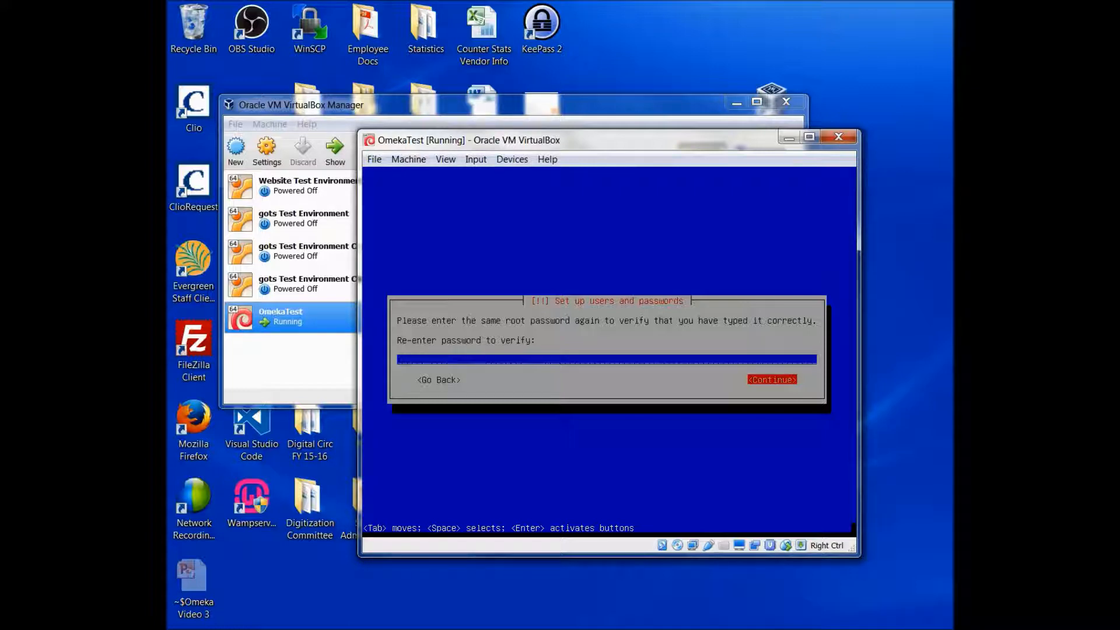
left_click(771, 379)
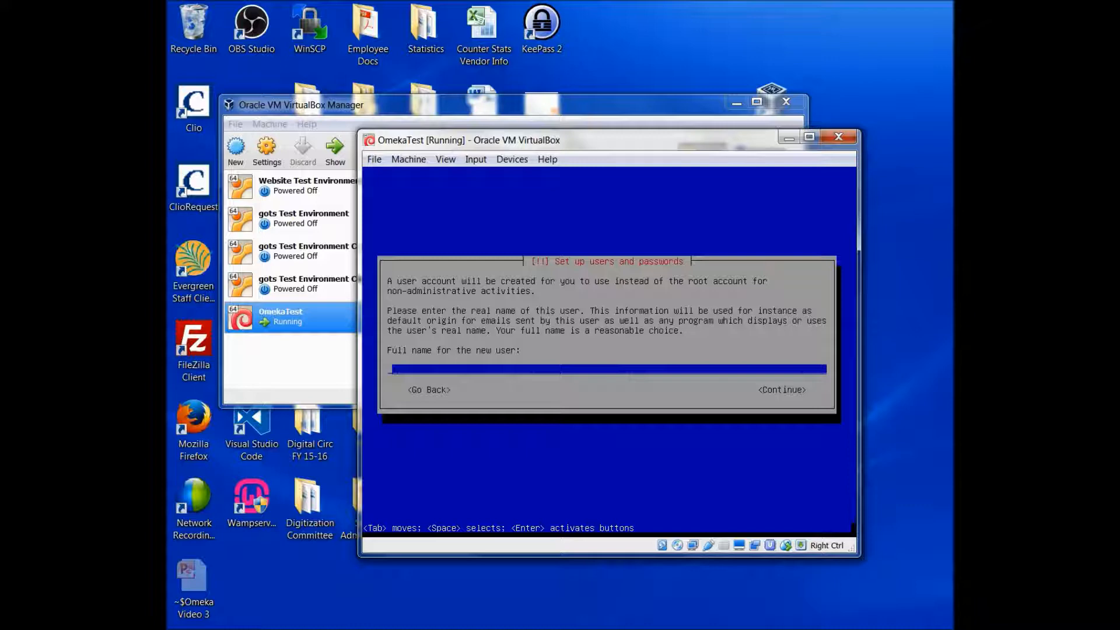
- Enter libadmin as full name and username, then type the user's password
type("libb")
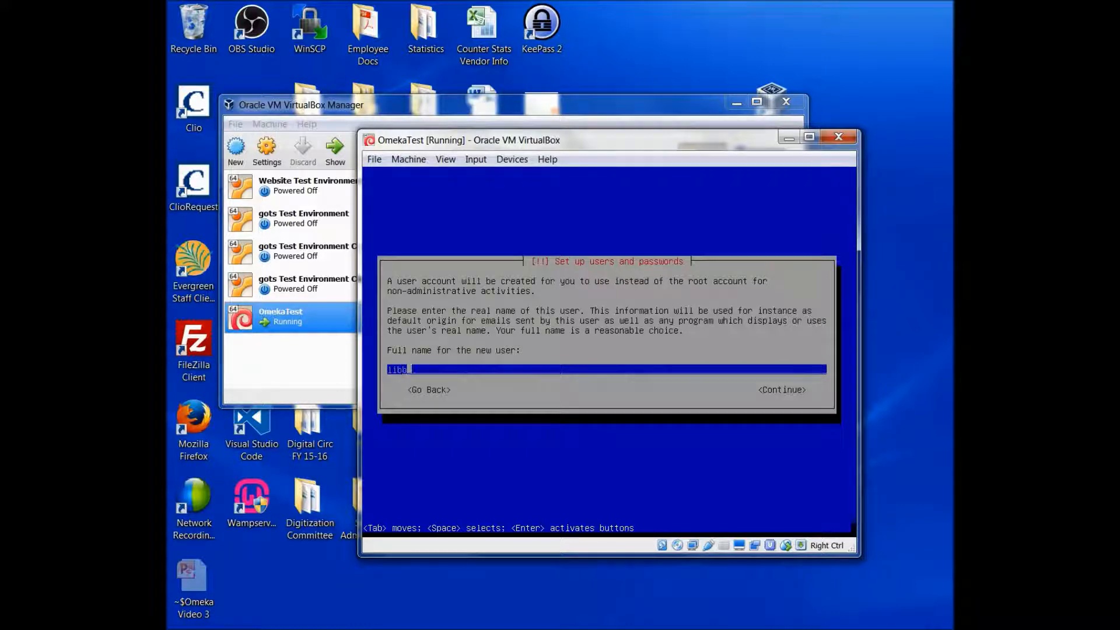
type("admin")
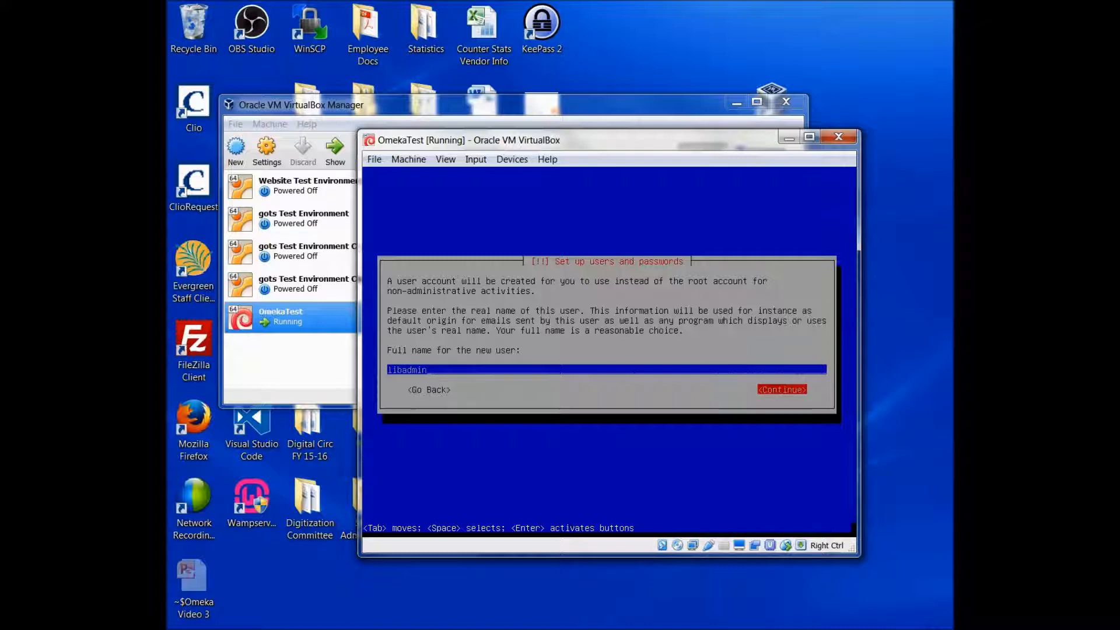
left_click(782, 389)
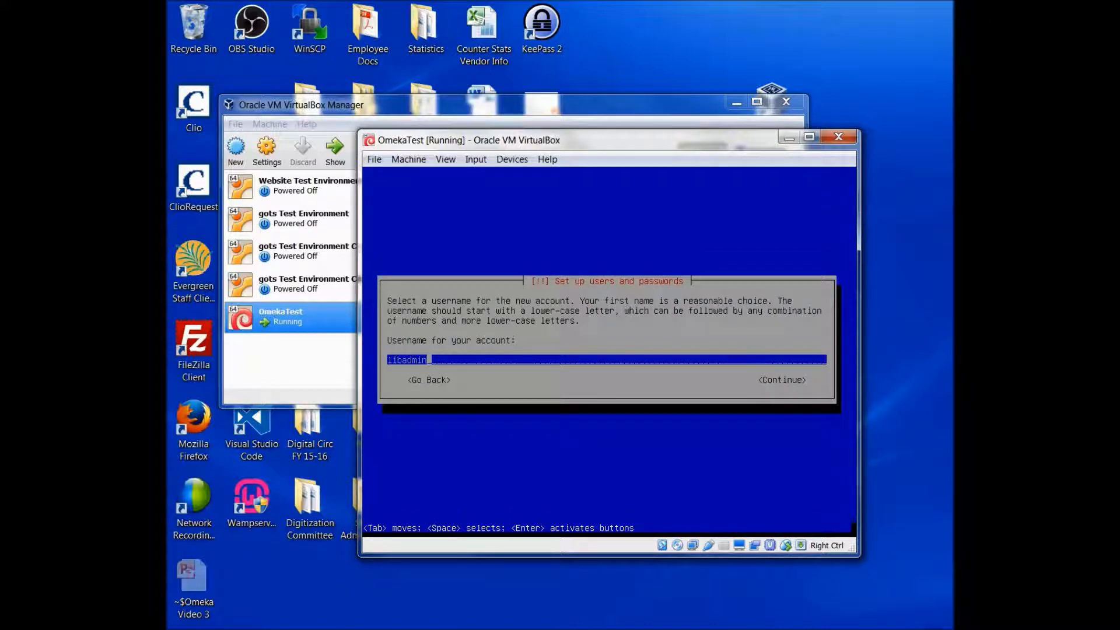
key("Tab")
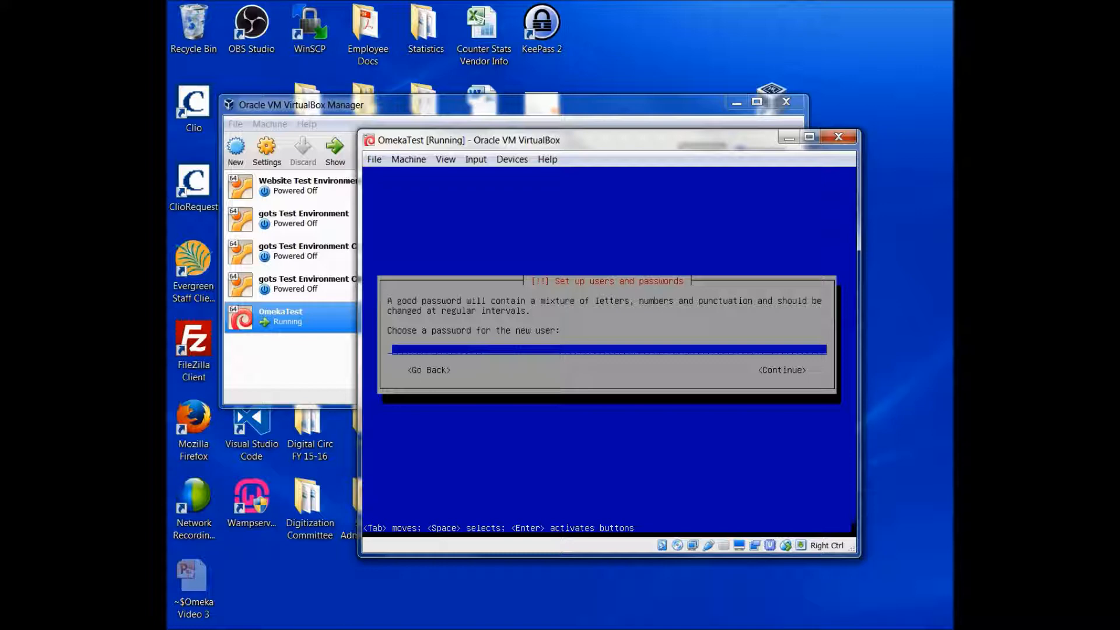
type("password")
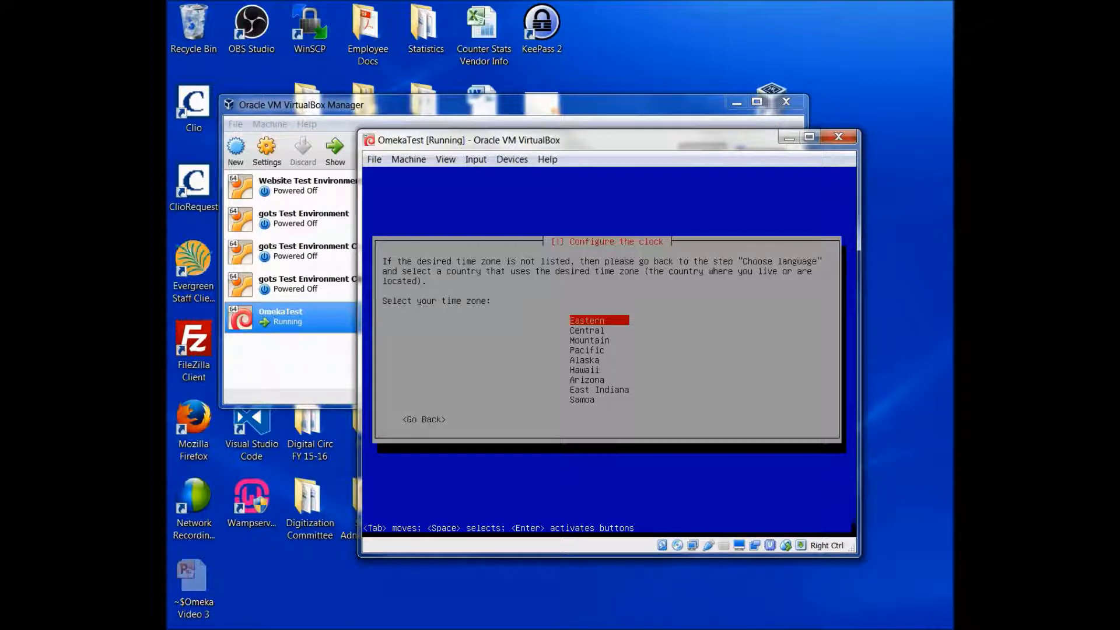
- Highlight Pacific with the arrow keys and confirm it as the time zone
key("Down")
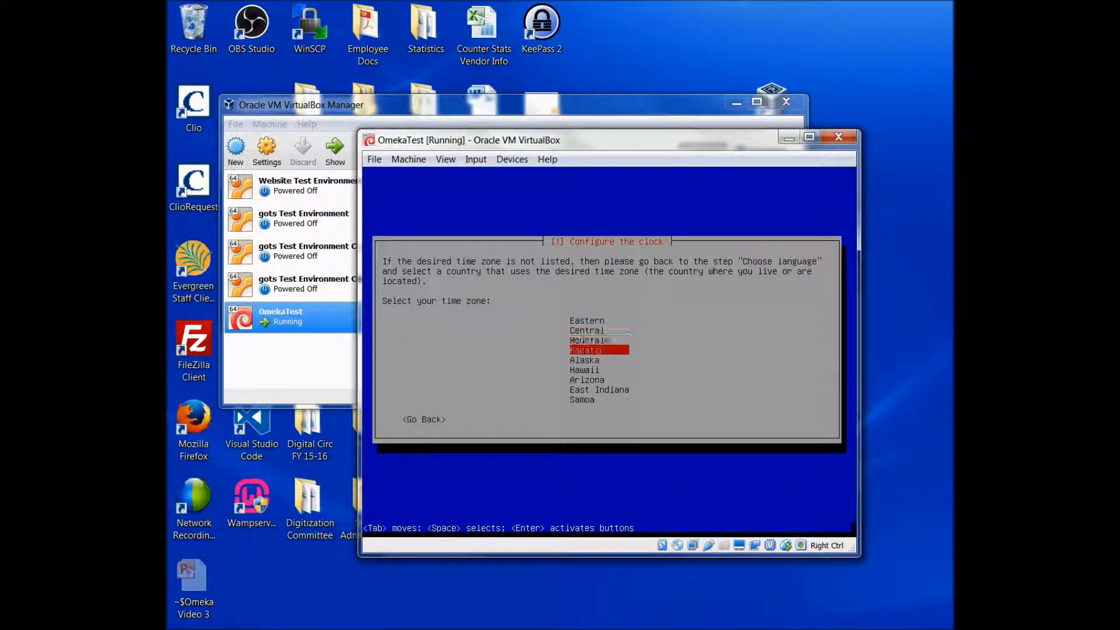
key("Down")
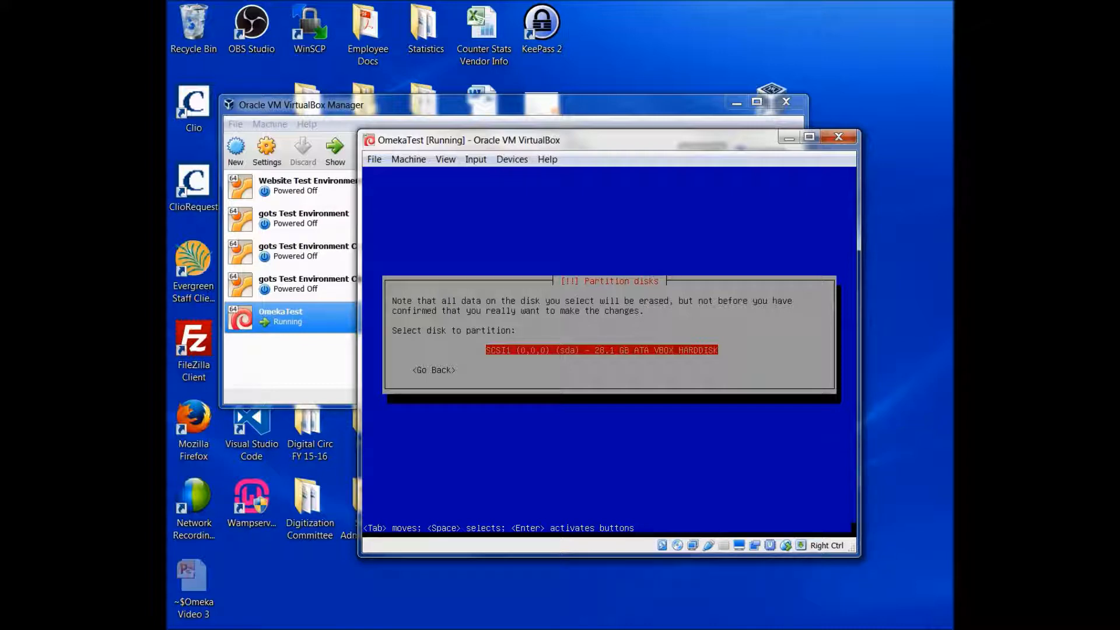
- Partition the 28.1 GB SCSI1 (sda) disk and approve writing the changes
key("Enter")
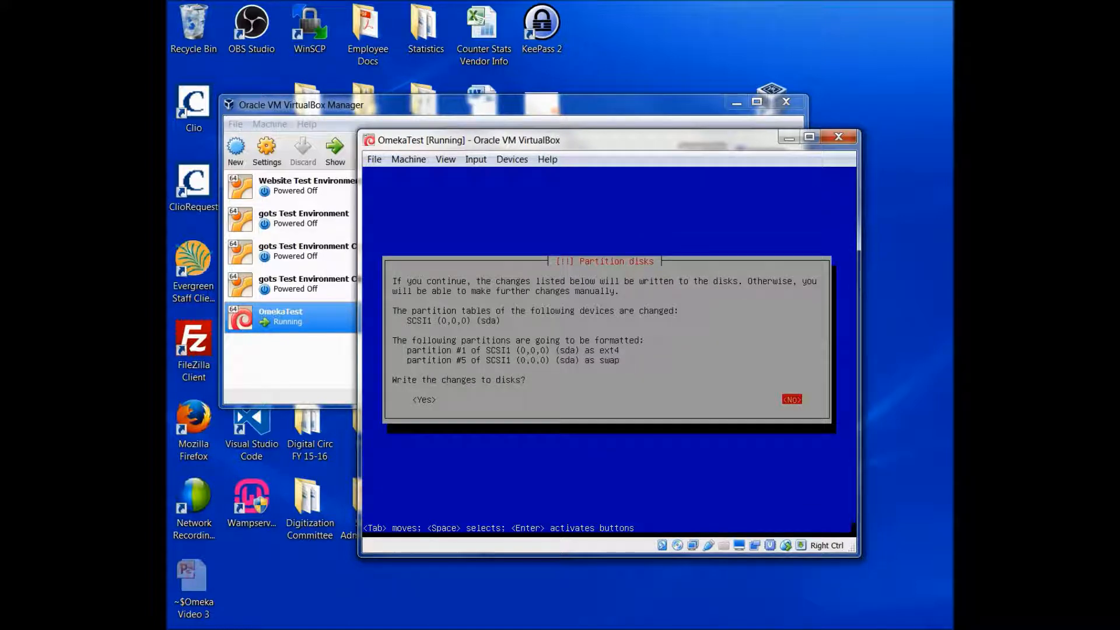
key("Tab")
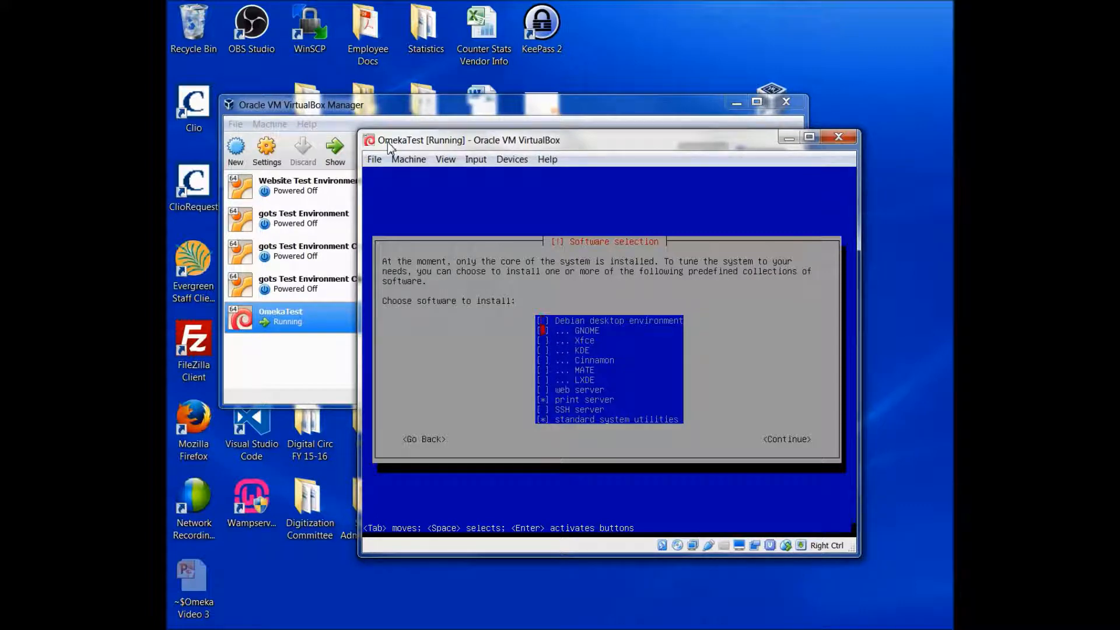
- Untick GNOME and the print server in Software selection
key("Down")
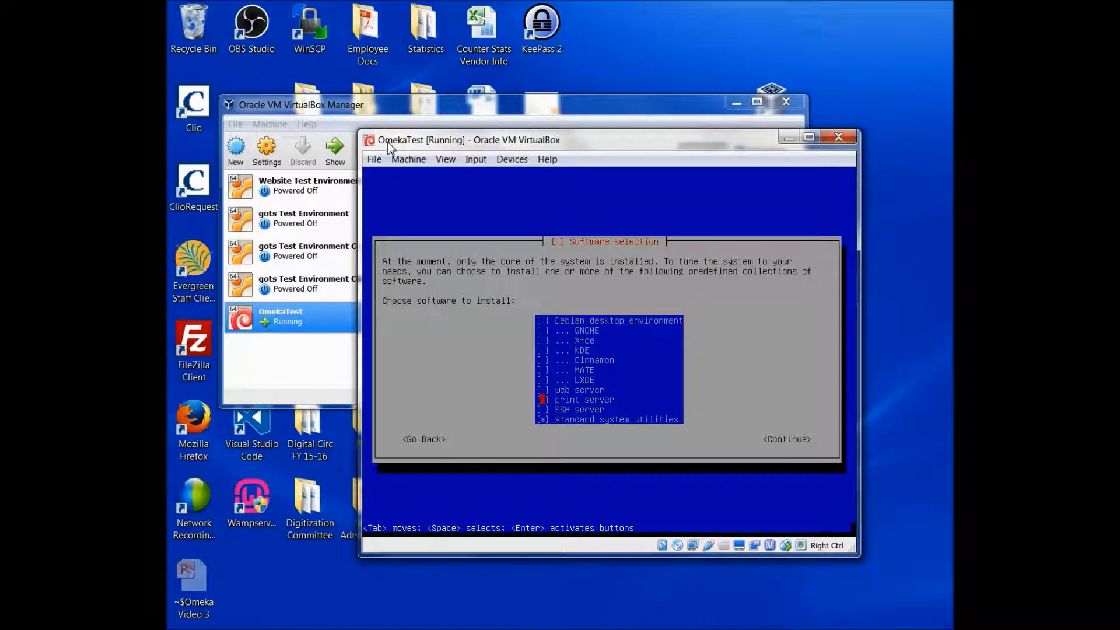
key("Down")
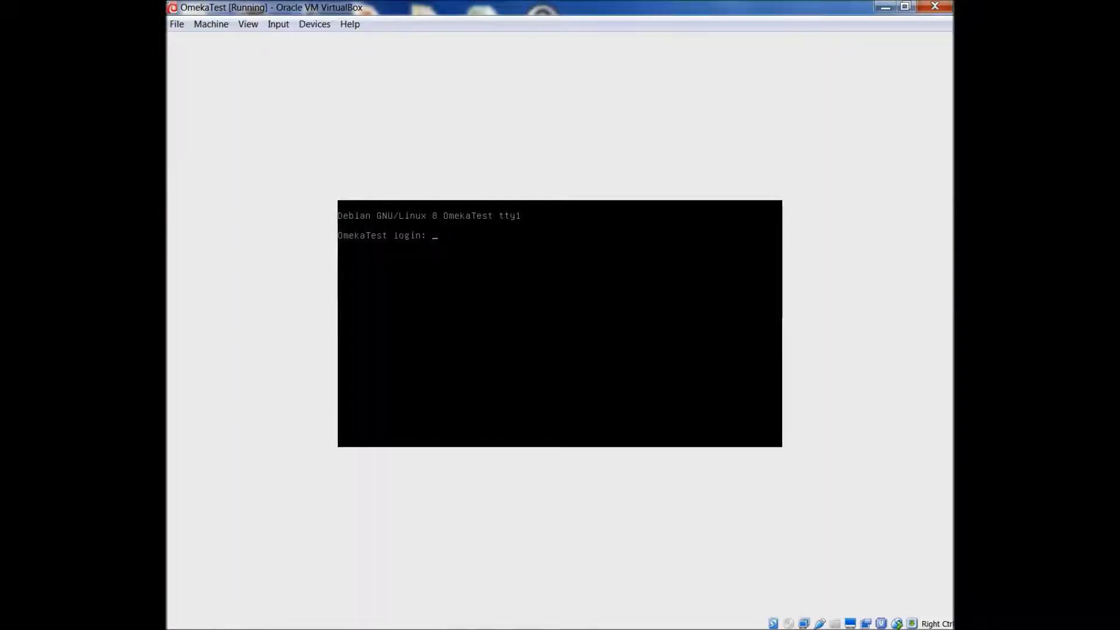
- Log in as libadmin, run sudo ifconfig to confirm 10.3.20.142, then minimize the VM window
type("libadmin")
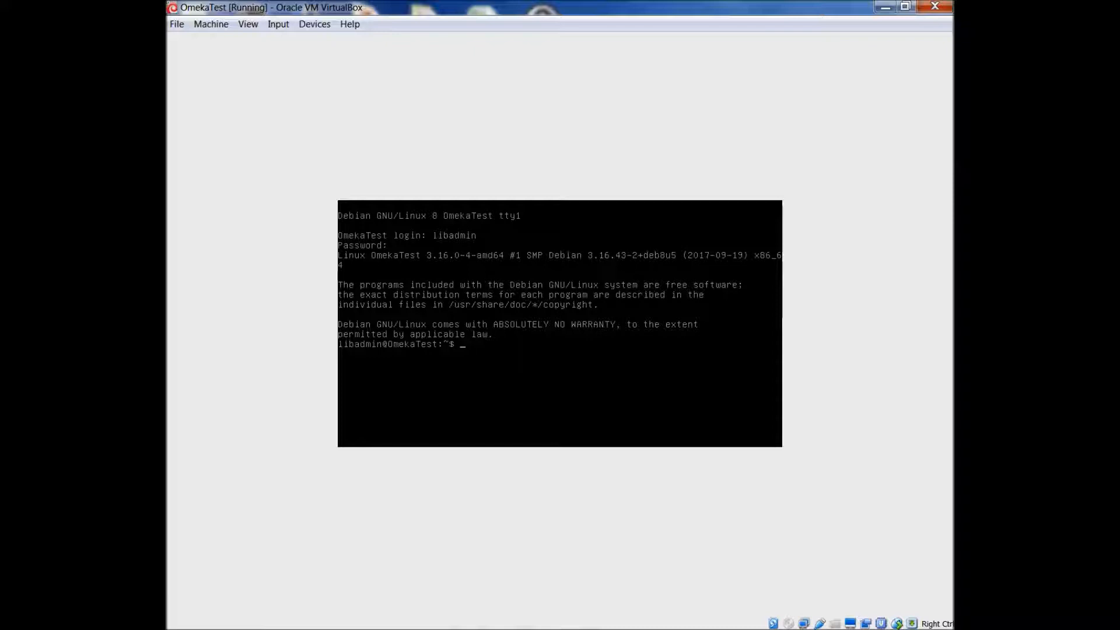
type("su")
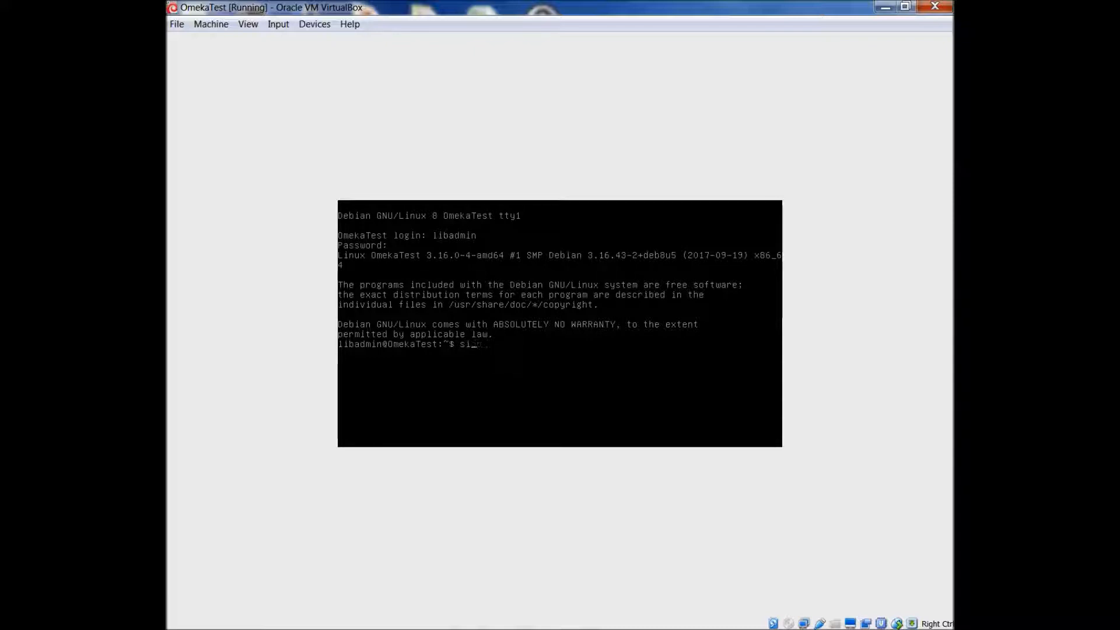
type("sudo lf")
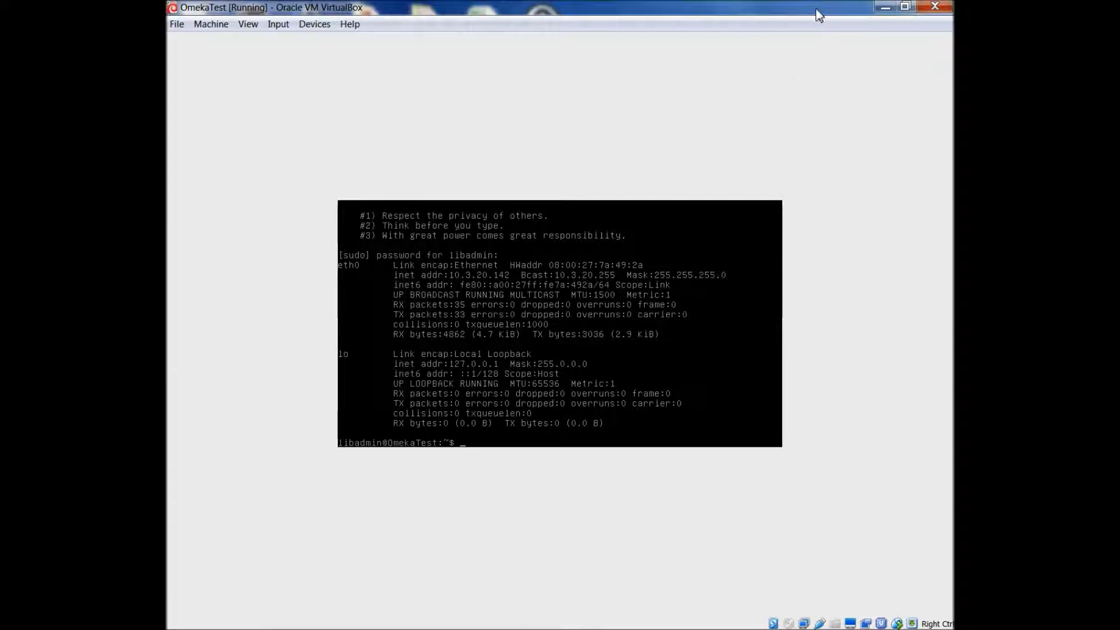
left_click(884, 7)
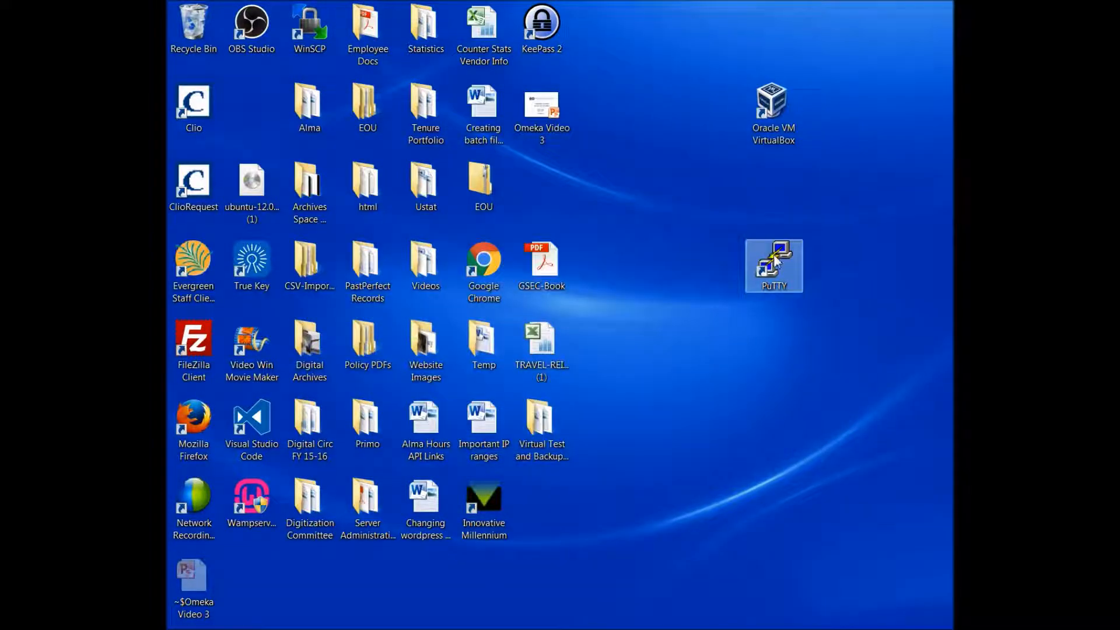
- Open a PuTTY SSH session to 10.3.20.142, accept the host key, and log in as libadmin
double_click(773, 265)
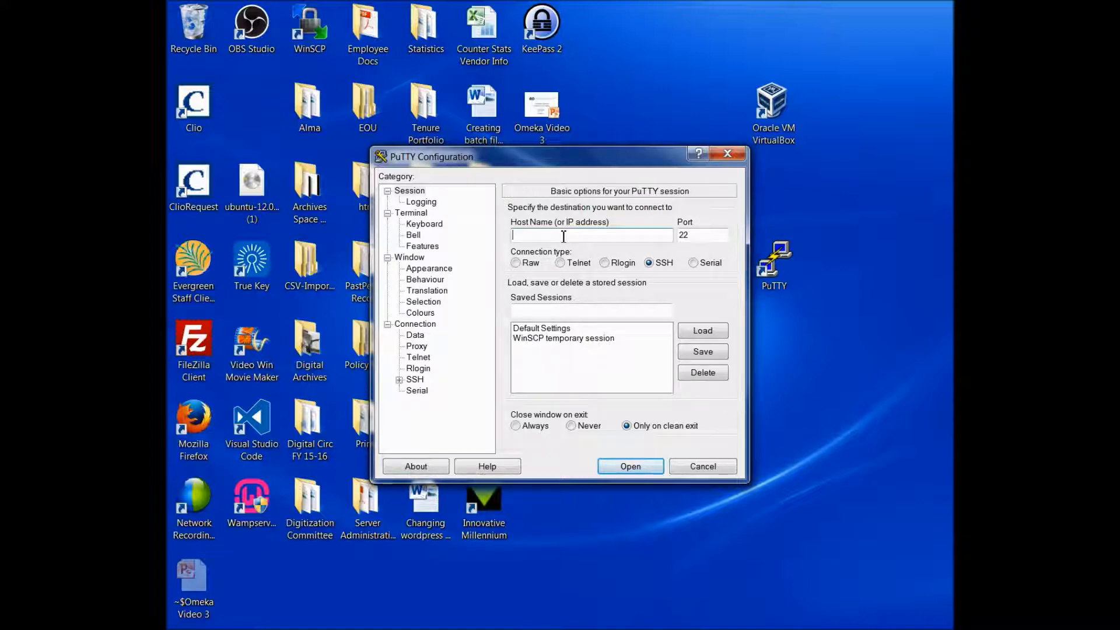
type("10.2.")
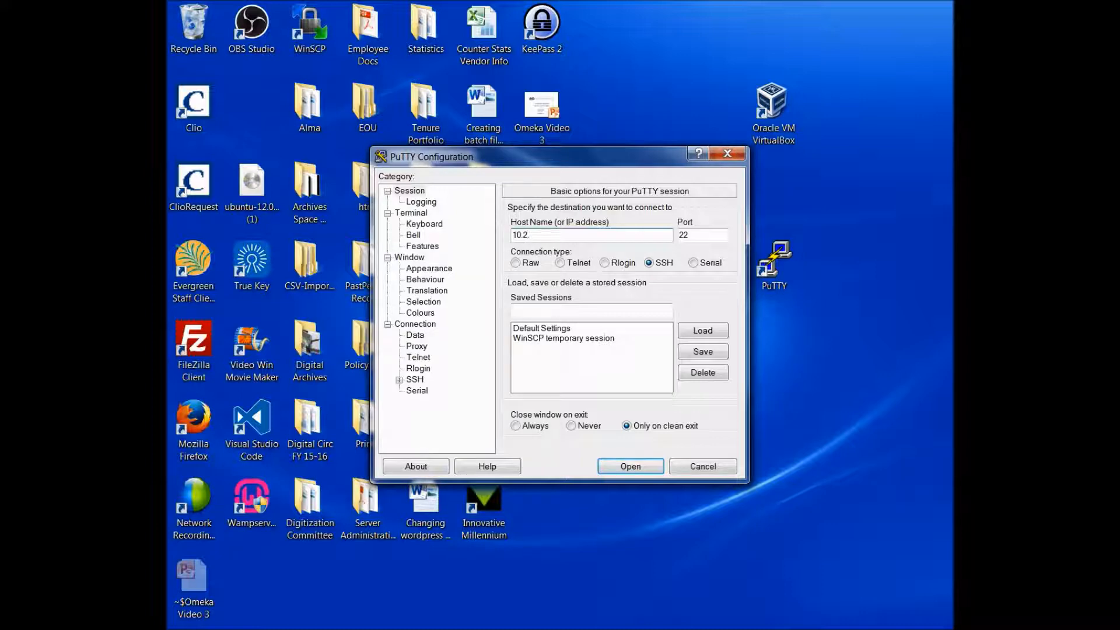
key("BackSpace")
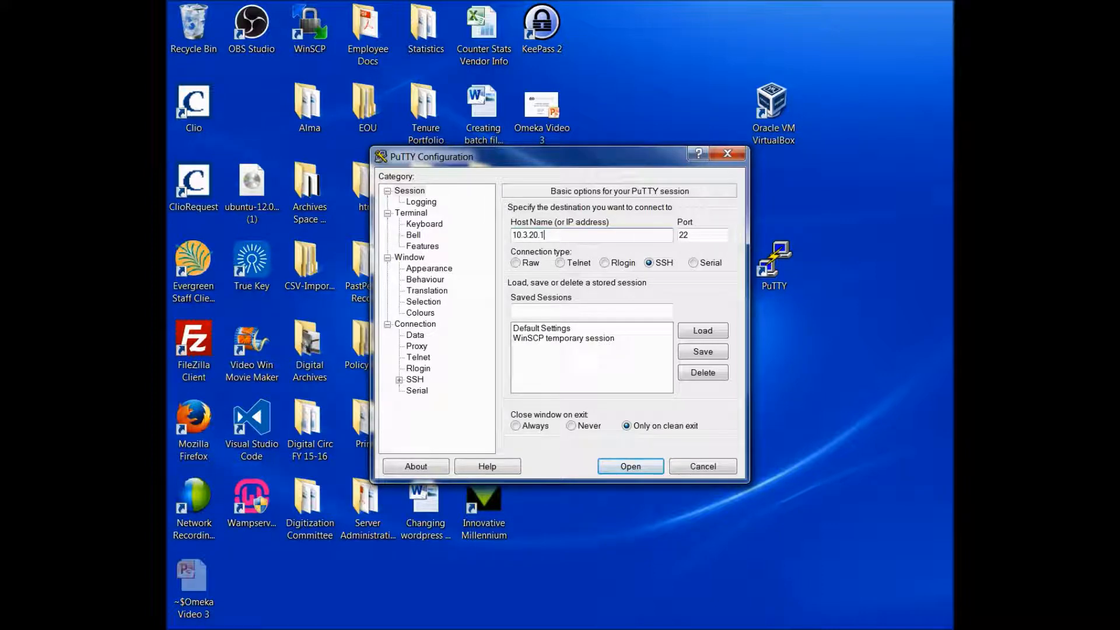
left_click(629, 465)
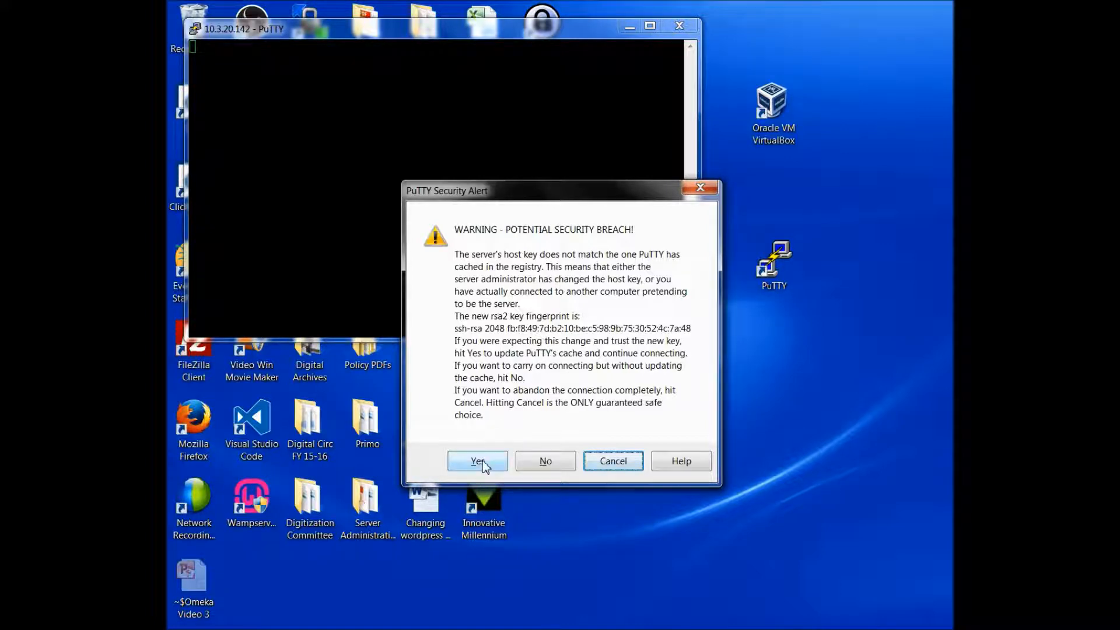
left_click(477, 461)
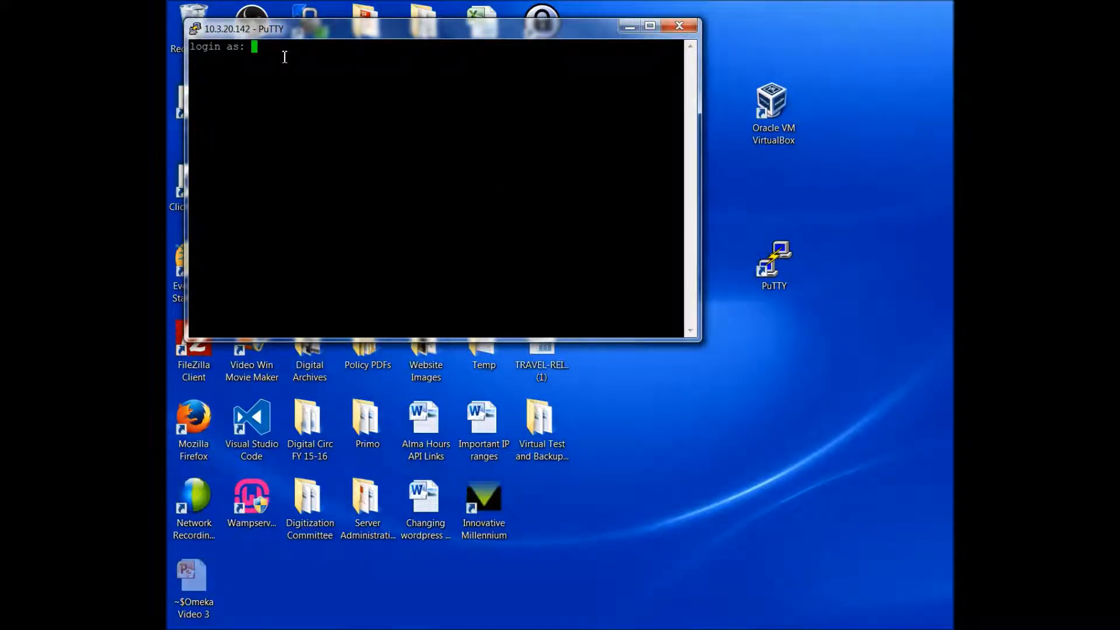
type("libadmin")
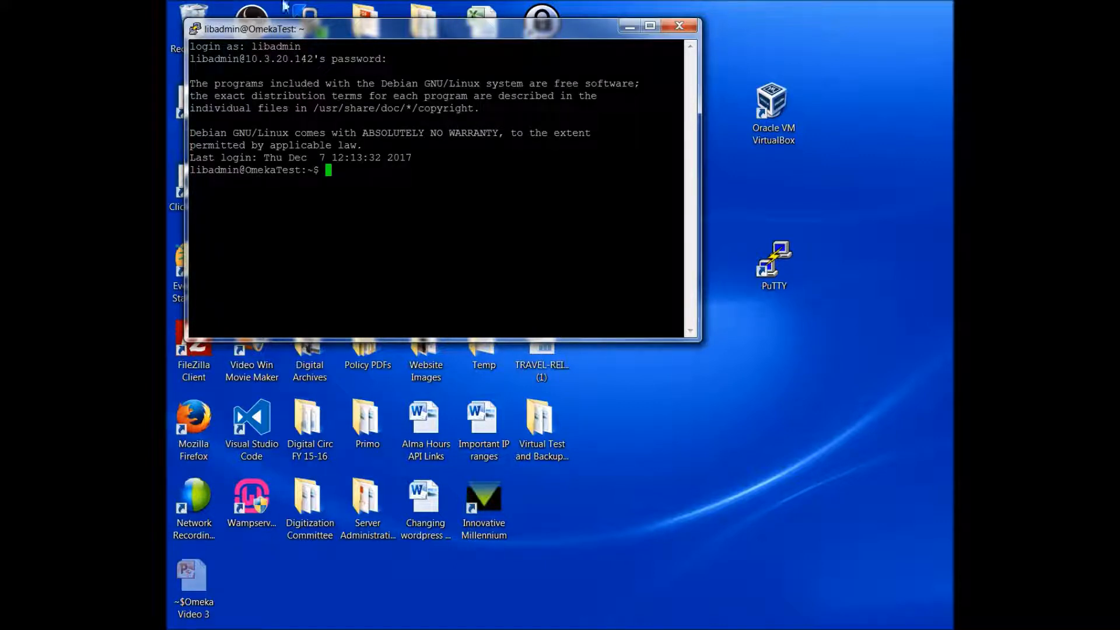
- Set the running session's terminal font to a larger Ubuntu Mono and apply it
left_click(194, 29)
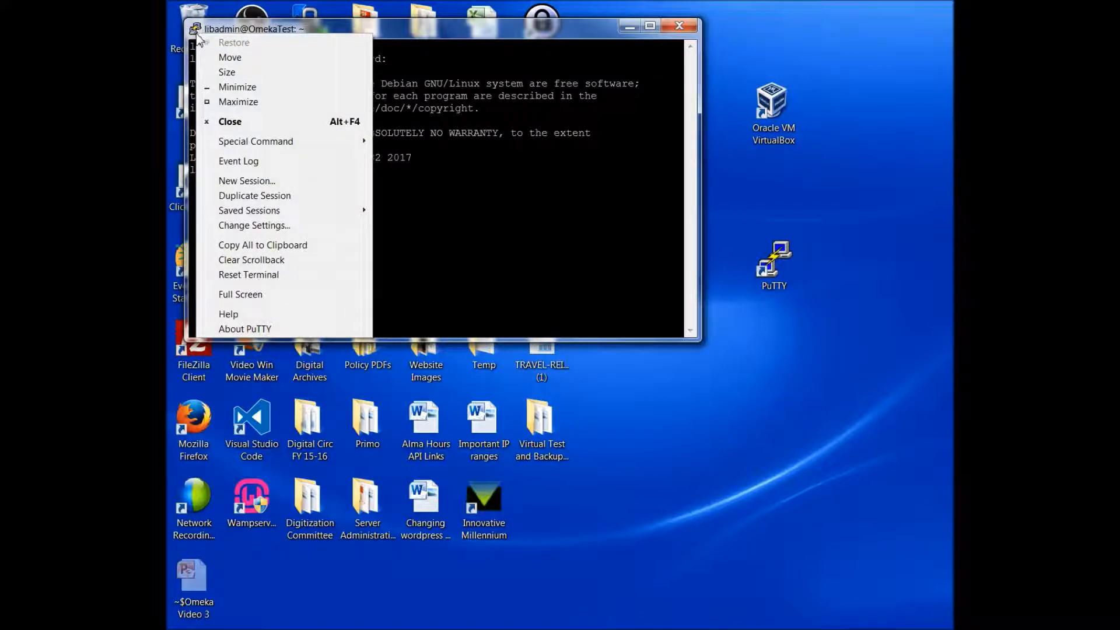
mouse_move(251, 318)
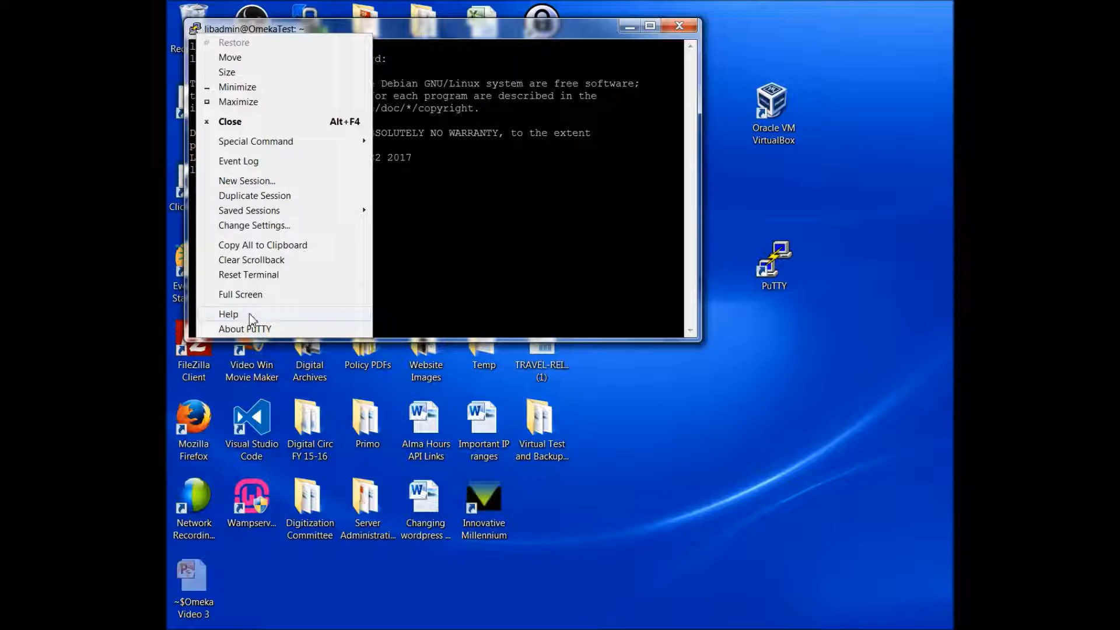
left_click(254, 226)
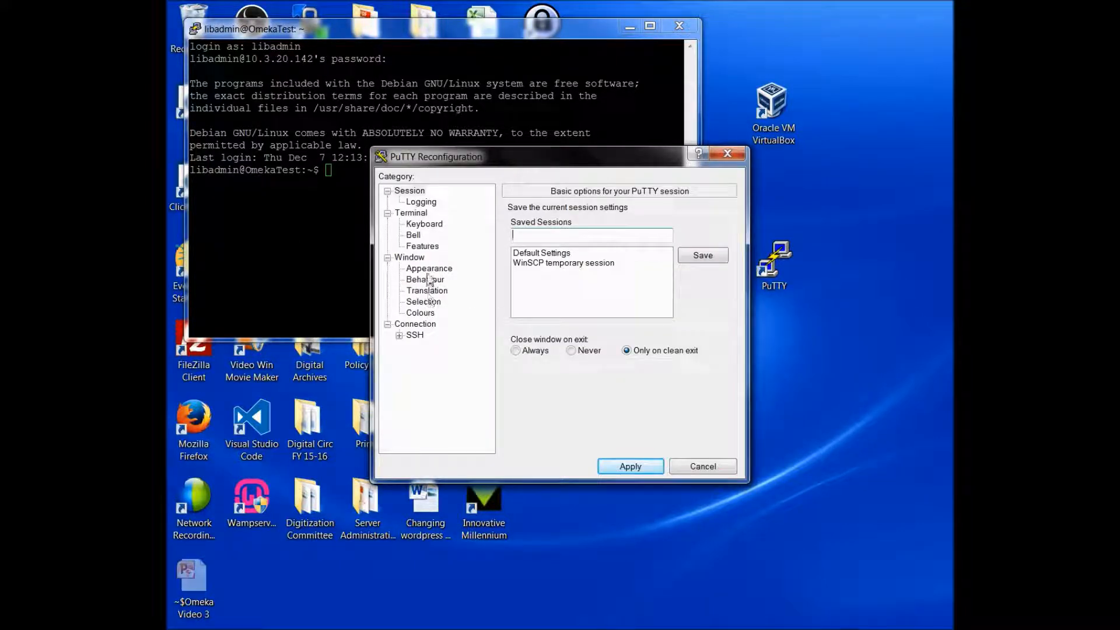
left_click(429, 268)
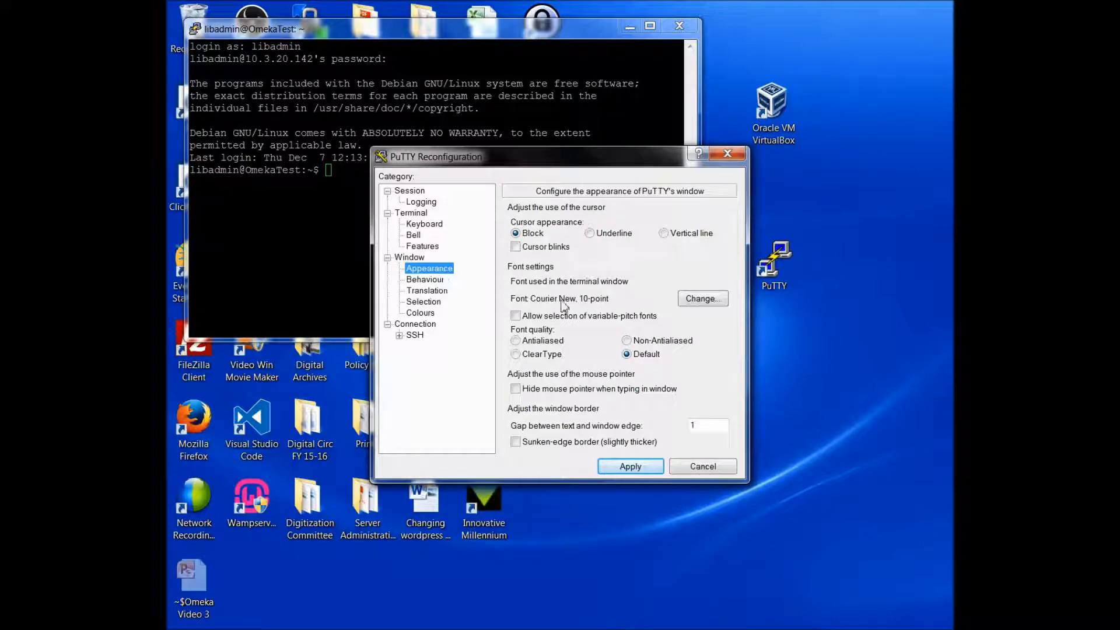
left_click(701, 298)
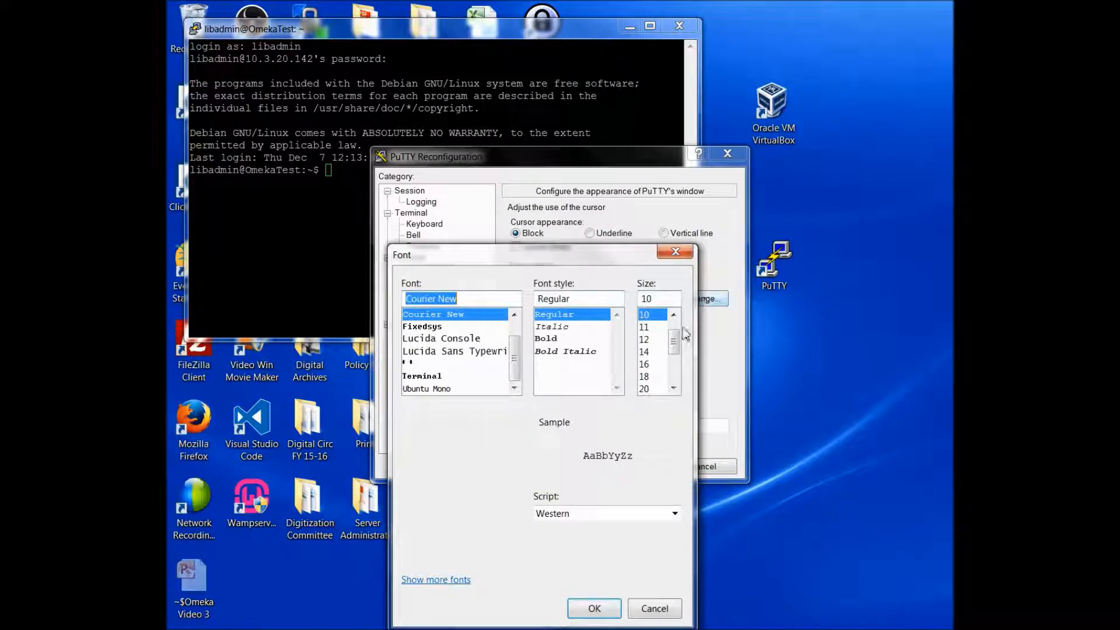
left_click(426, 387)
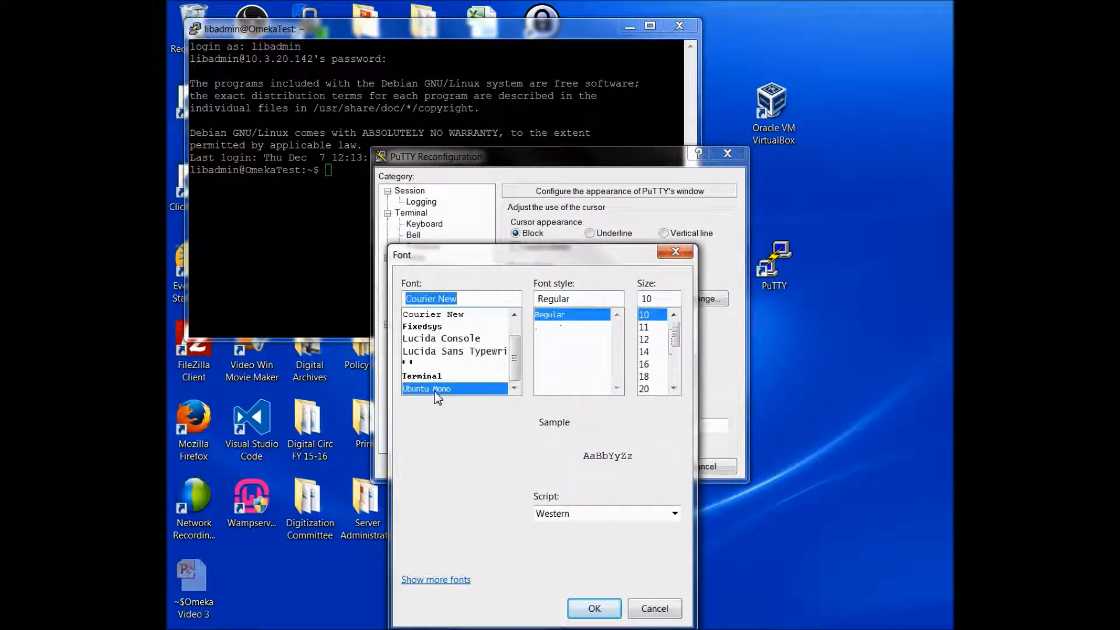
left_click(427, 388)
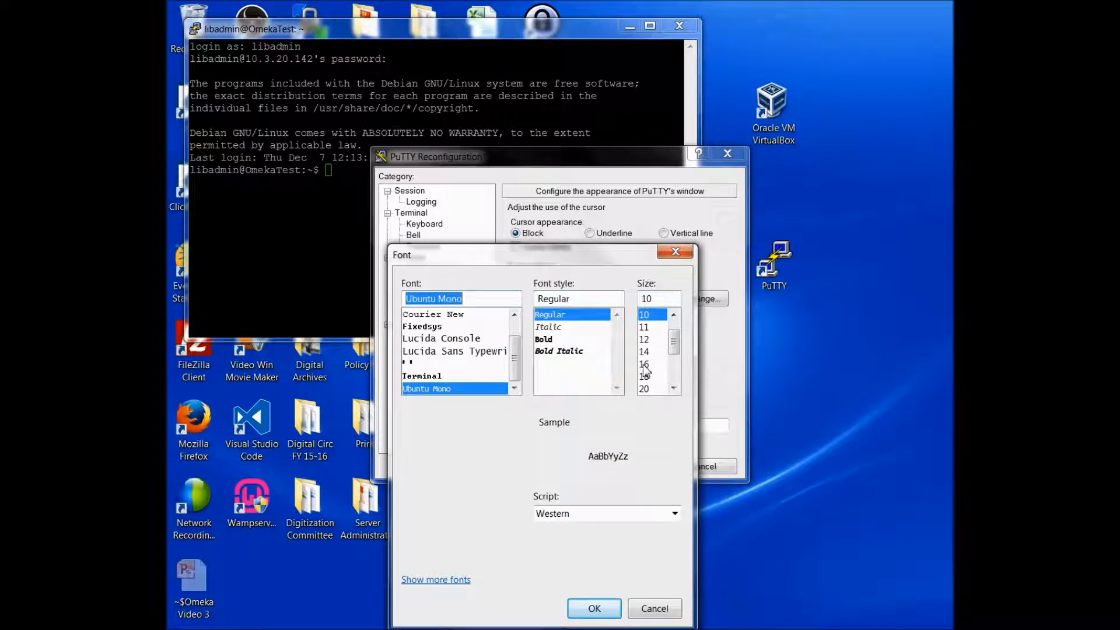
left_click(594, 608)
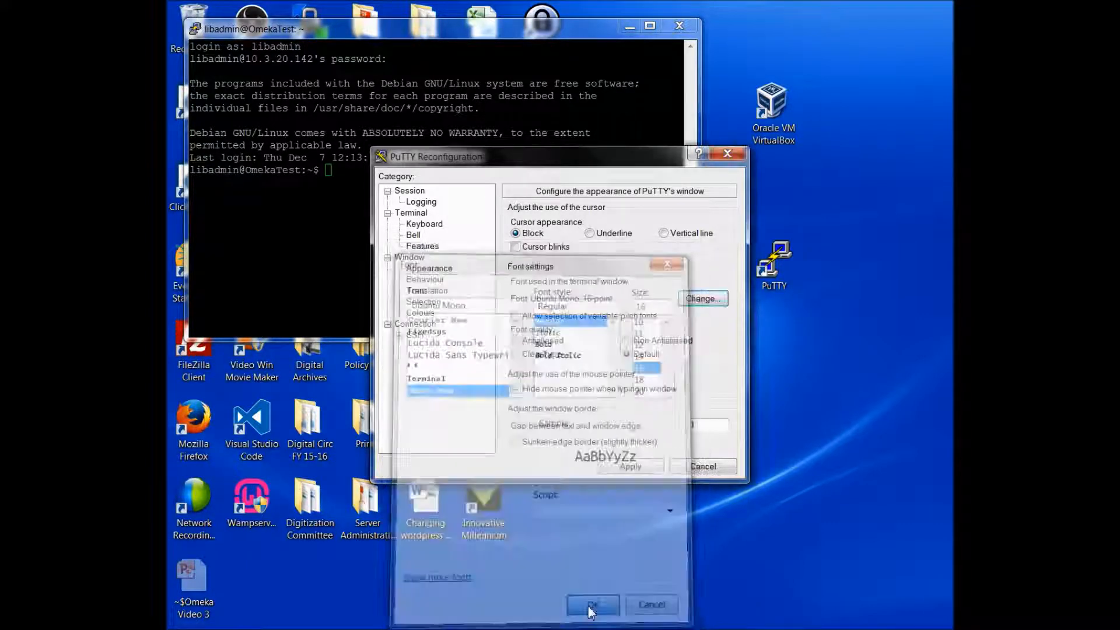
left_click(592, 604)
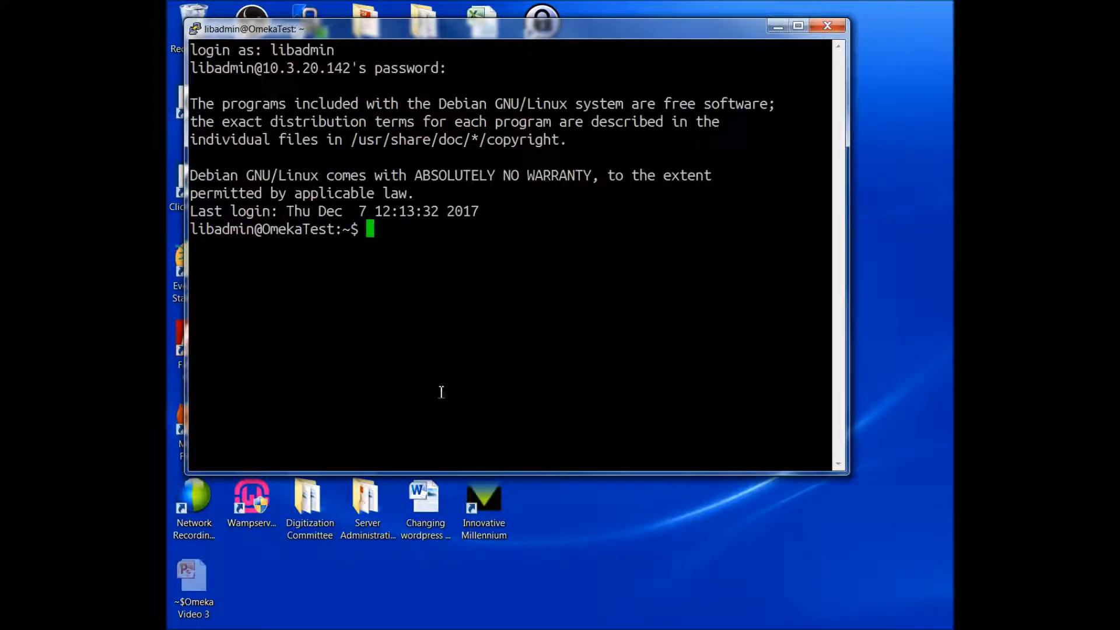
mouse_move(869, 222)
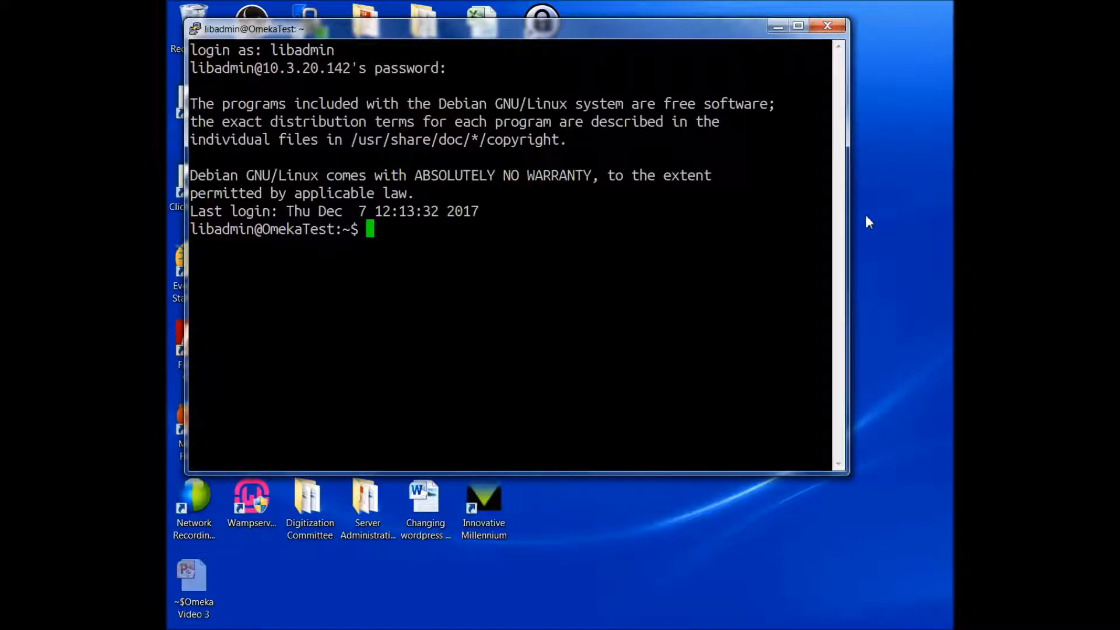
- Run sudo apt-get update with the sudo password to refresh package lists
type("sudo apt")
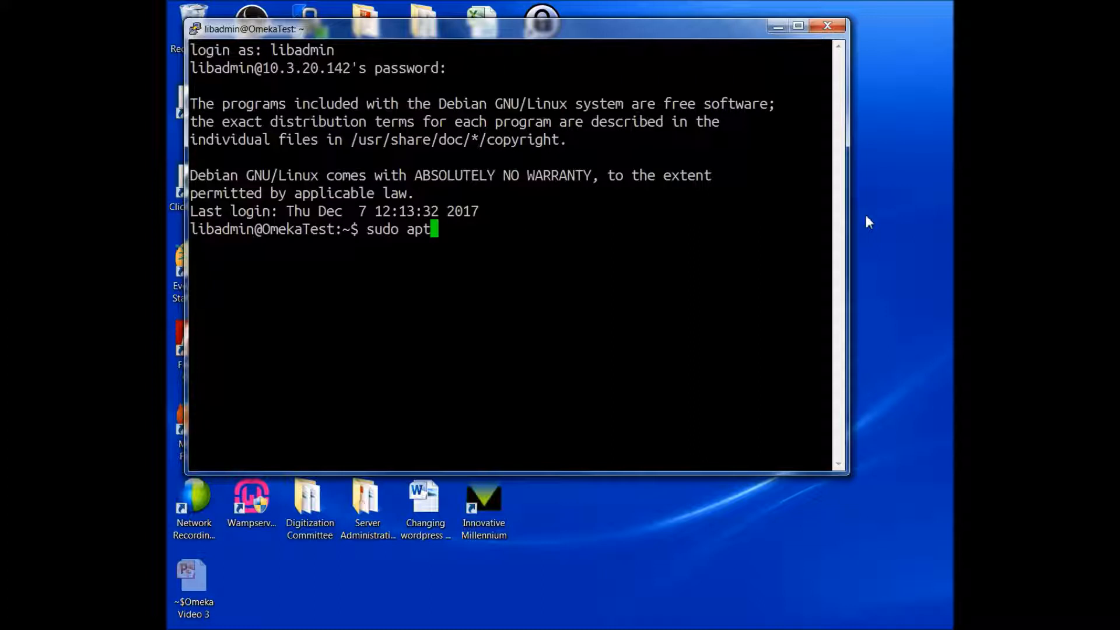
type("-get update")
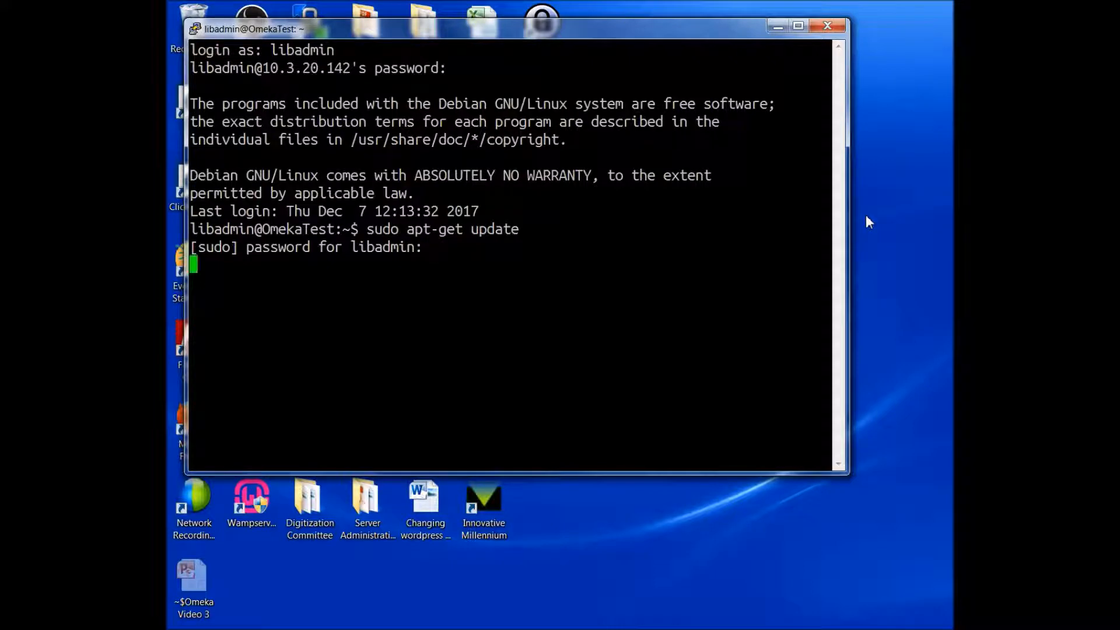
key("Return")
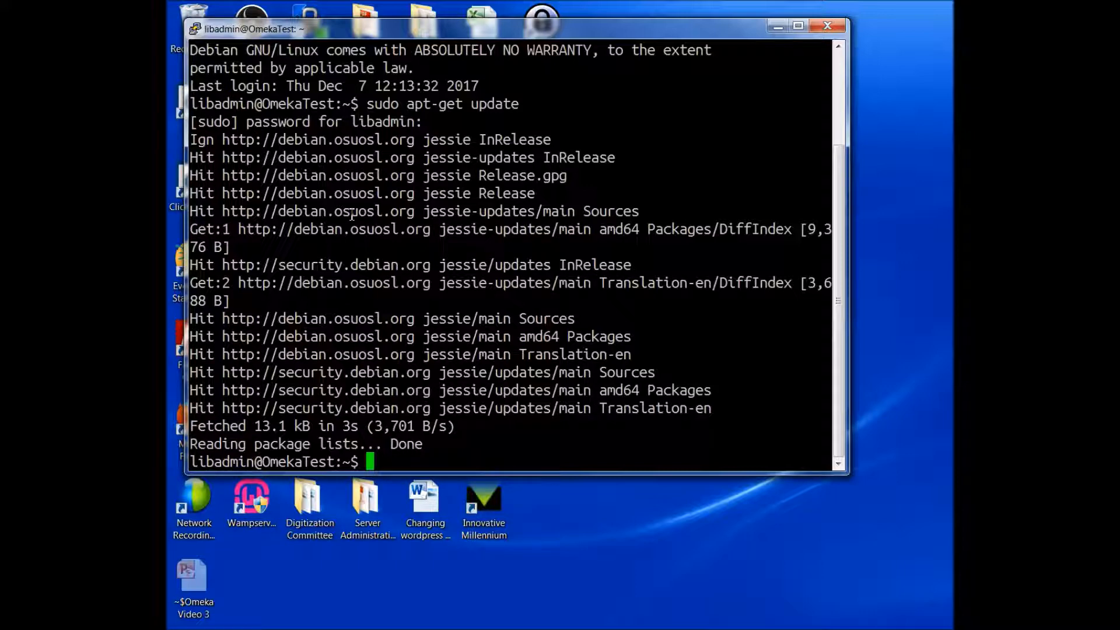
- Attempt the package upgrade, which fails as the misspelled 'sudo atp-get upgrade'
type("sudo pt")
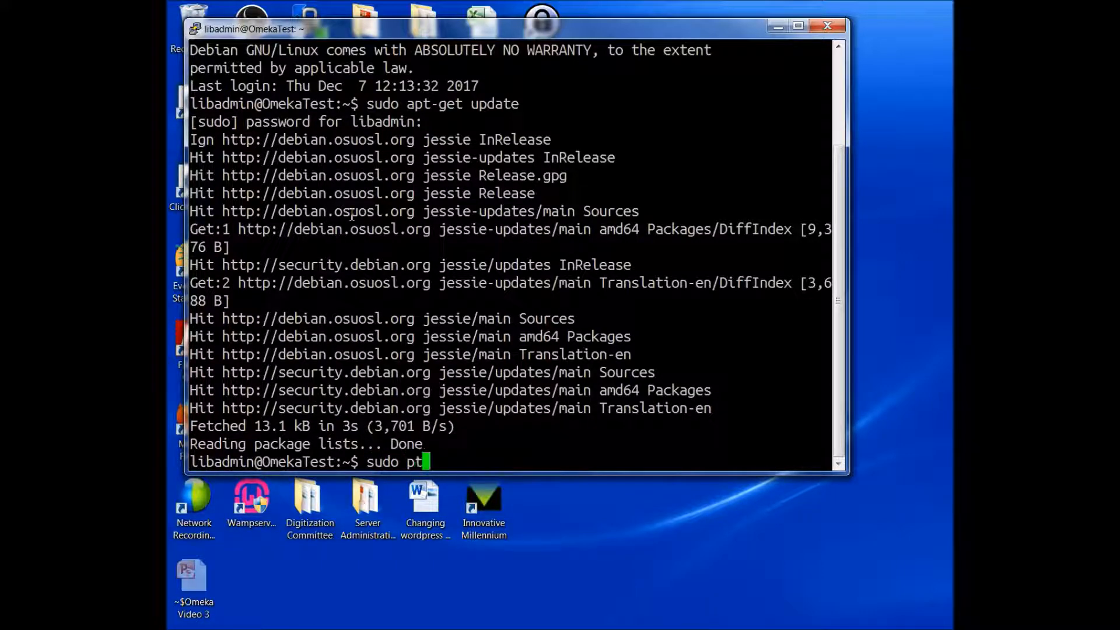
type("atp-get upgrade")
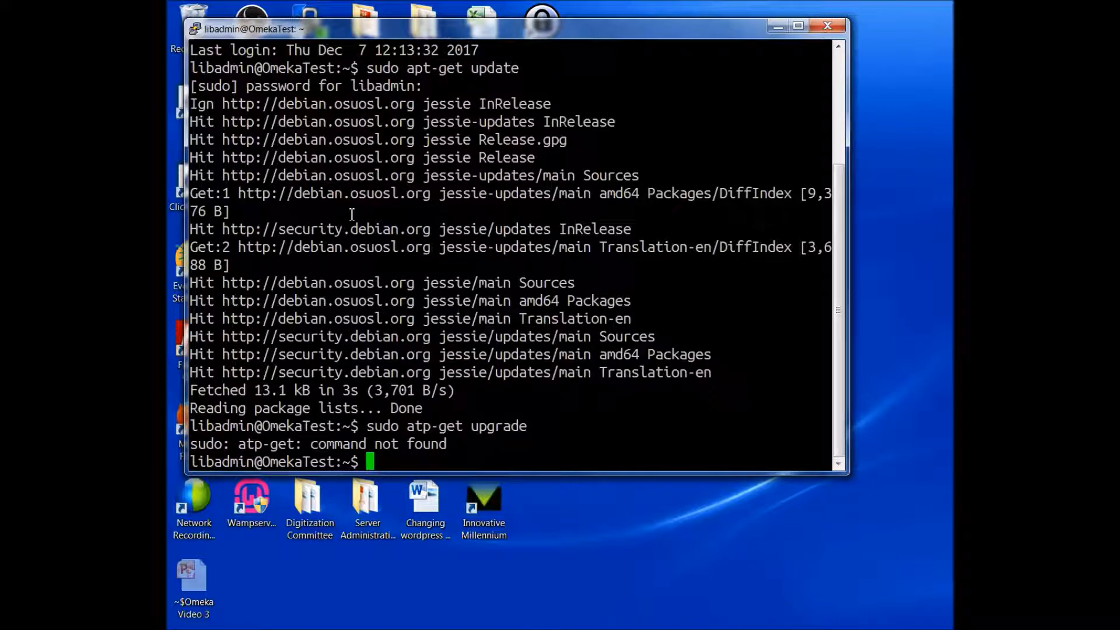
type("sudo atp-get upgrade")
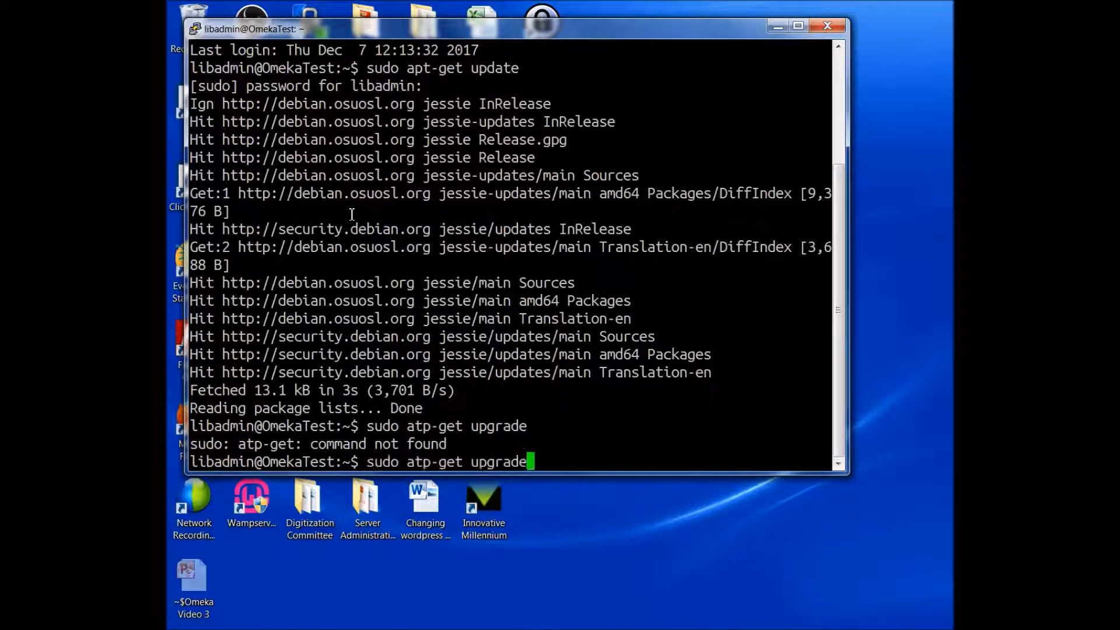